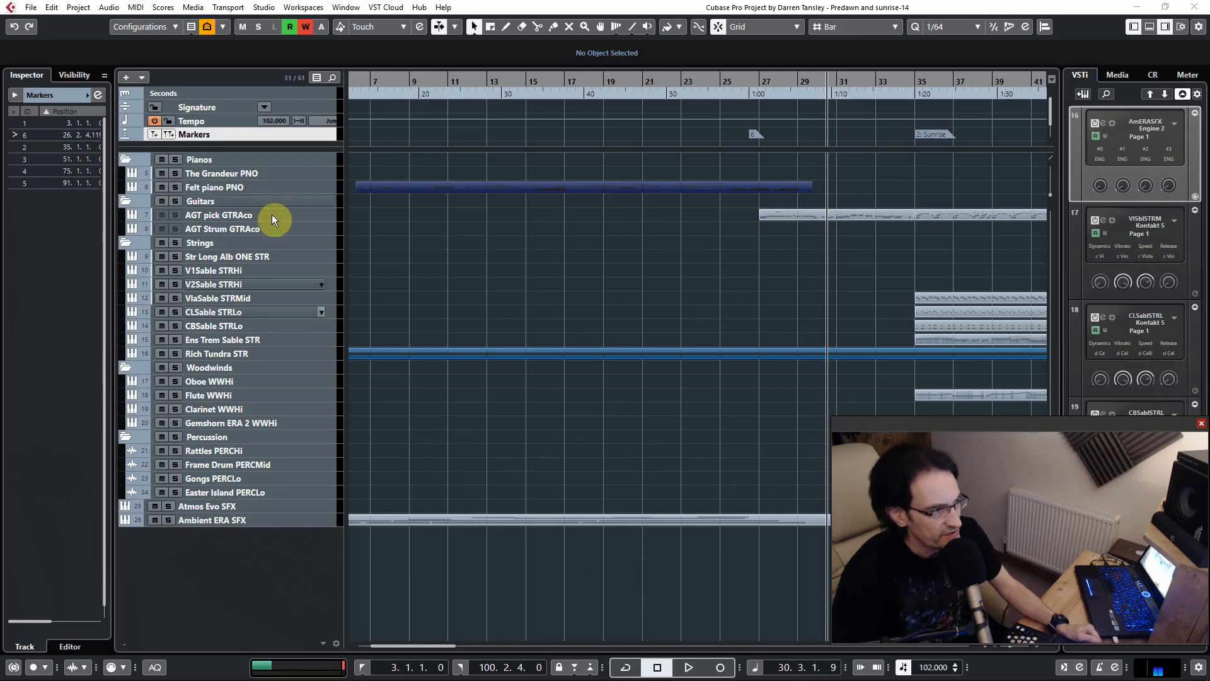
mouse_move(289, 555)
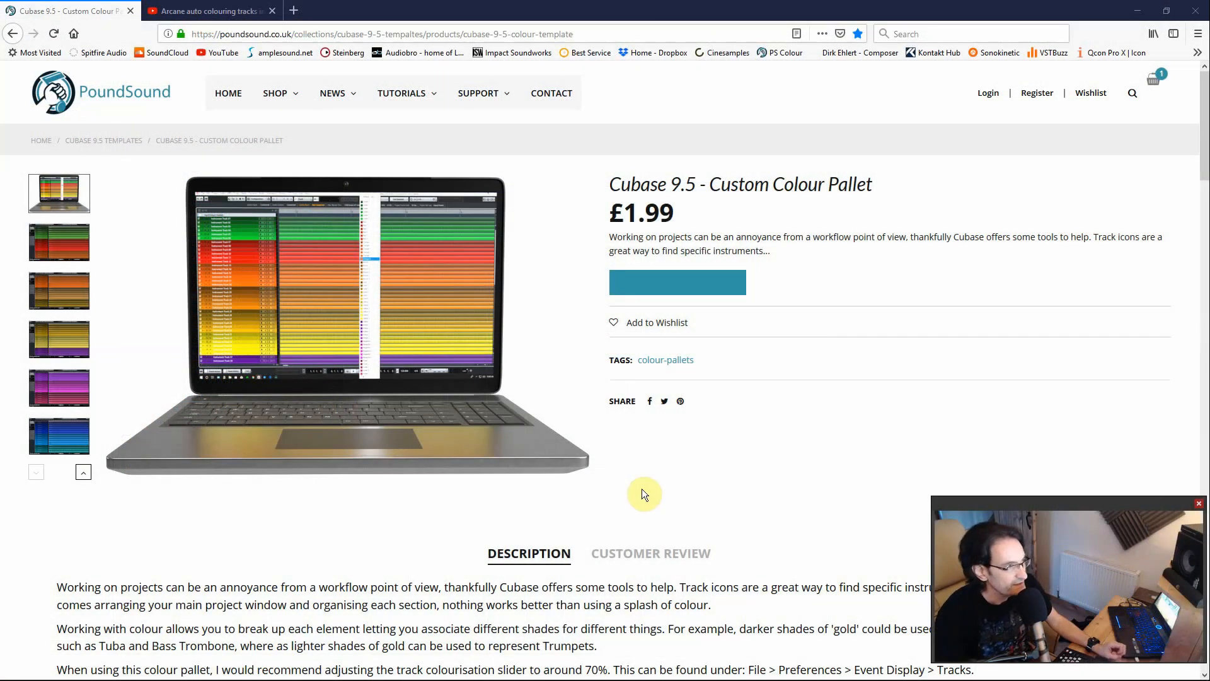
mouse_move(131, 95)
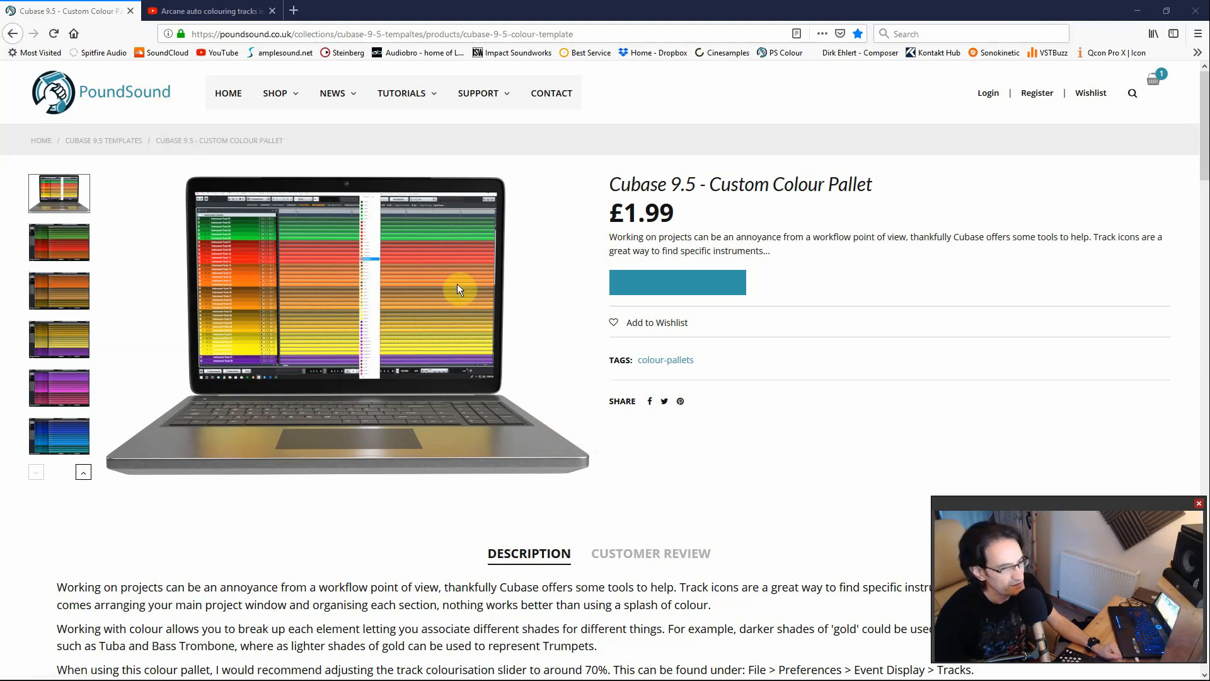
mouse_move(471, 232)
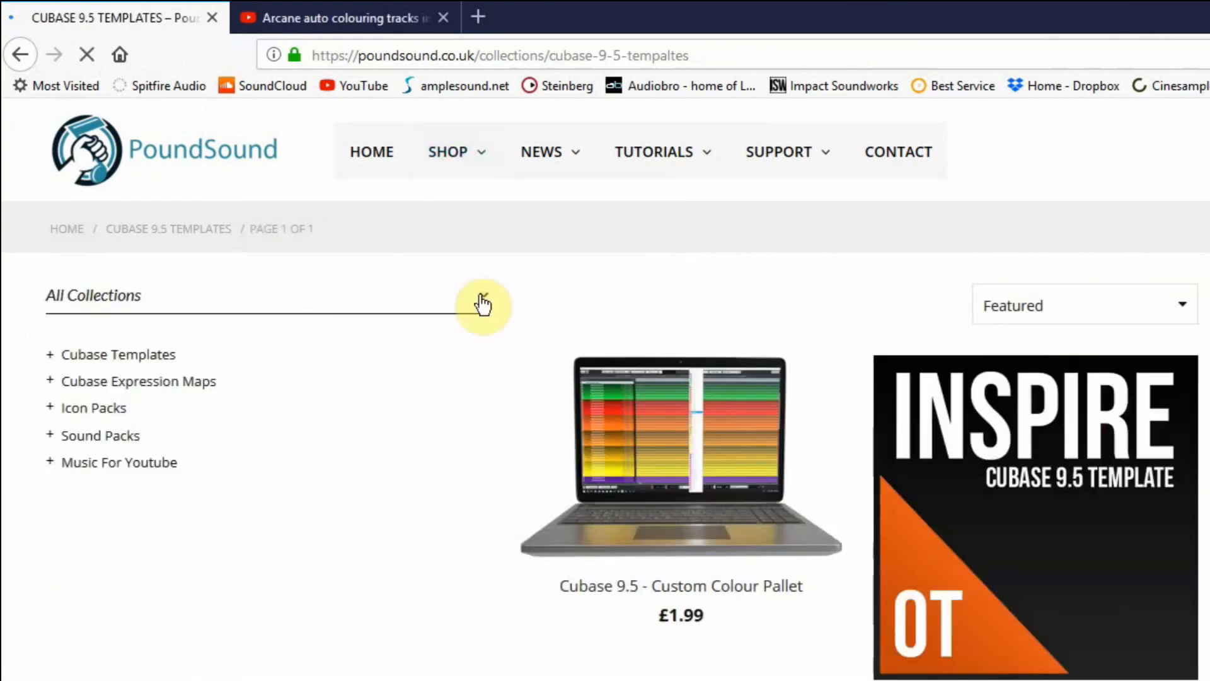
- Open the 'Cubase 9.5 - Custom Colour Pallet.zip' download in WinRAR and extract its PoundSound .cpr to the desktop
left_click(680, 452)
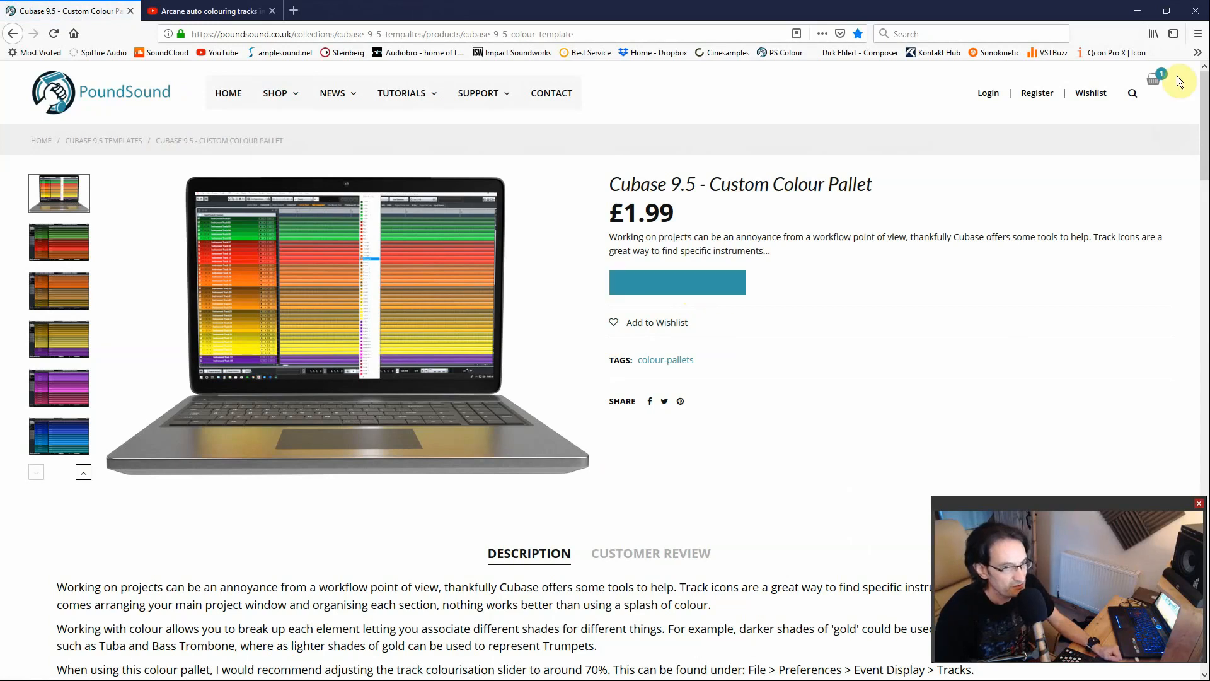
mouse_move(639, 498)
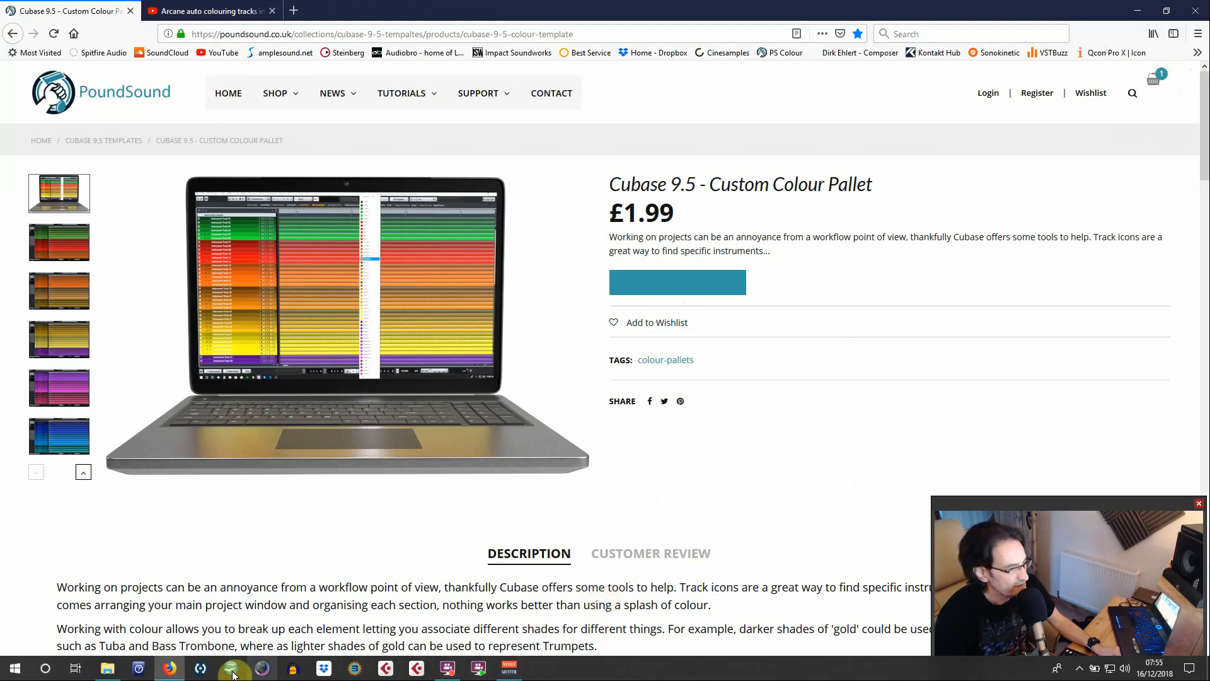
left_click(108, 668)
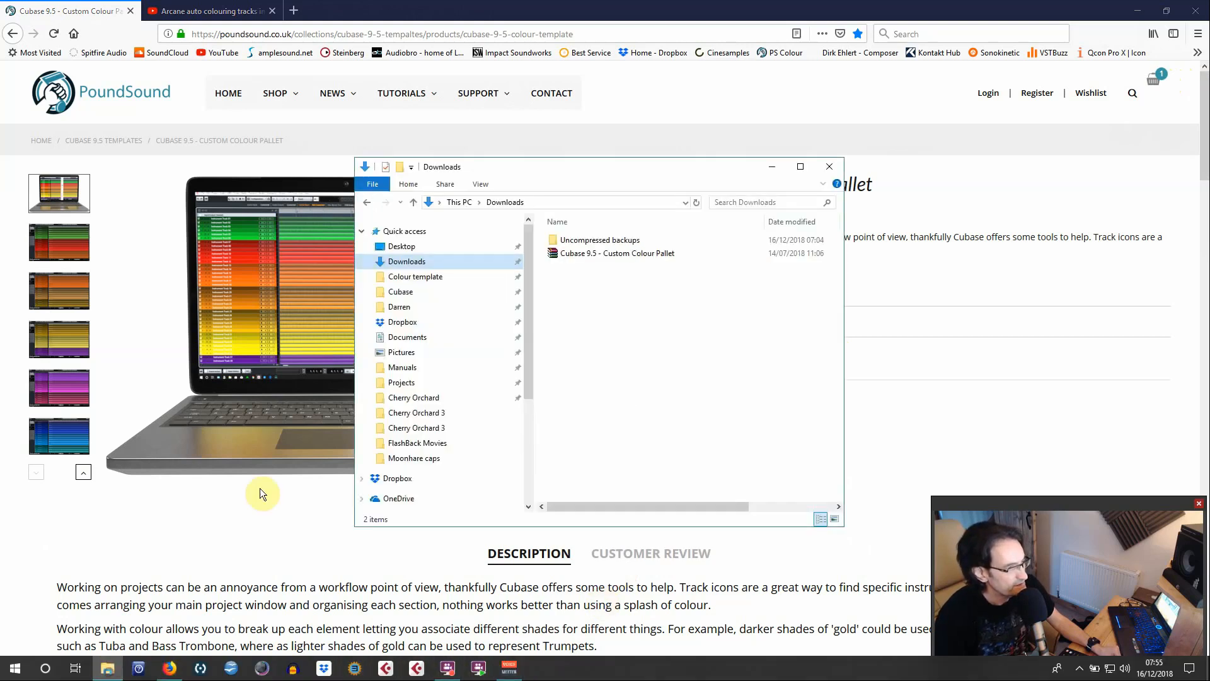
left_click(616, 253)
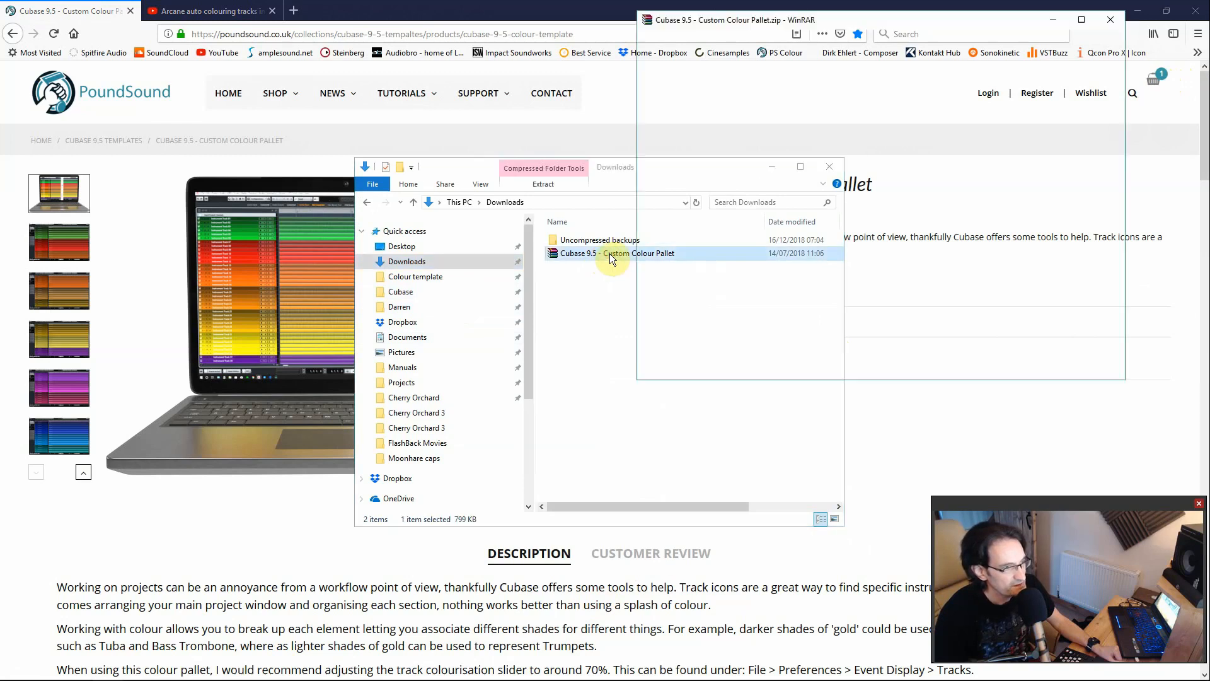
double_click(614, 254)
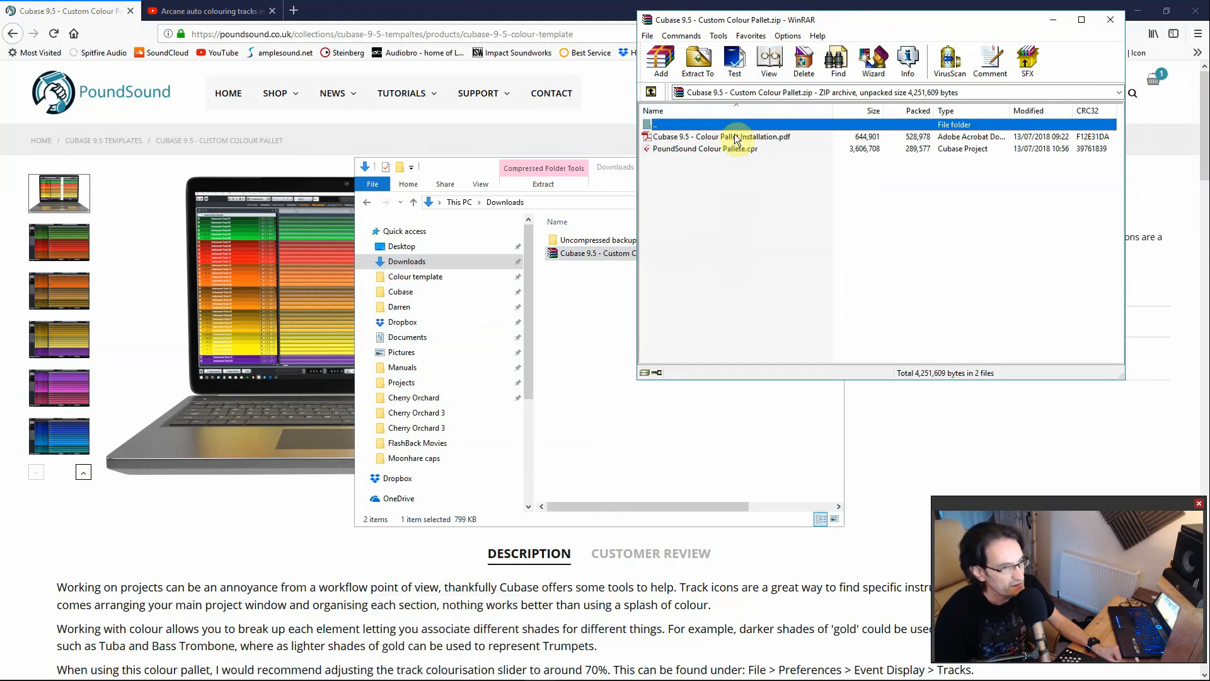
double_click(721, 137)
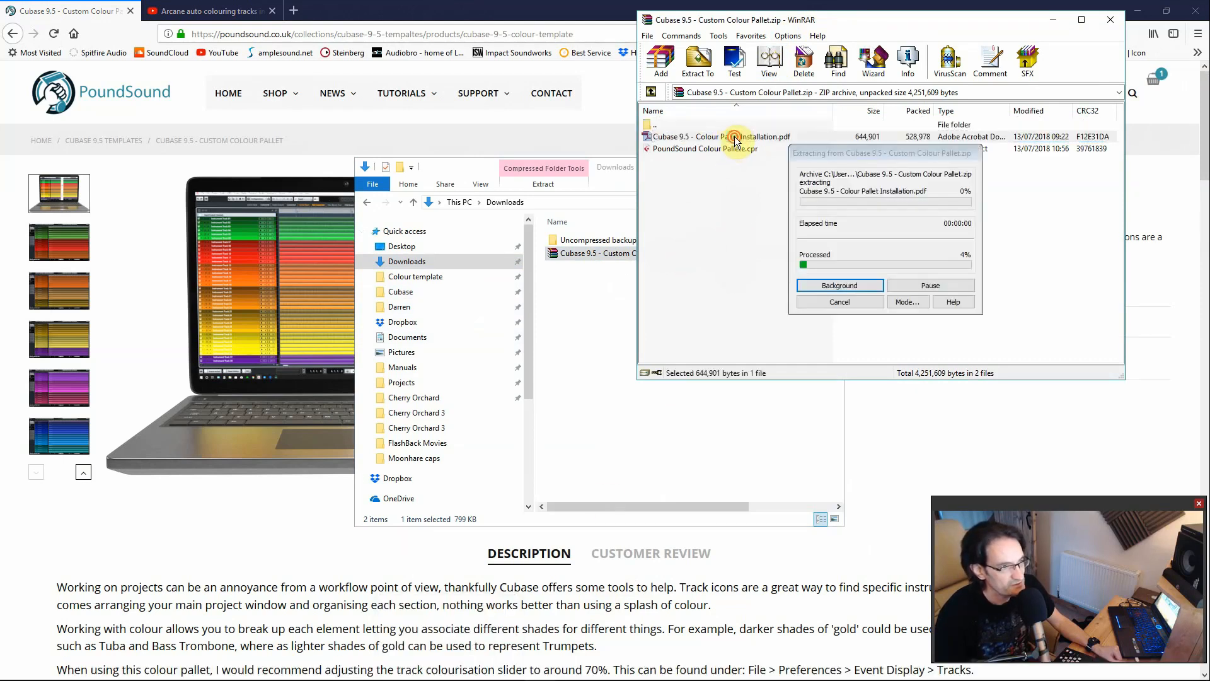
double_click(717, 136)
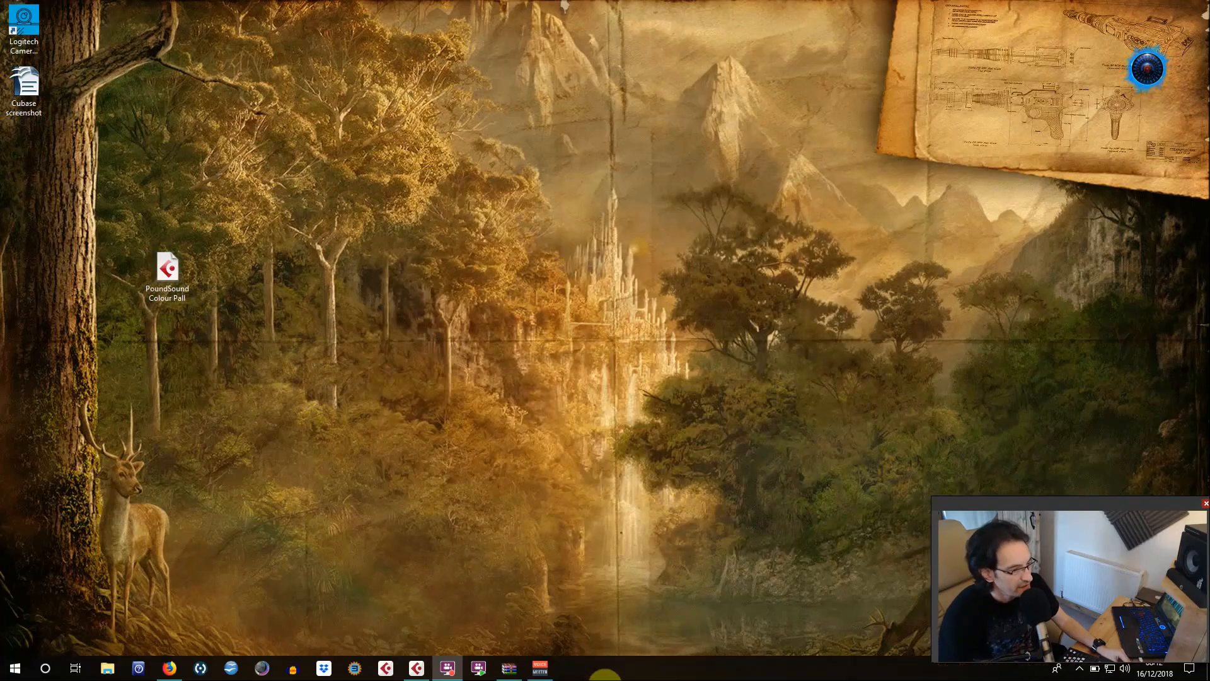
- Return to Cubase and start opening an existing project from the Steinberg Hub
left_click(446, 668)
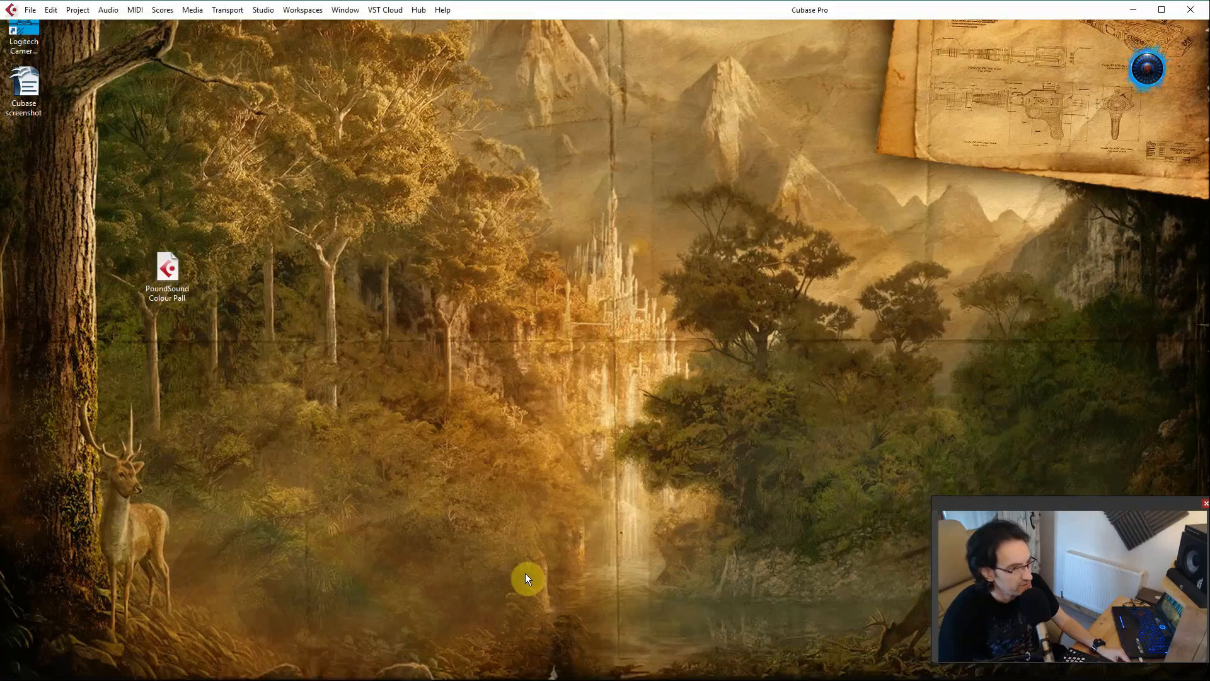
left_click(418, 11)
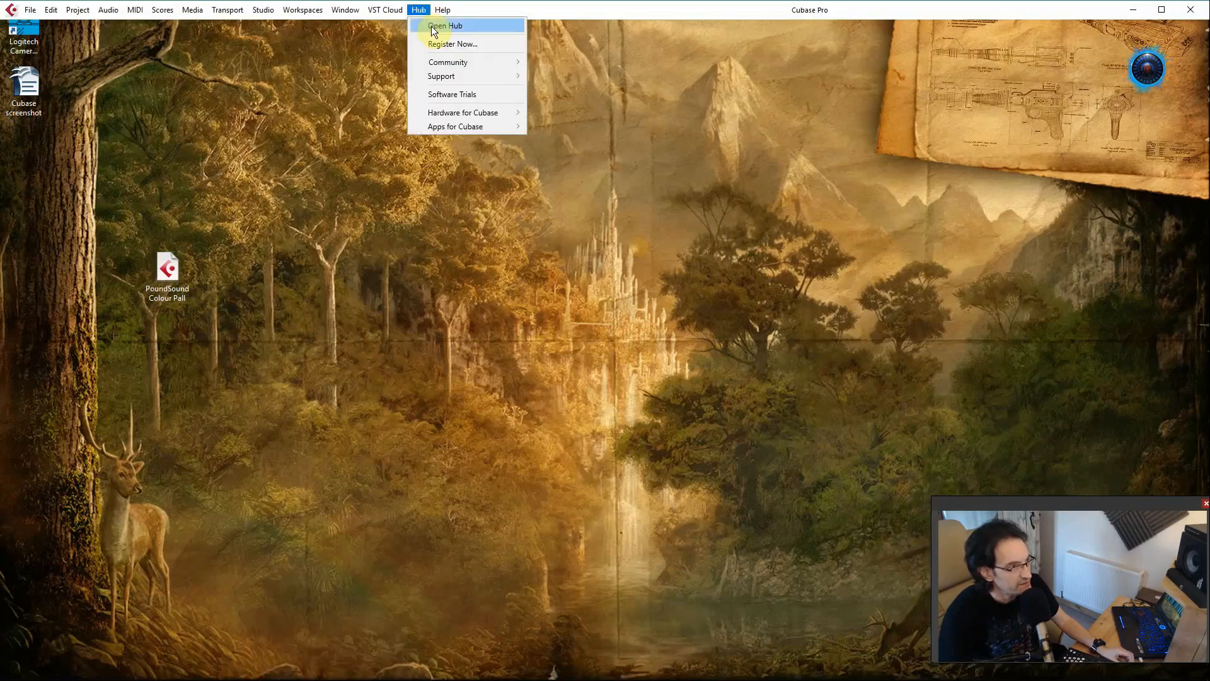
left_click(445, 25)
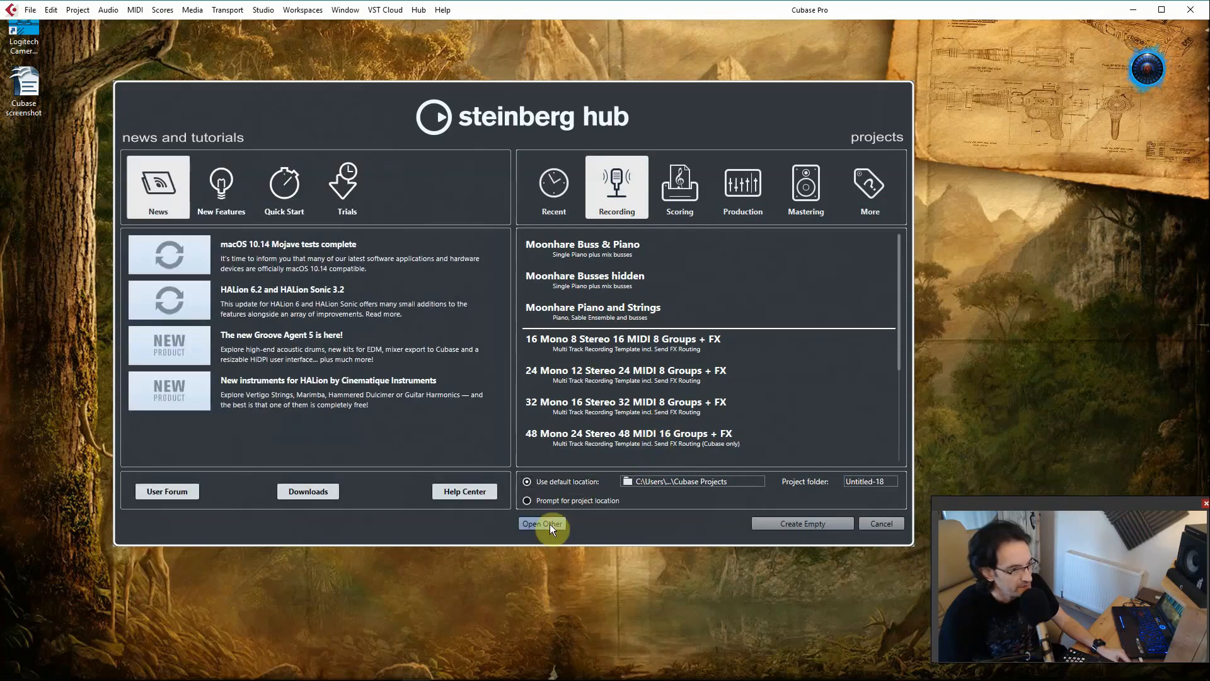
left_click(542, 523)
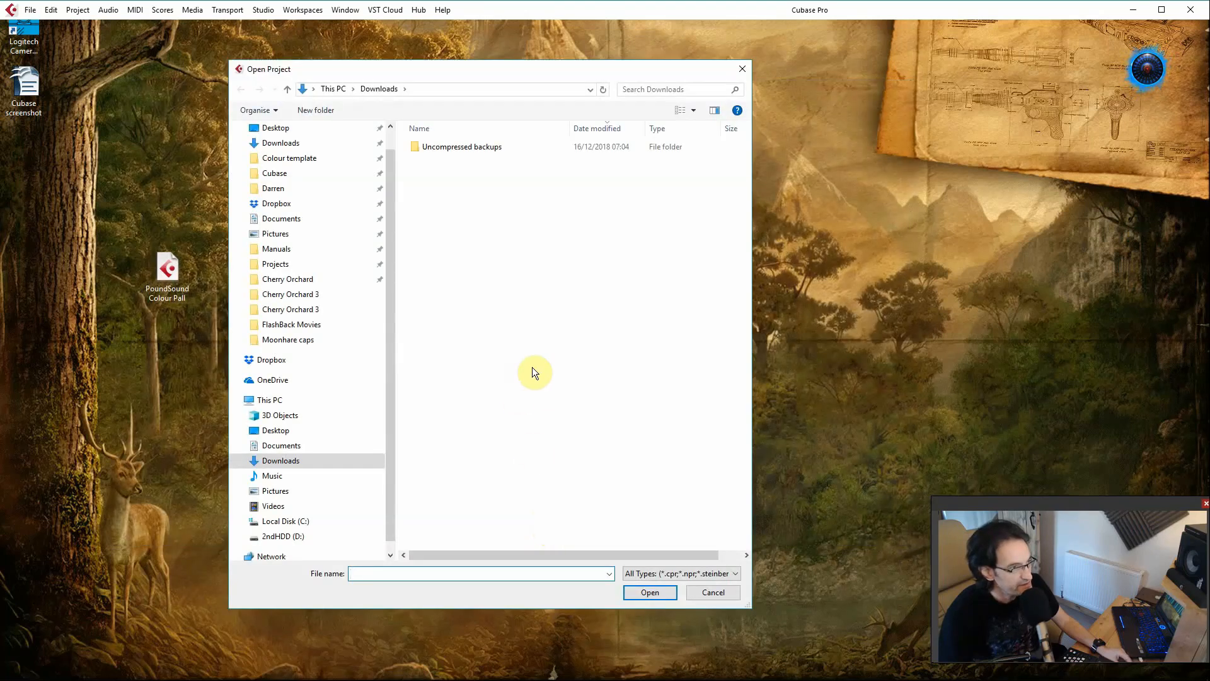
- Load 'PoundSound Colour Pallete' from the desktop with Projects as its project folder
left_click(276, 127)
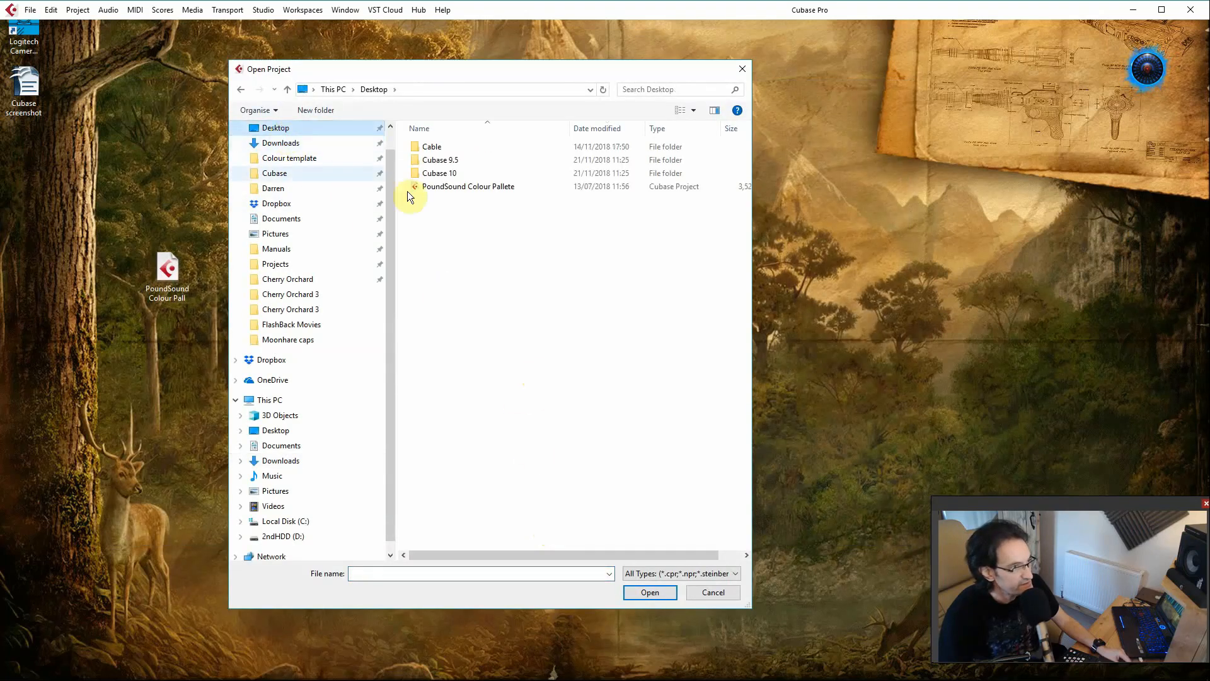
left_click(469, 187)
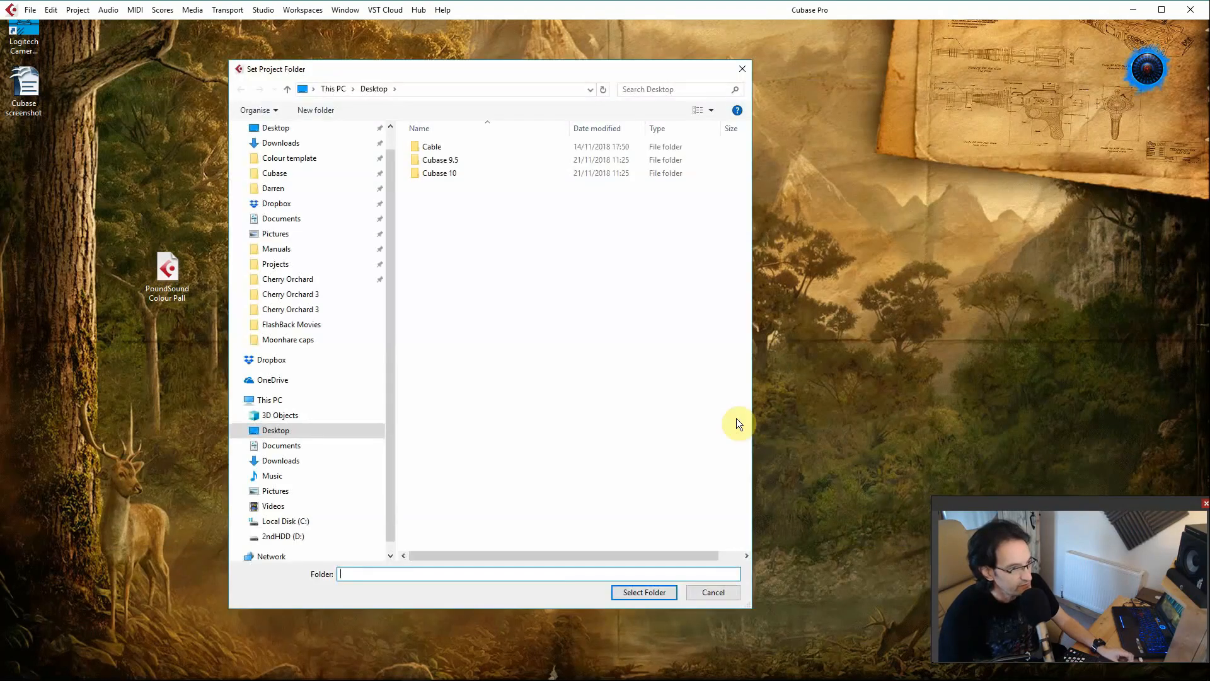
mouse_move(600, 367)
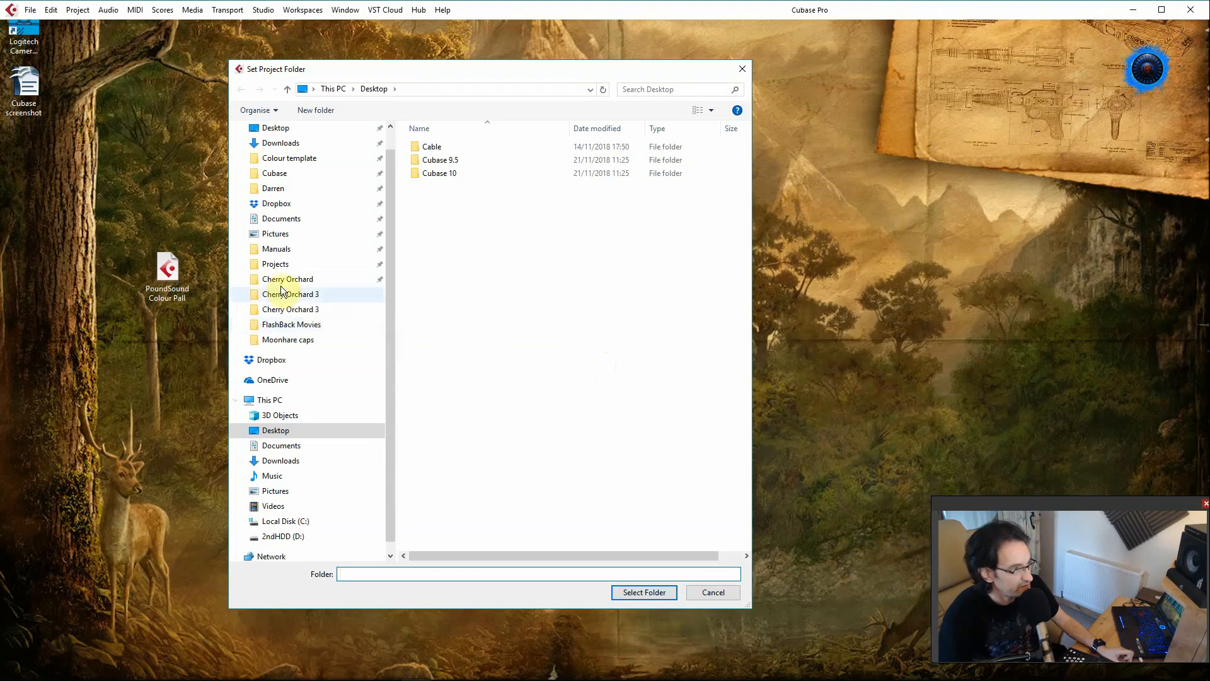
left_click(274, 264)
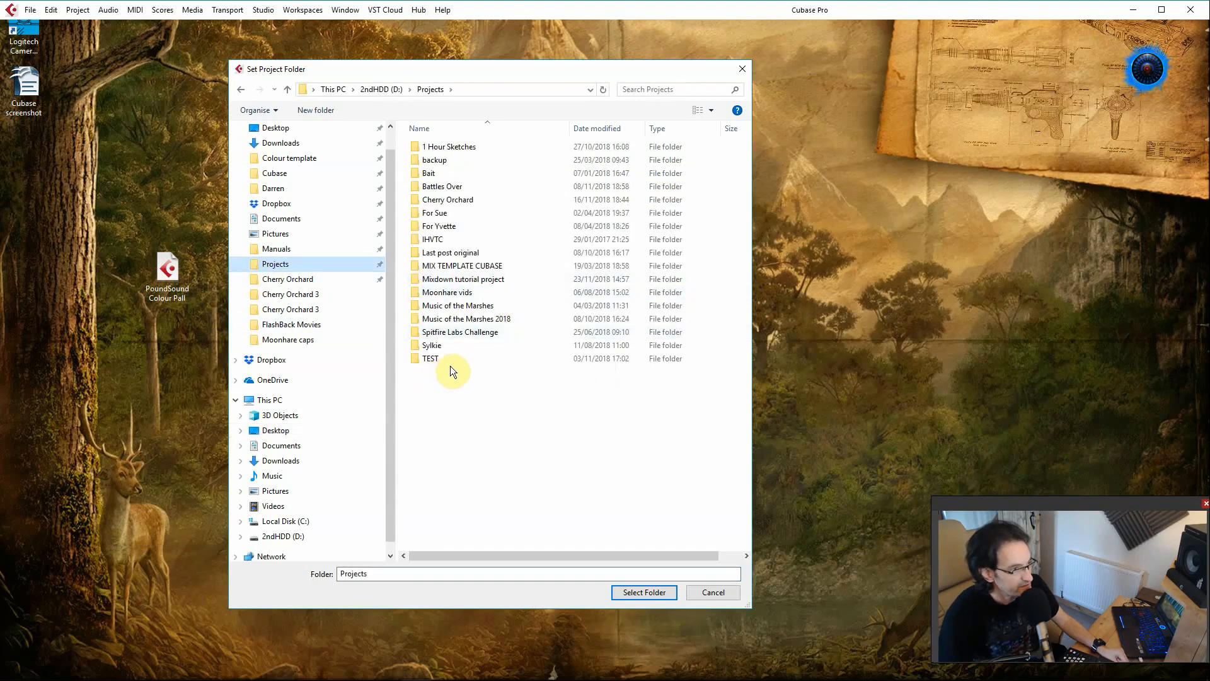
mouse_move(456, 411)
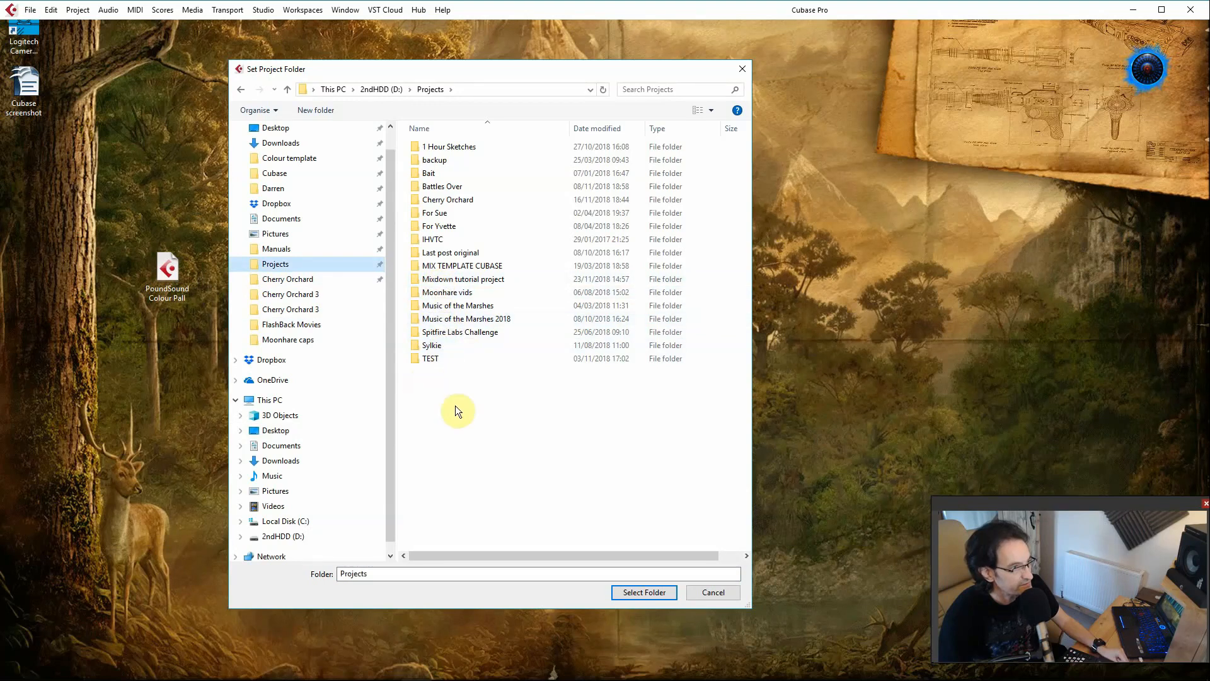
left_click(643, 592)
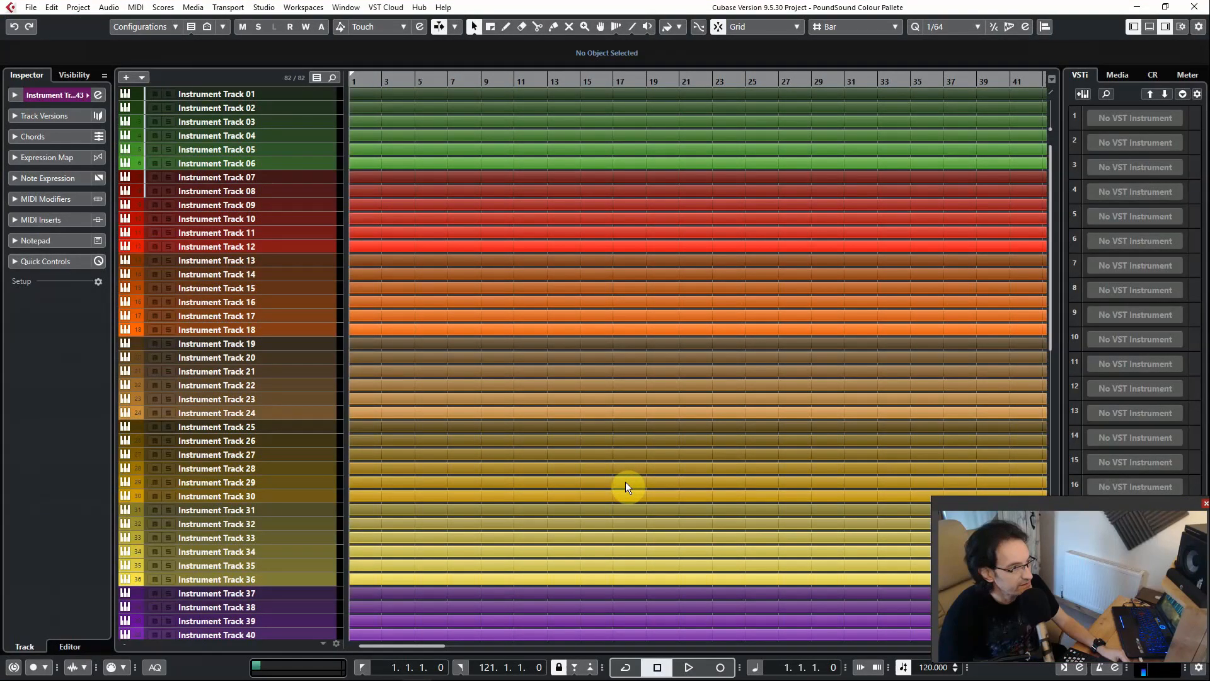
mouse_move(1050, 215)
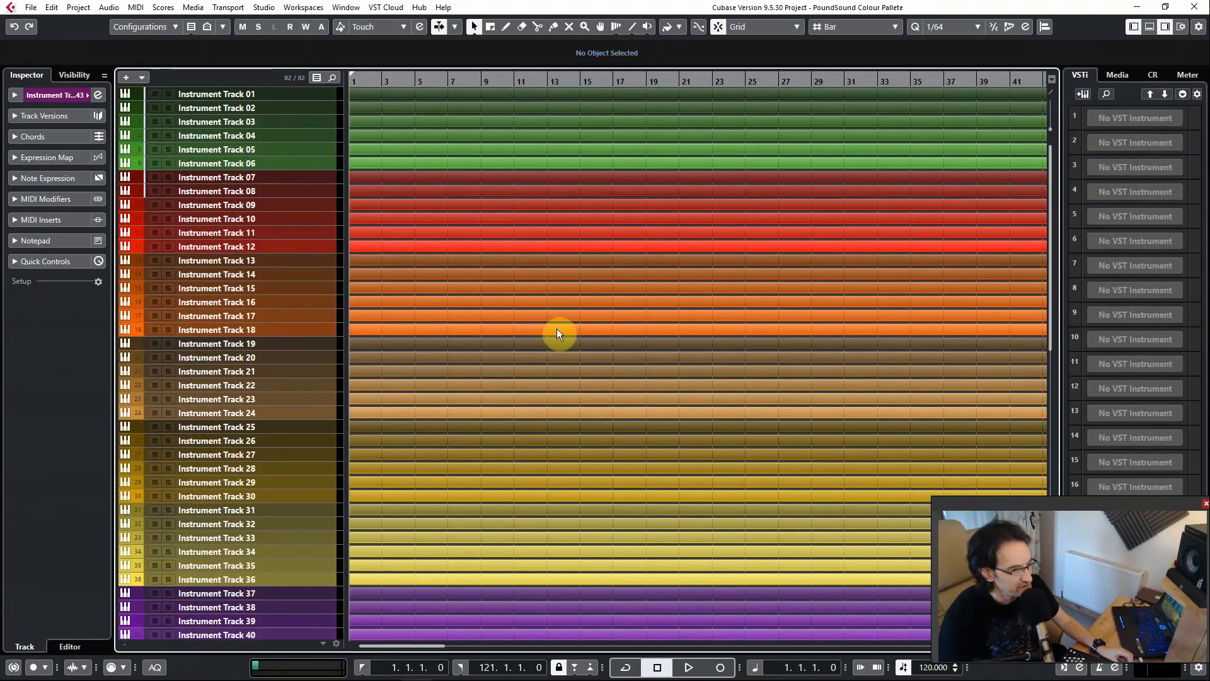
mouse_move(563, 322)
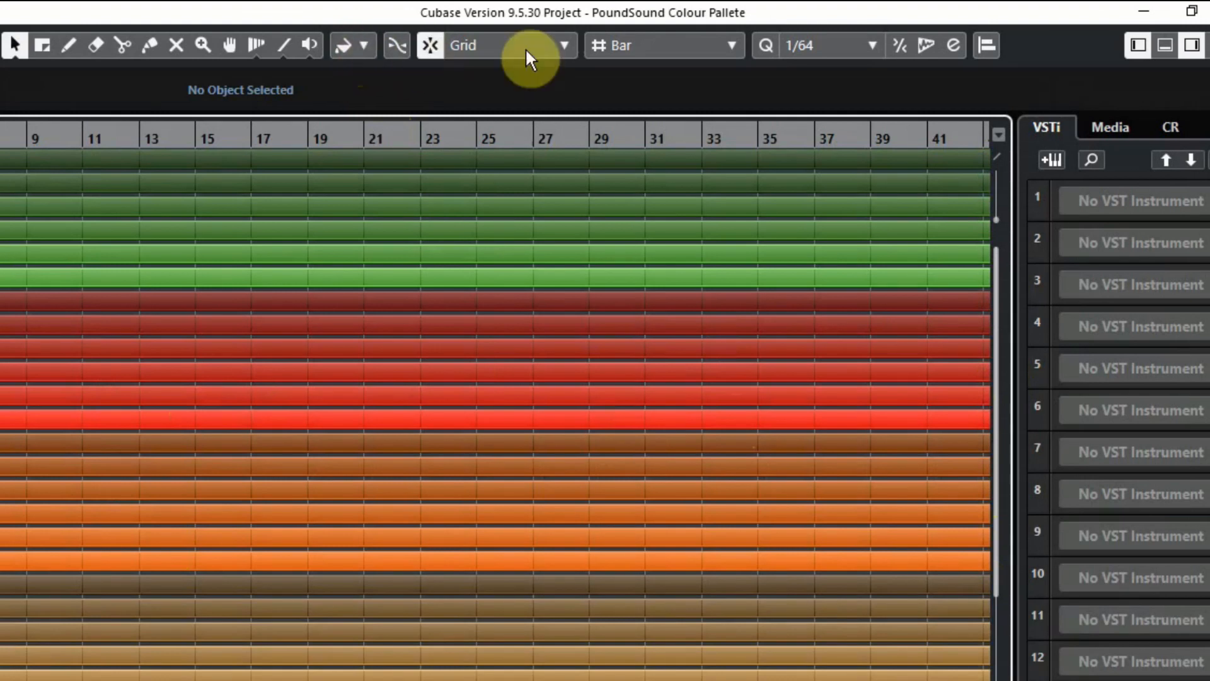
- Save the project's Green/Red/Orange colour set as Cubase's program defaults and confirm
left_click(363, 45)
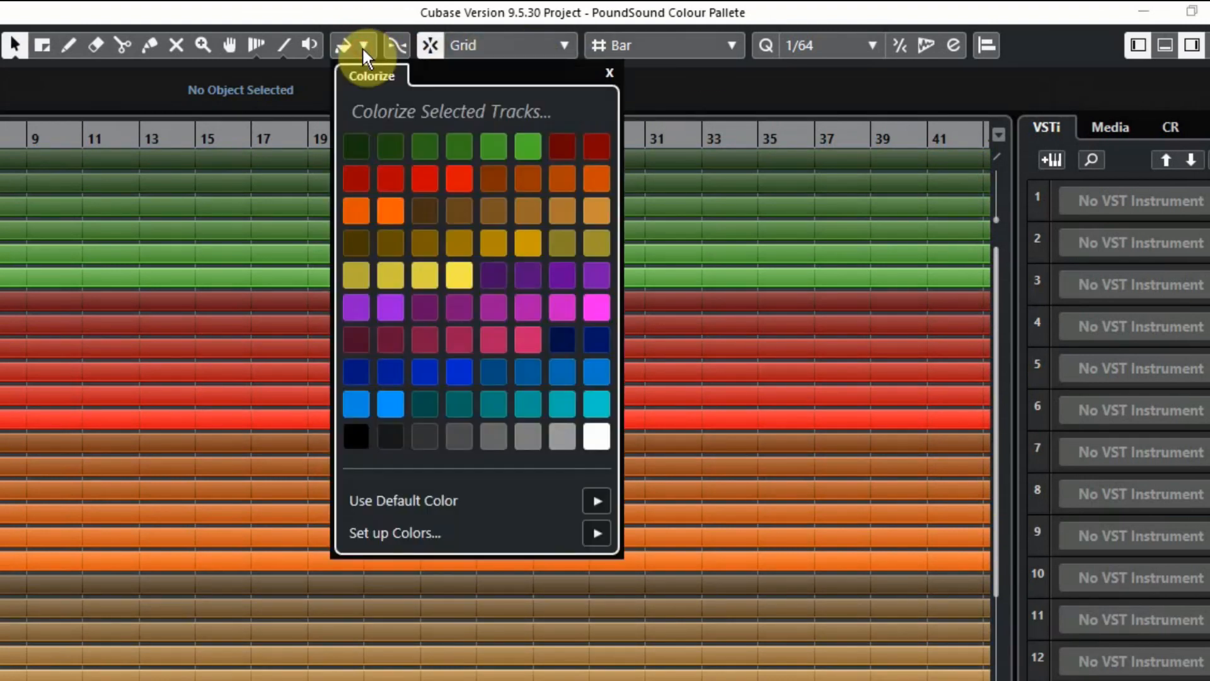
mouse_move(1052, 51)
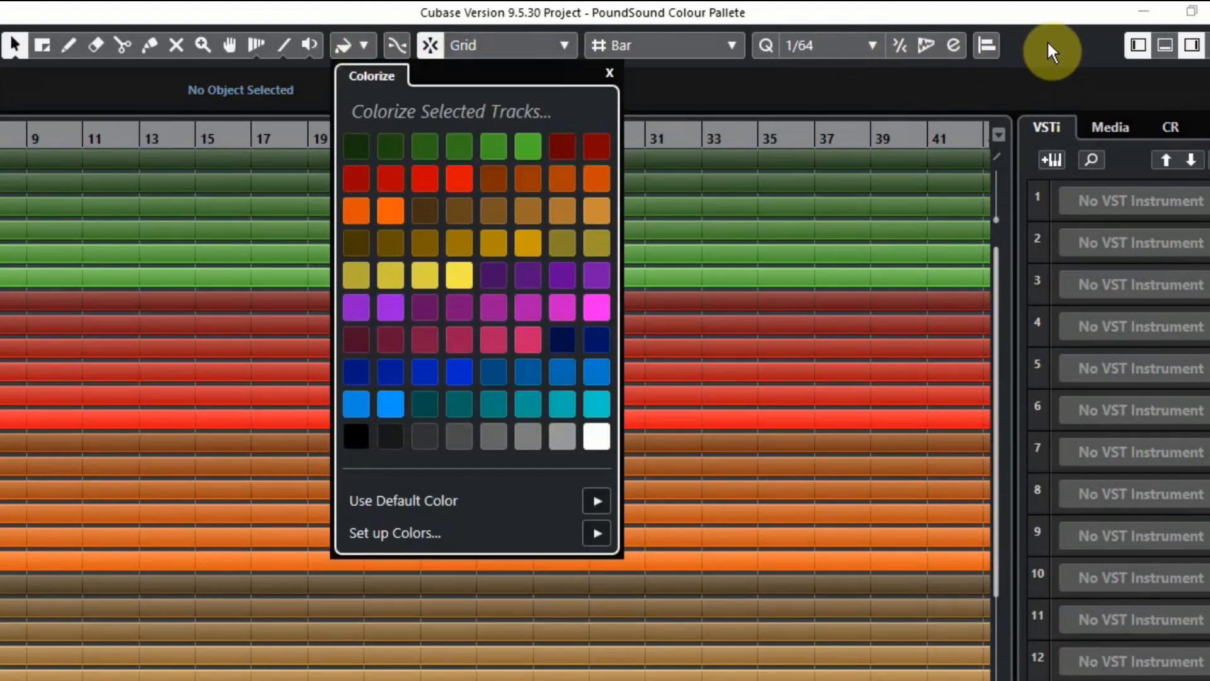
left_click(1051, 51)
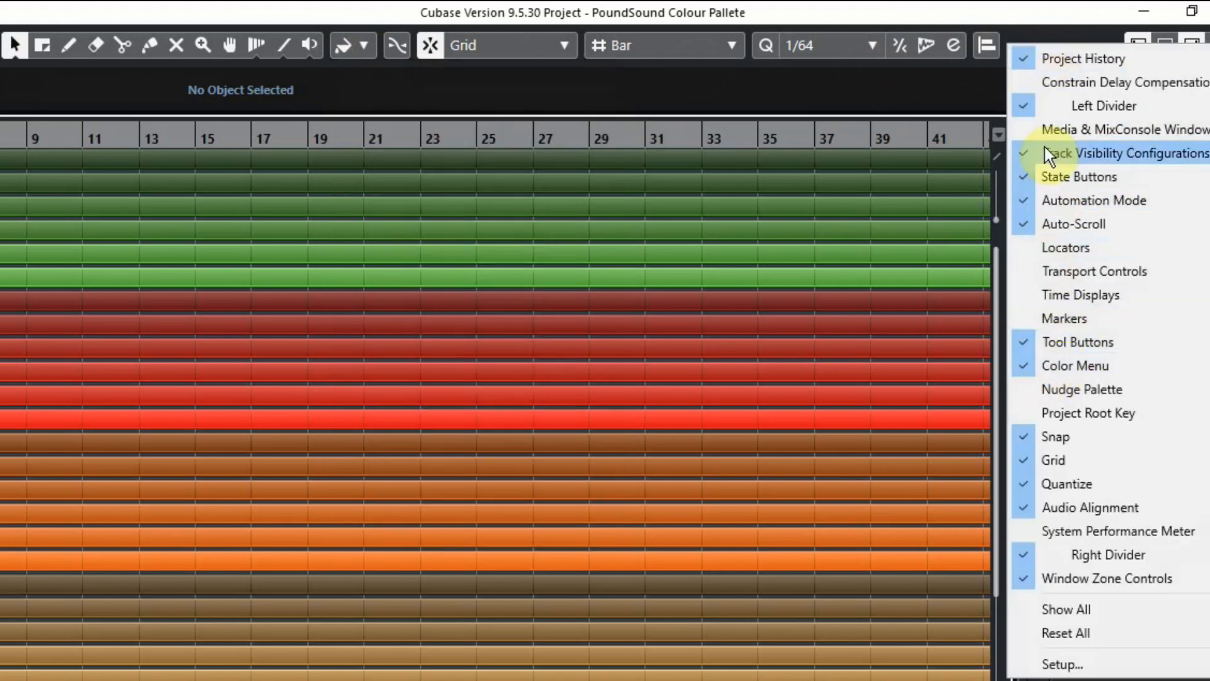
left_click(537, 44)
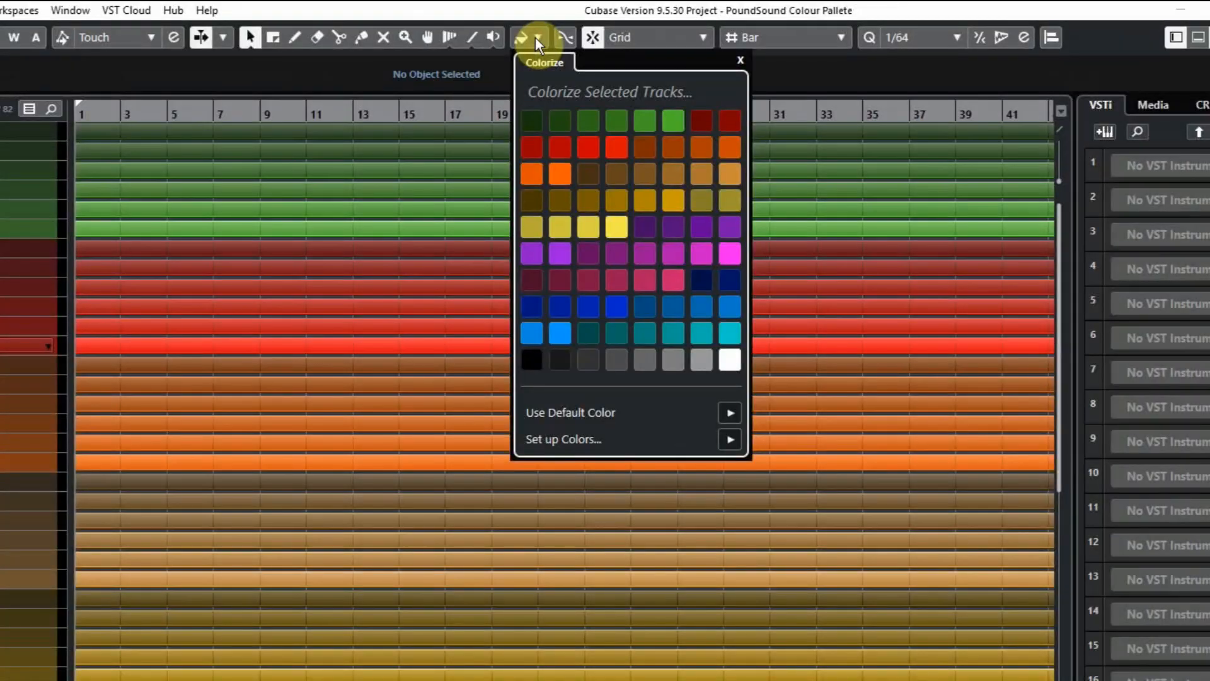
mouse_move(672, 448)
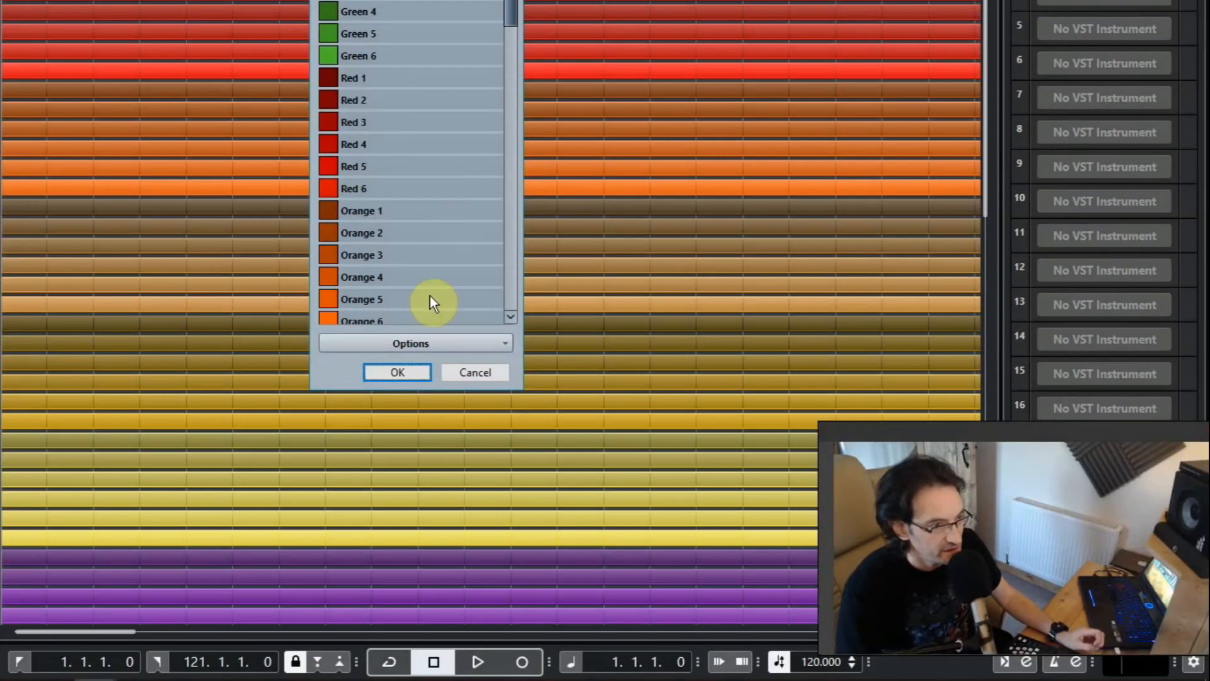
left_click(410, 343)
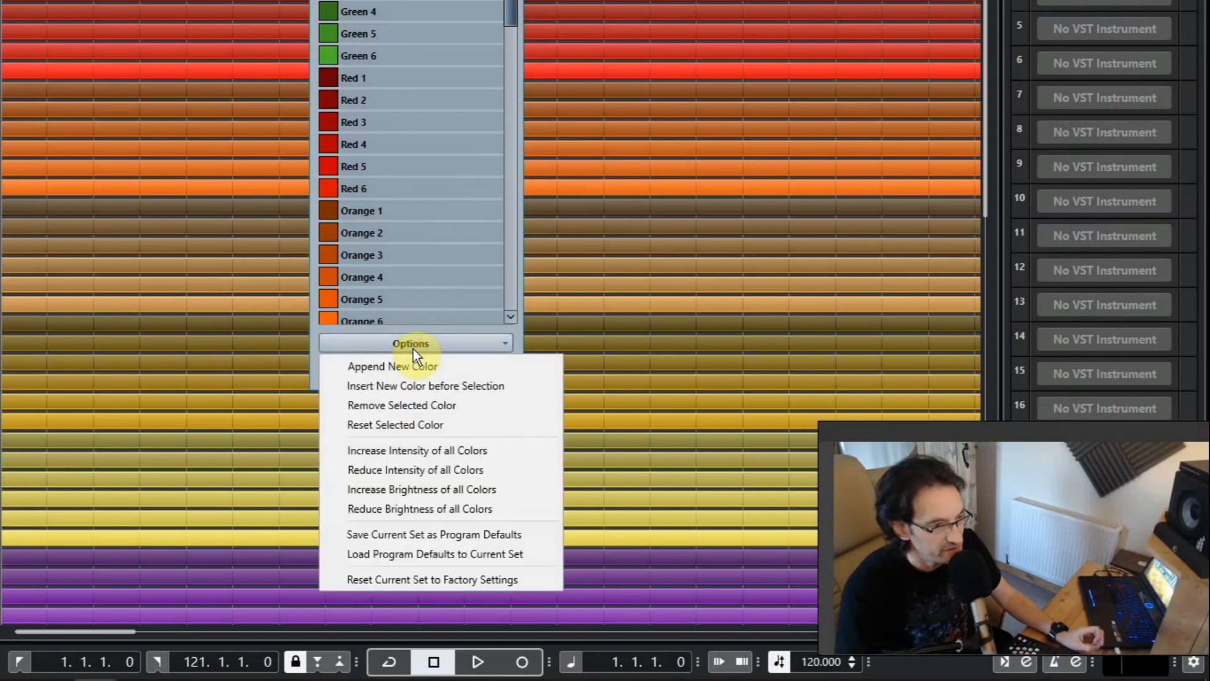
mouse_move(433, 534)
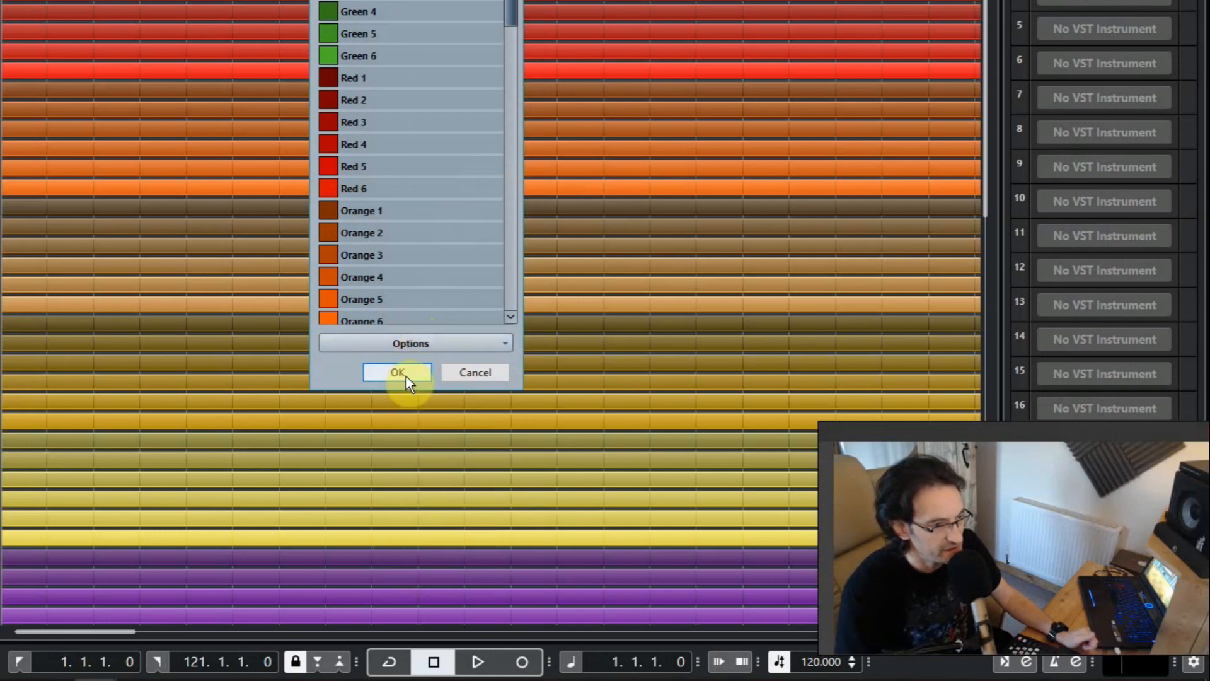
left_click(397, 373)
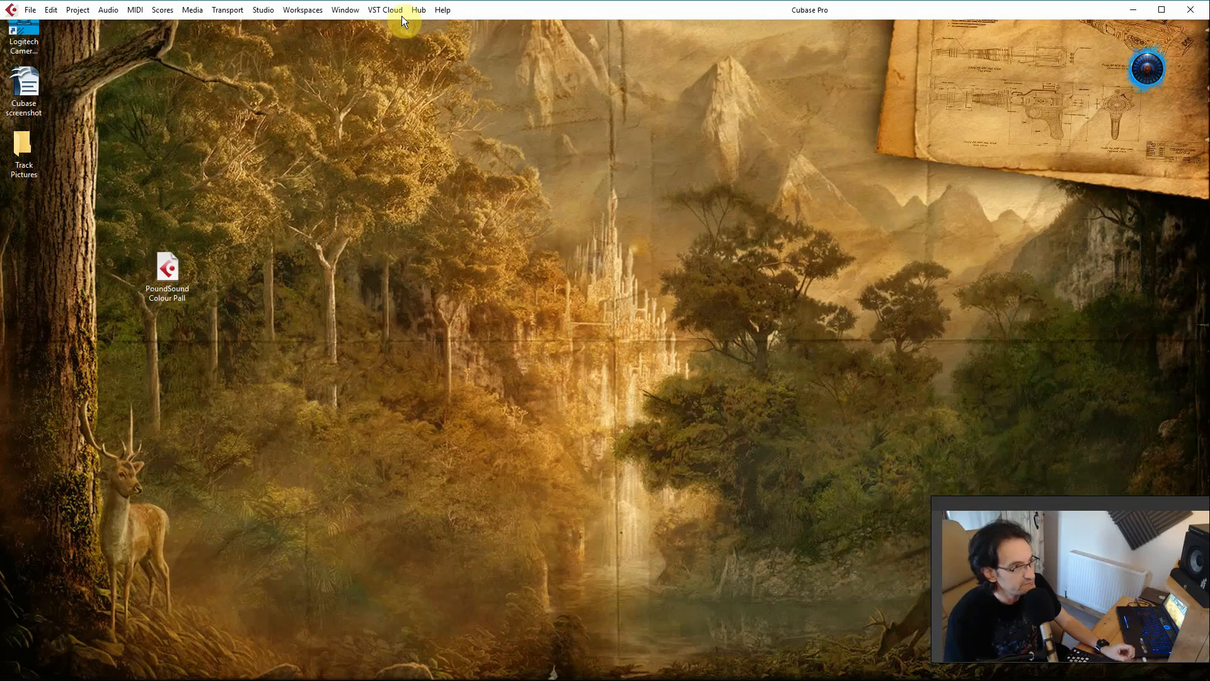
- Discard the current project without saving and open a fresh Factory Default project from the Hub
left_click(418, 9)
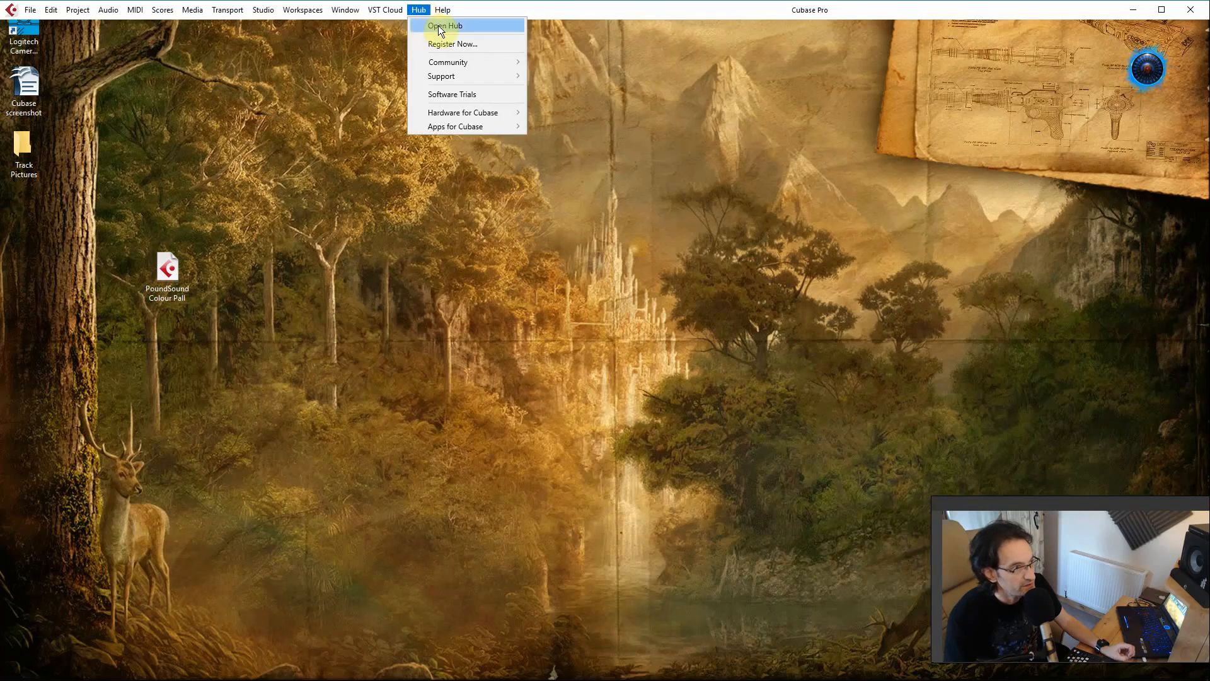
left_click(443, 25)
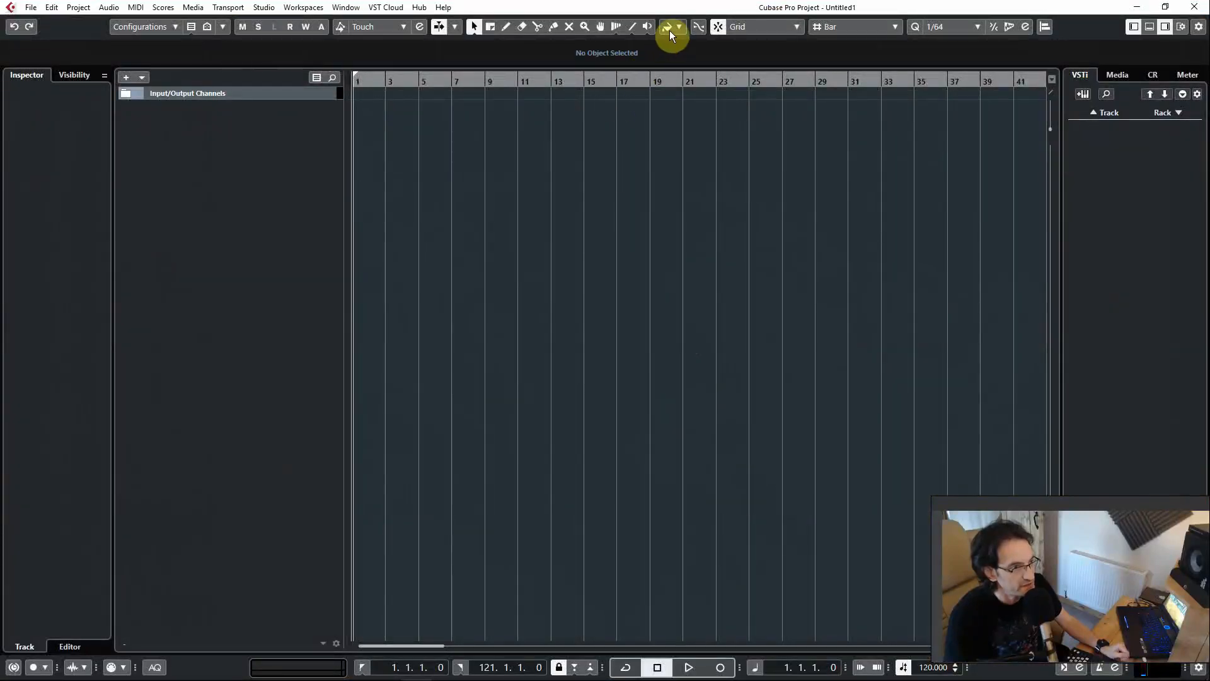
left_click(669, 26)
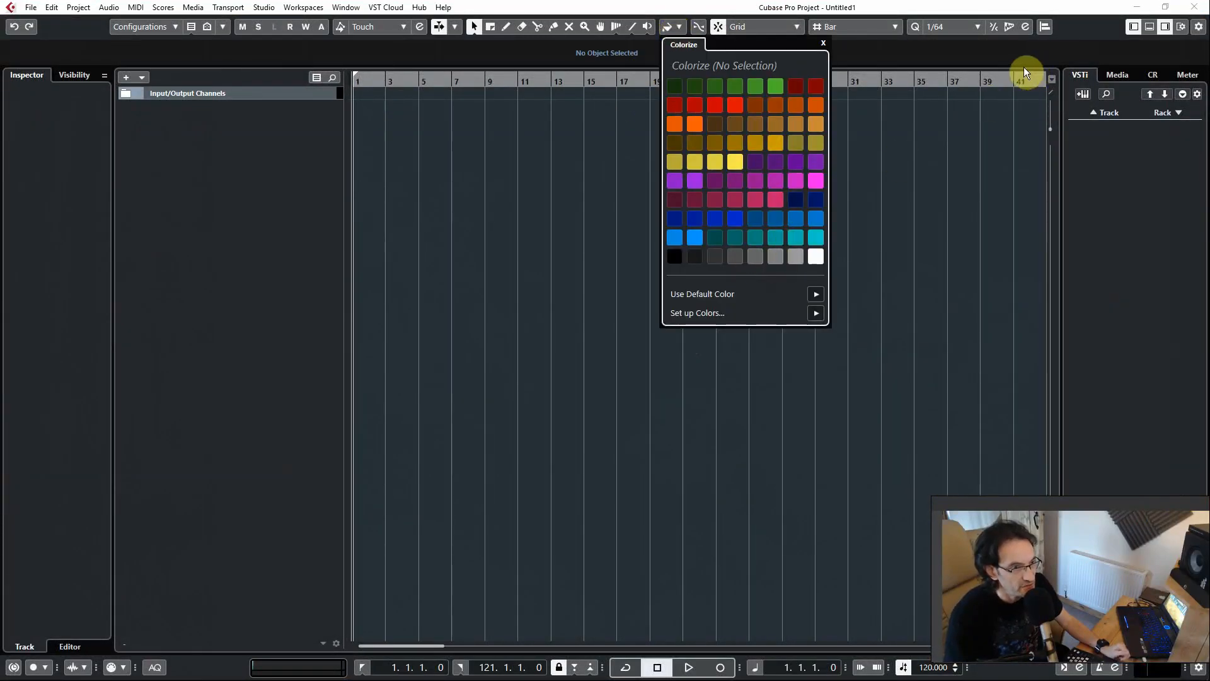
mouse_move(1016, 98)
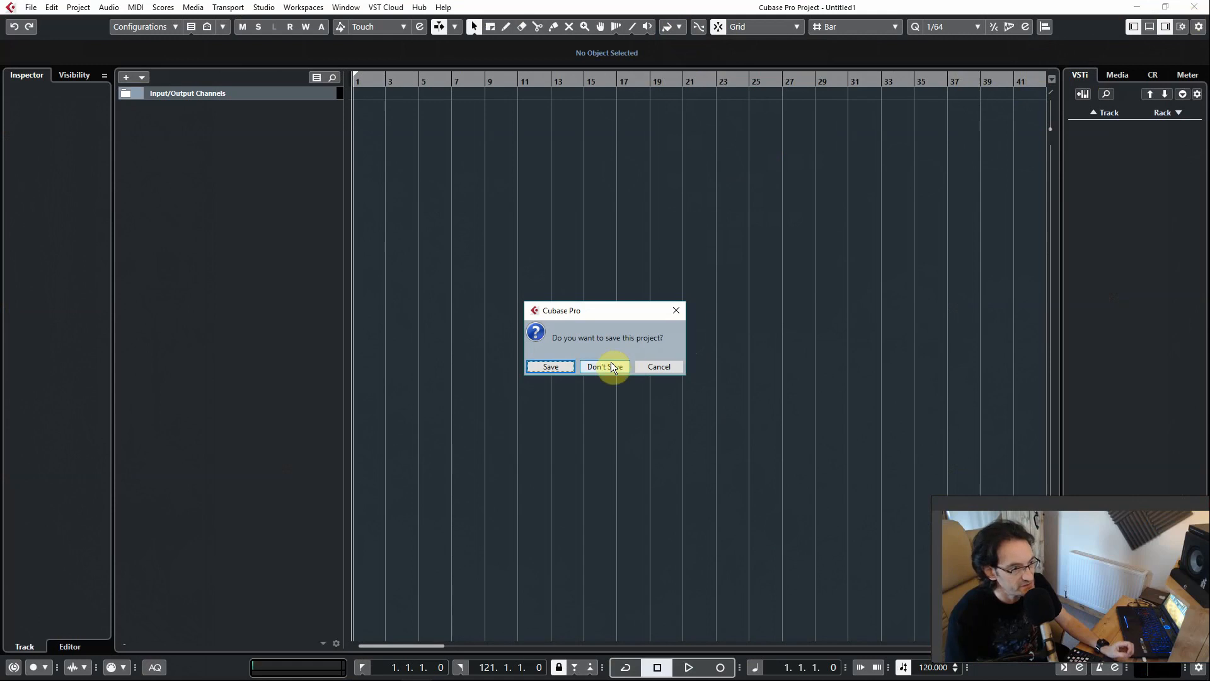
left_click(604, 366)
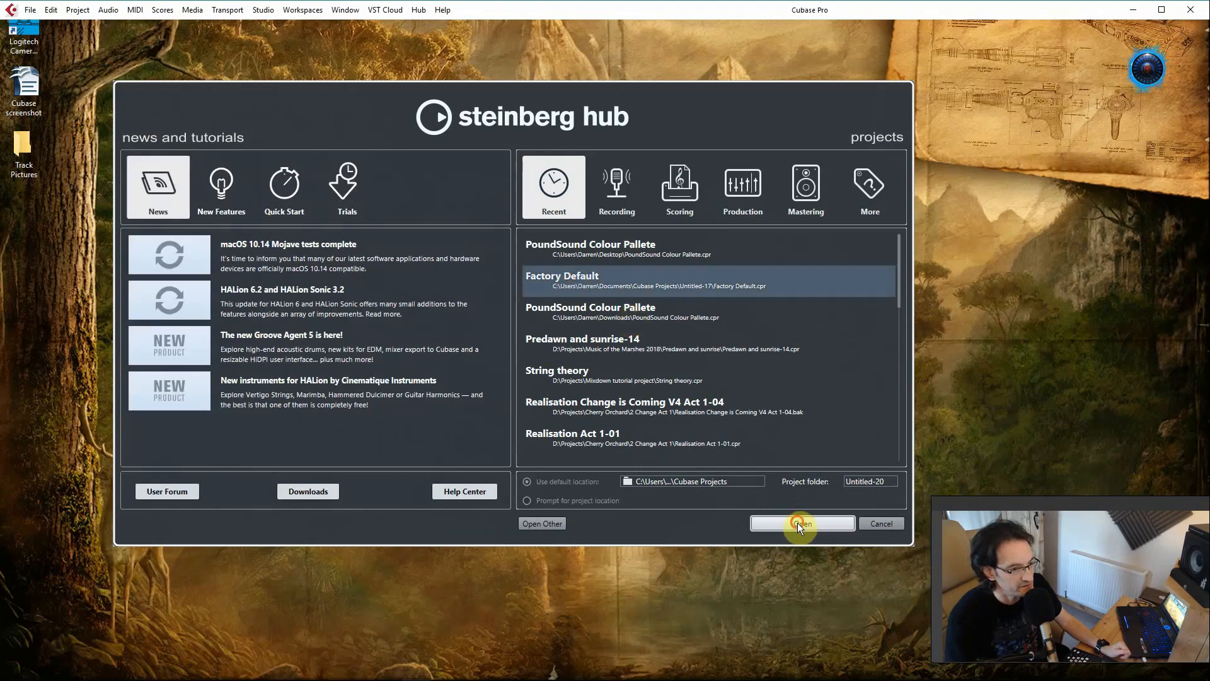
left_click(802, 523)
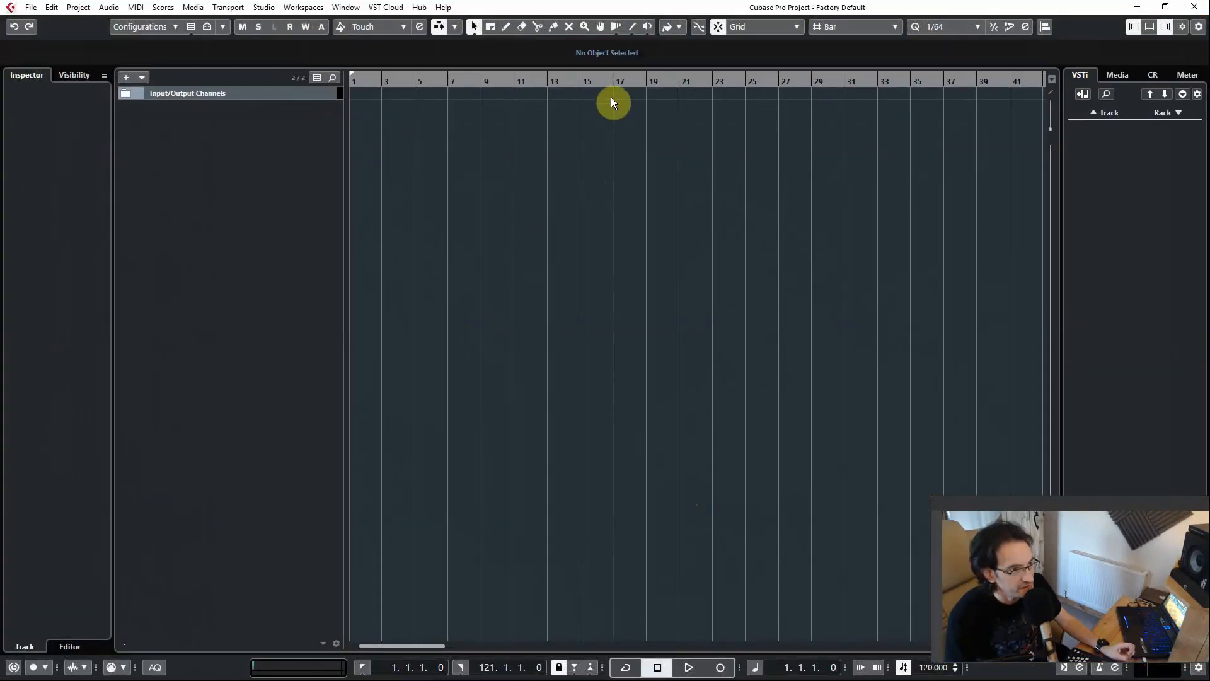
- Load the saved program default colours into the new project's colour set and confirm
left_click(679, 26)
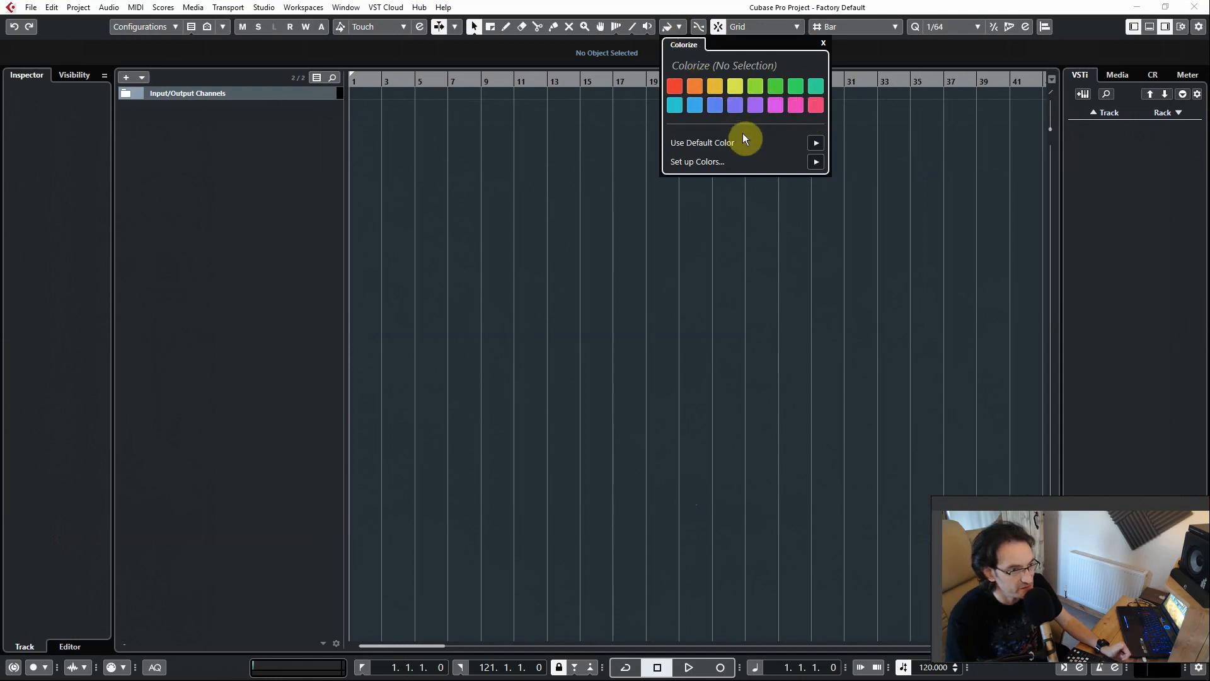
left_click(695, 161)
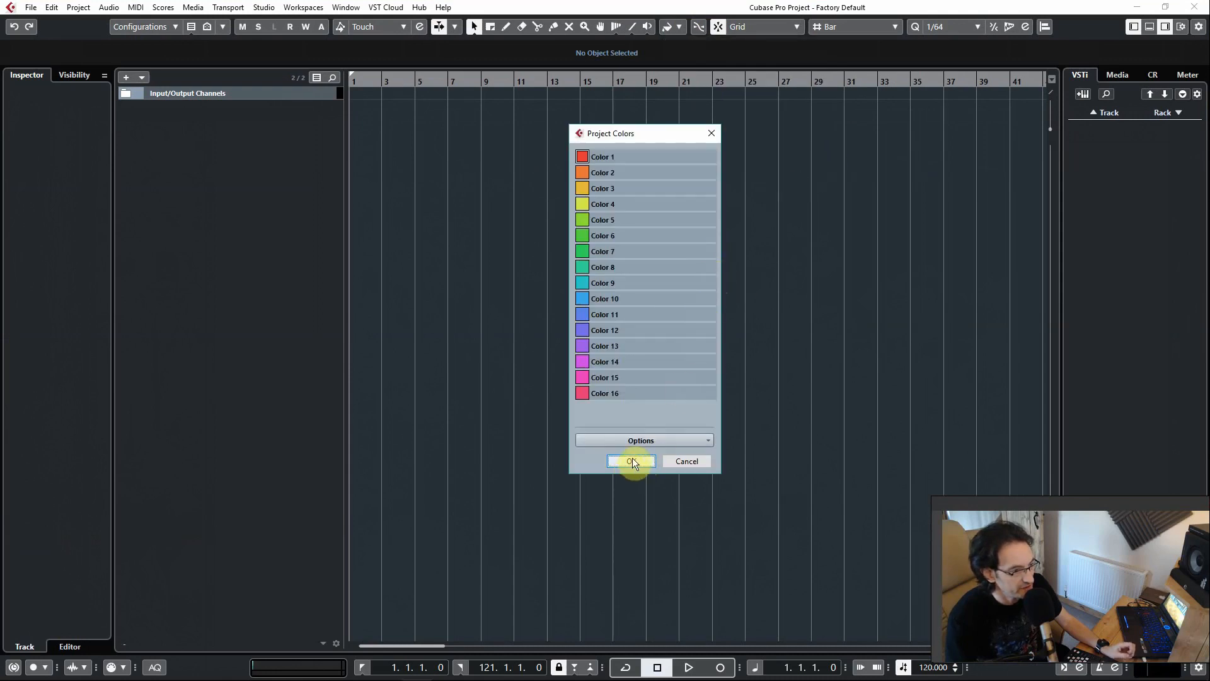
left_click(640, 440)
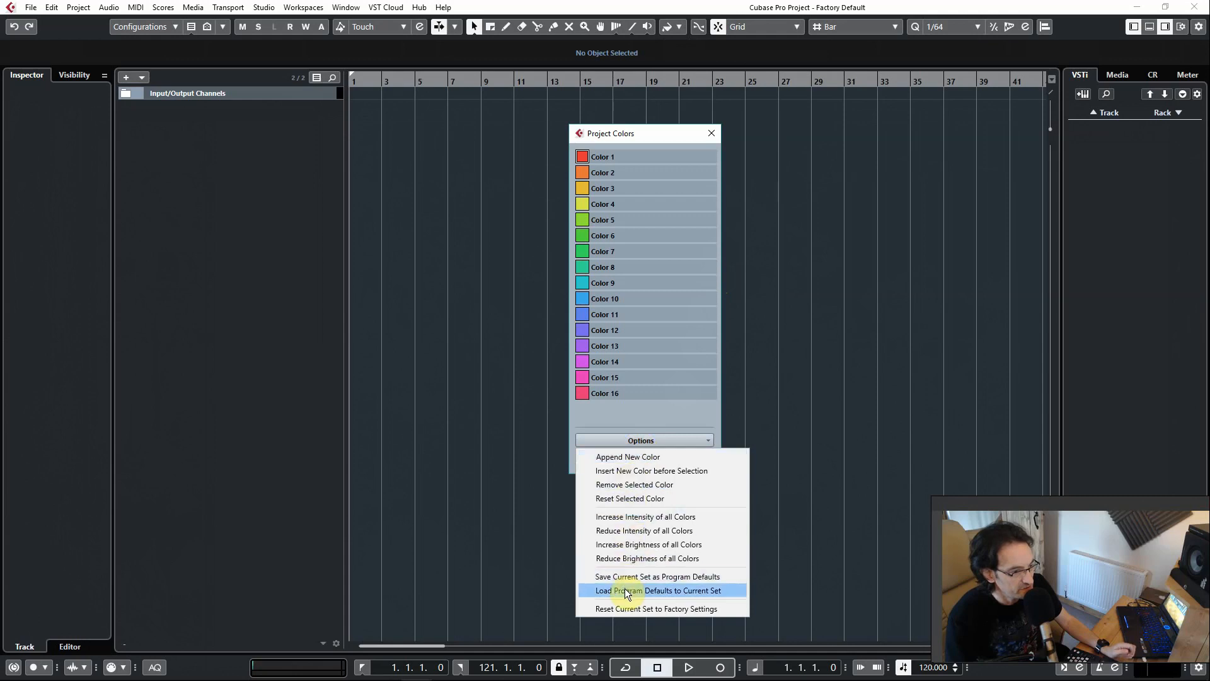
left_click(658, 590)
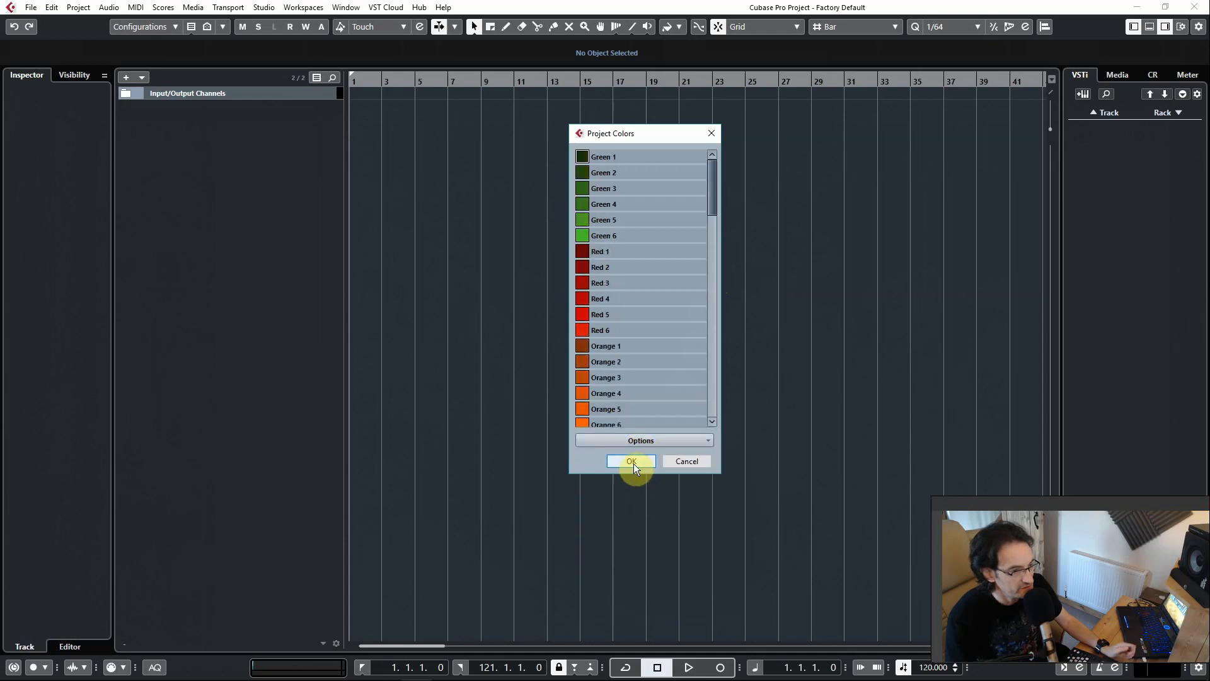
left_click(631, 461)
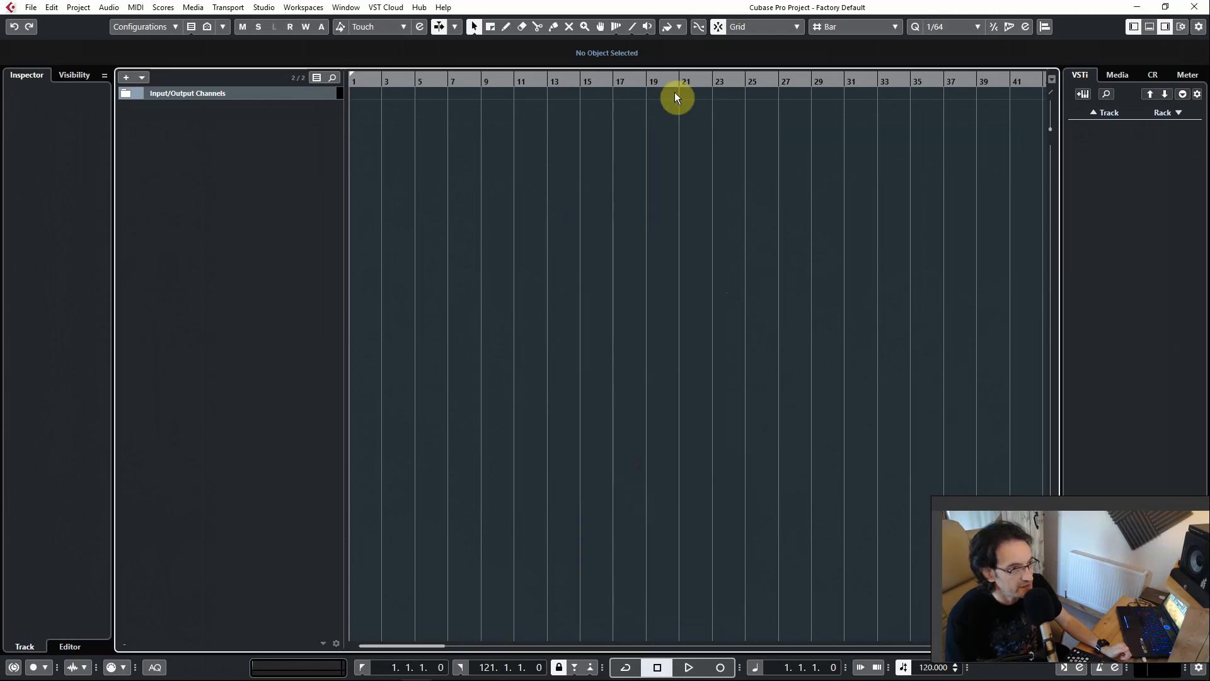
- Rename the first green colour to 'Bass' and confirm the colour setup
left_click(696, 26)
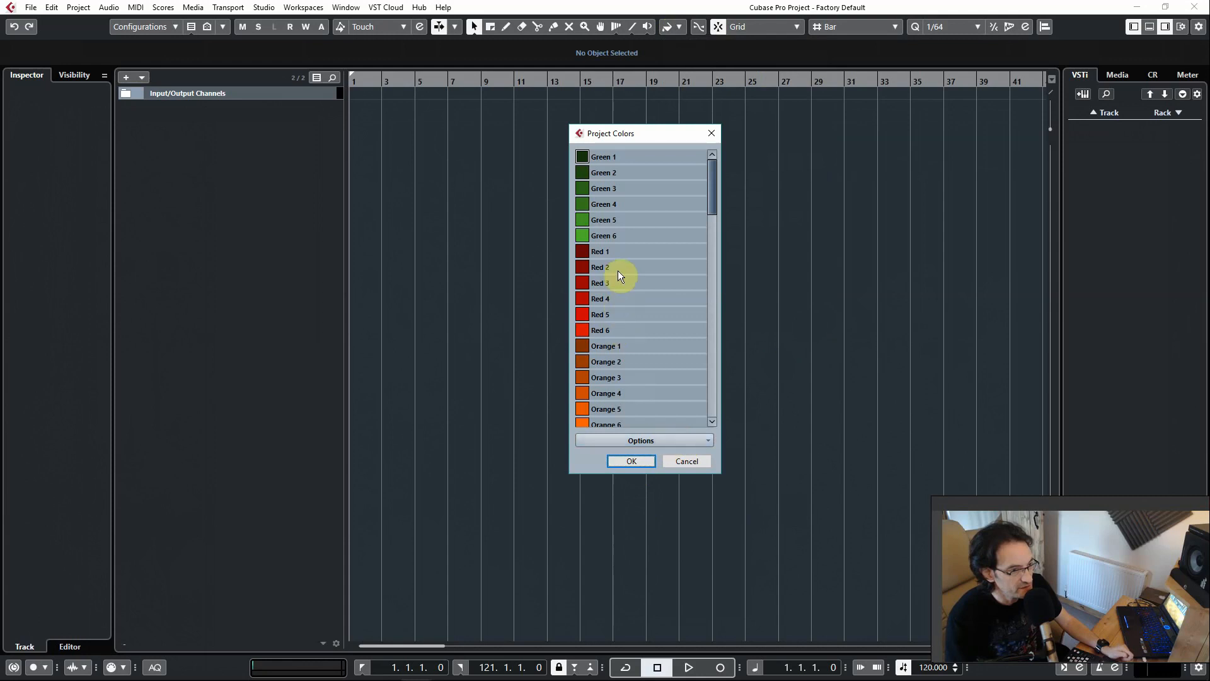
left_click(603, 157)
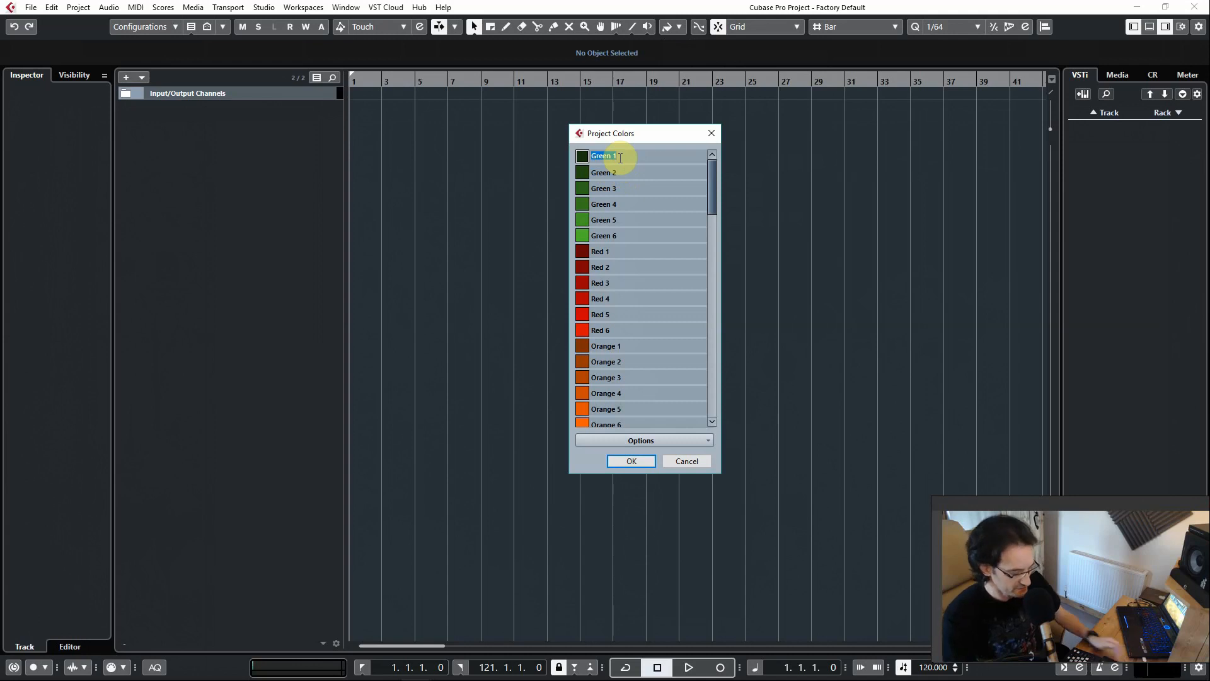
type("Ba")
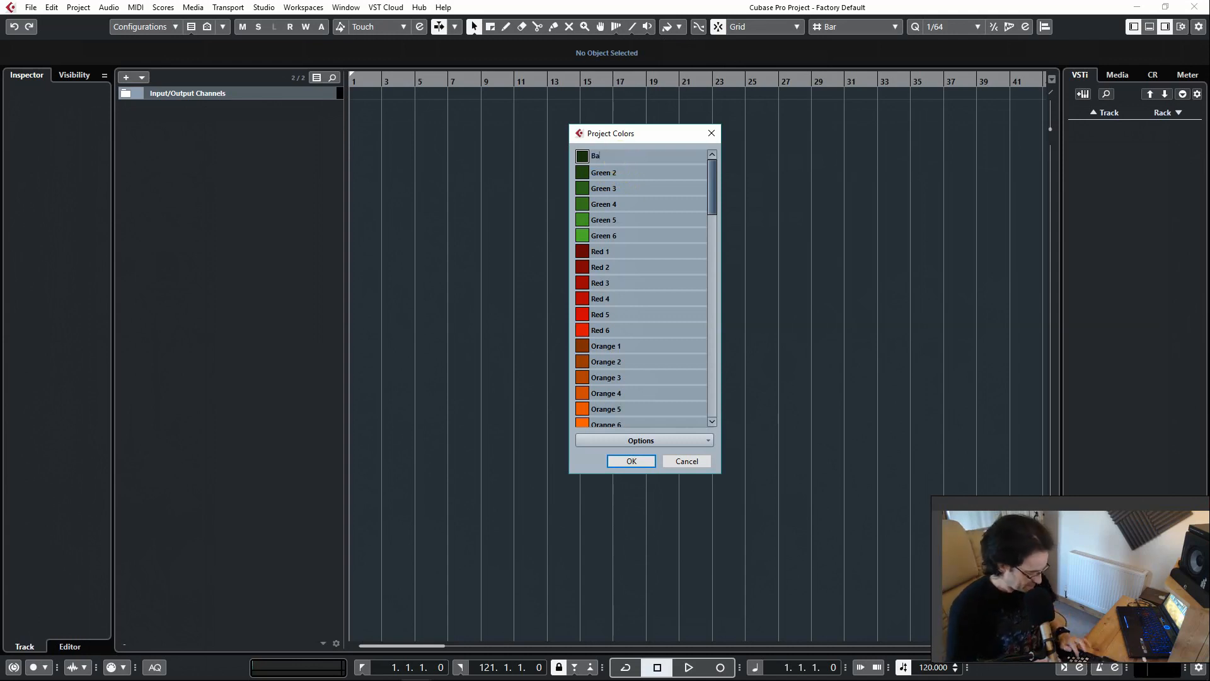
left_click(604, 171)
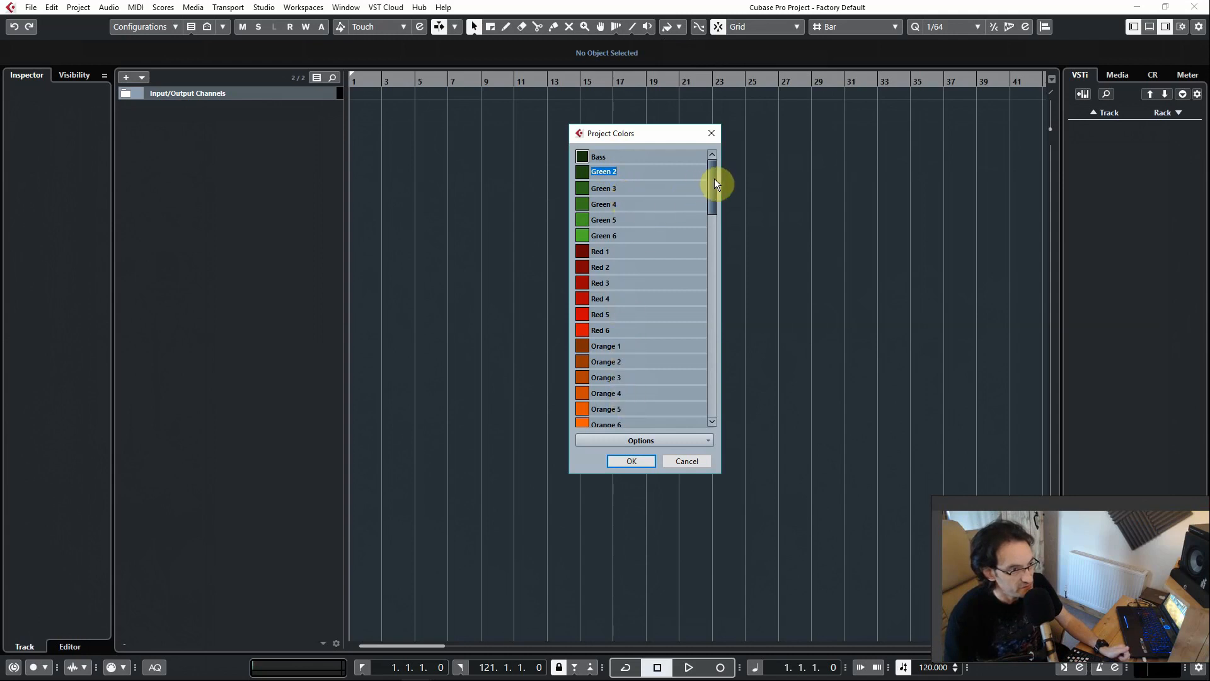
left_click_drag(711, 181, 711, 393)
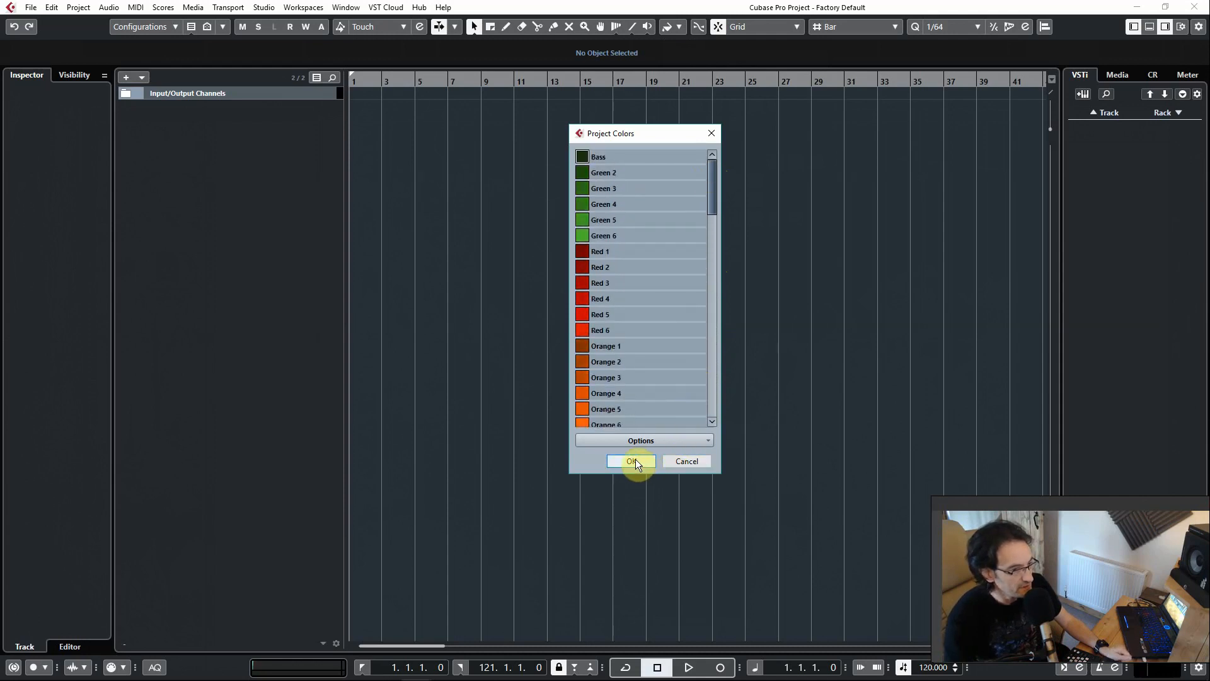
left_click(631, 462)
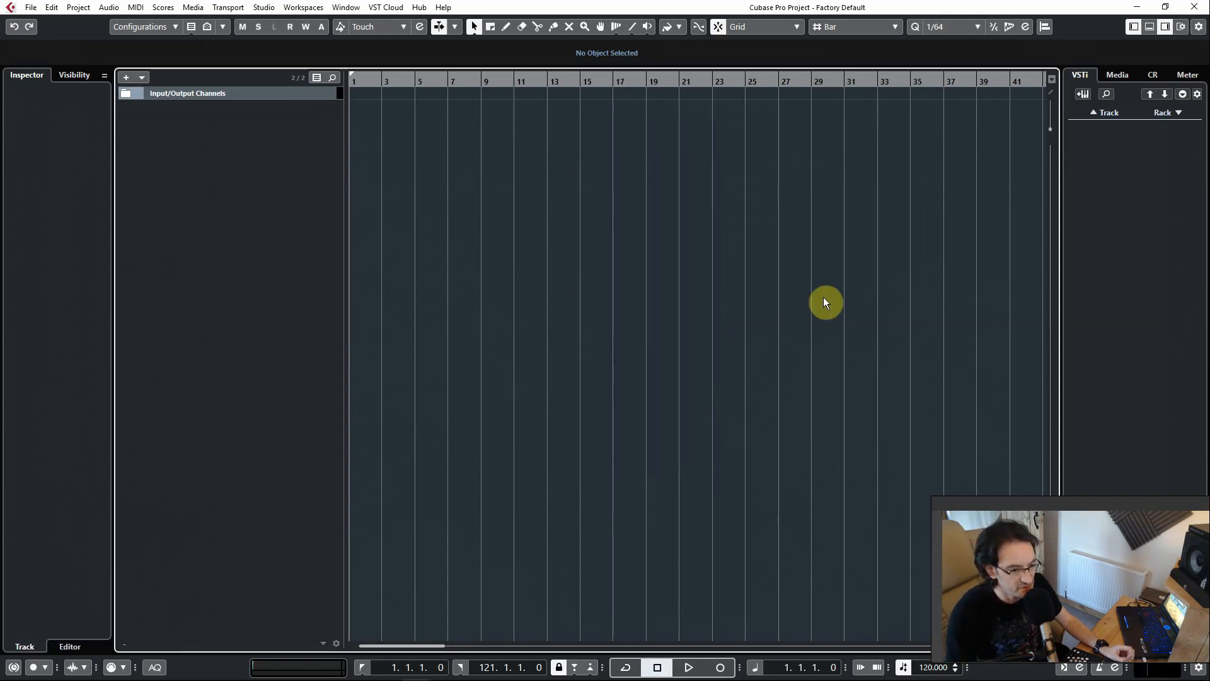
mouse_move(1009, 144)
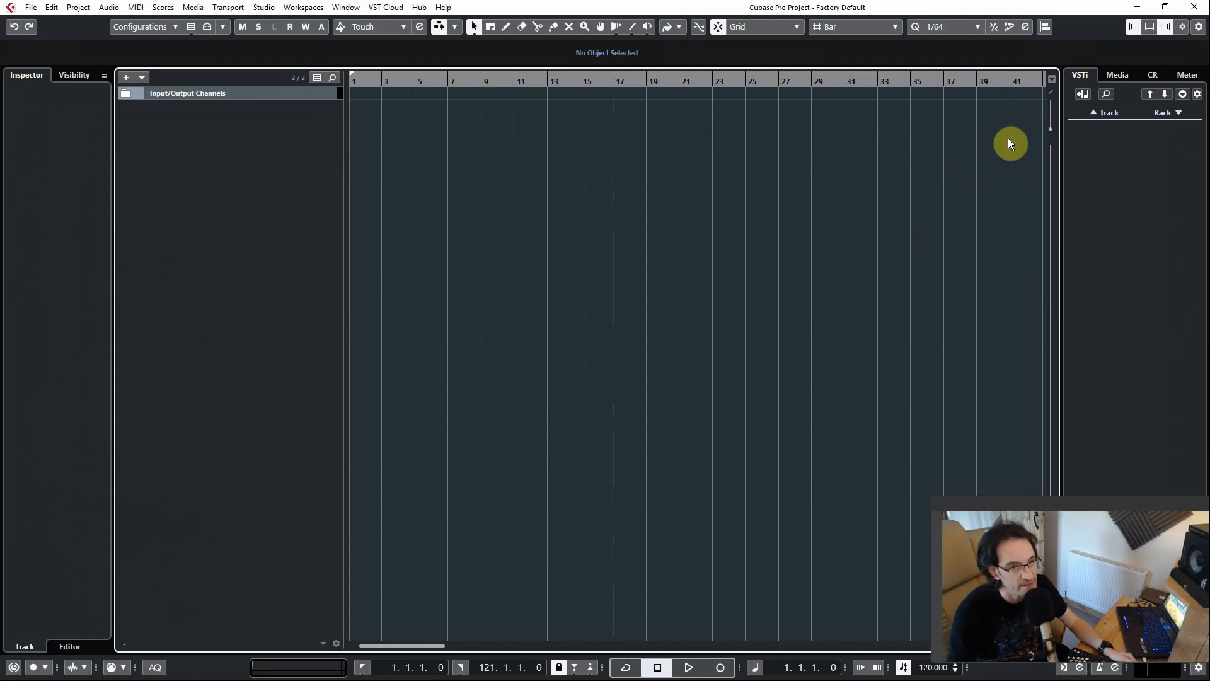
mouse_move(1002, 146)
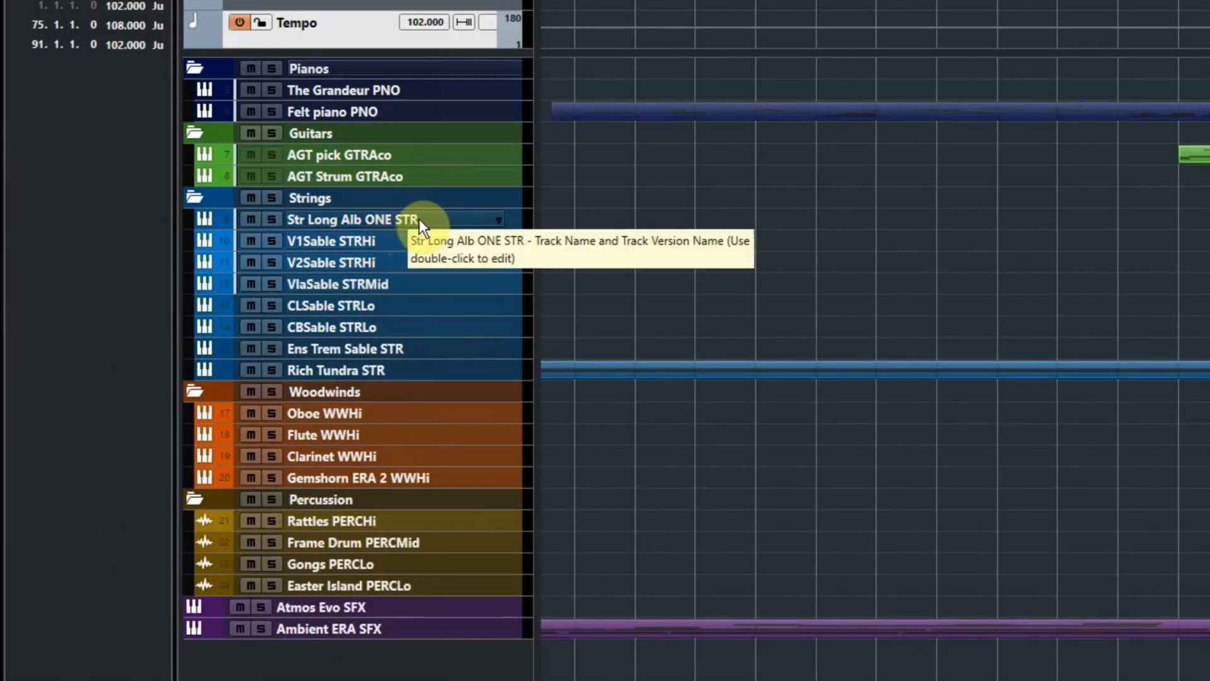
mouse_move(320, 327)
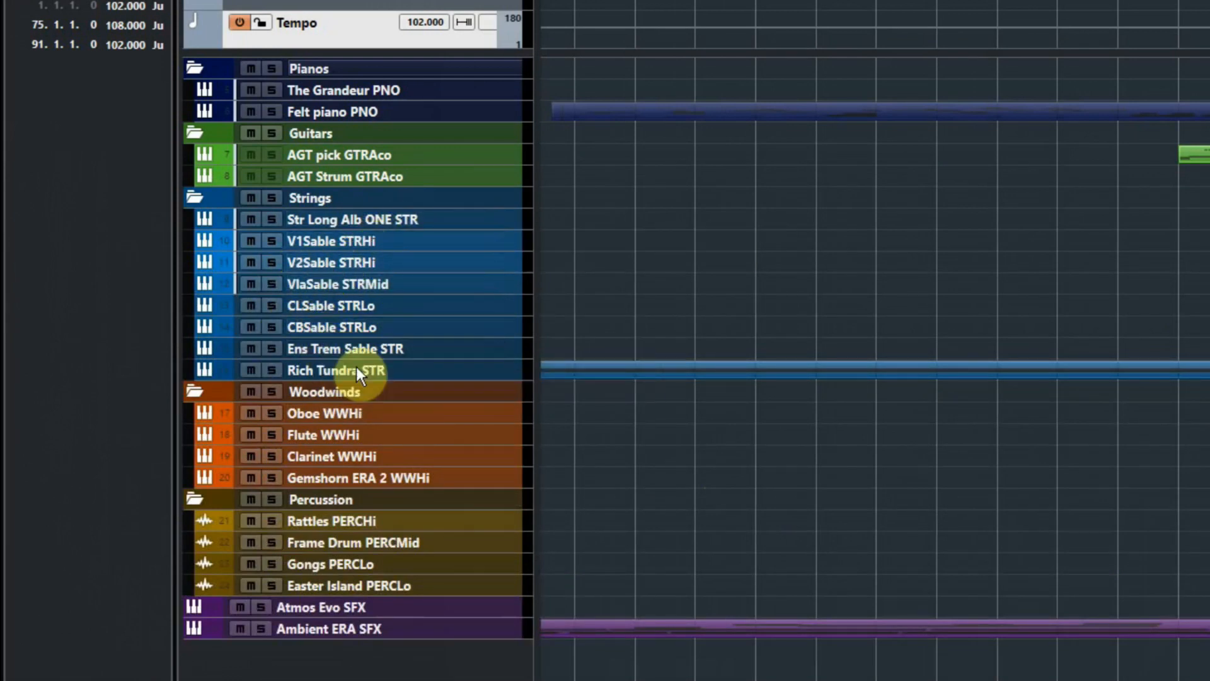
mouse_move(348, 505)
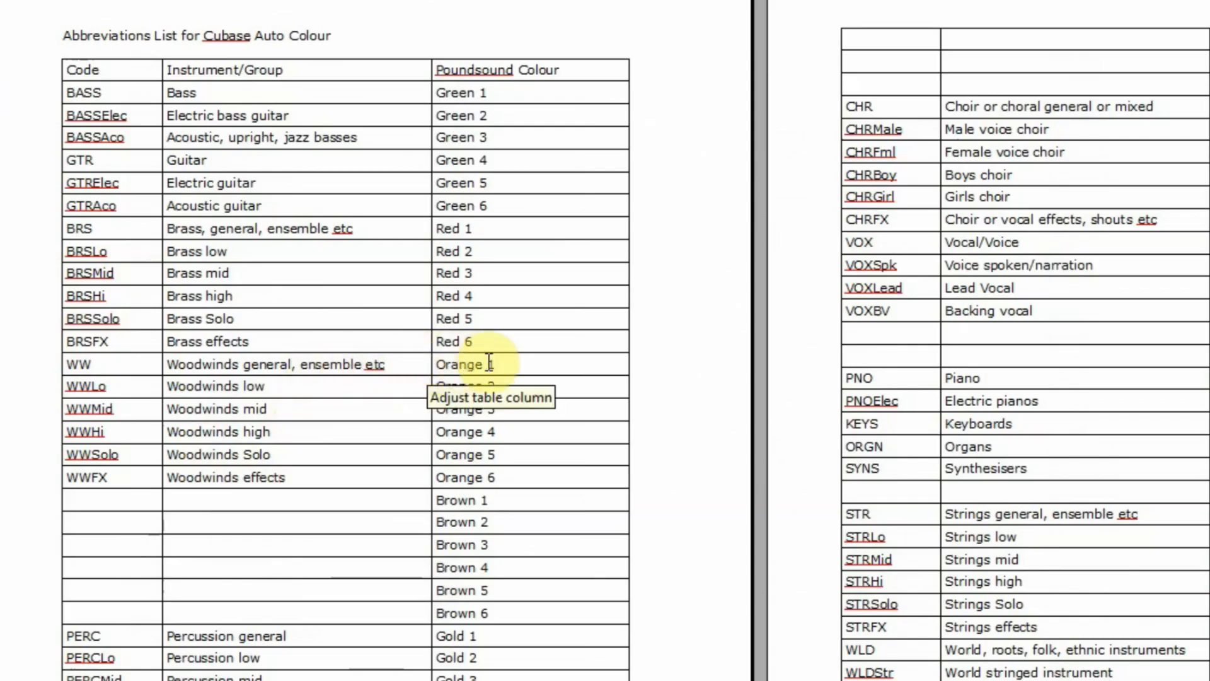
mouse_move(400, 363)
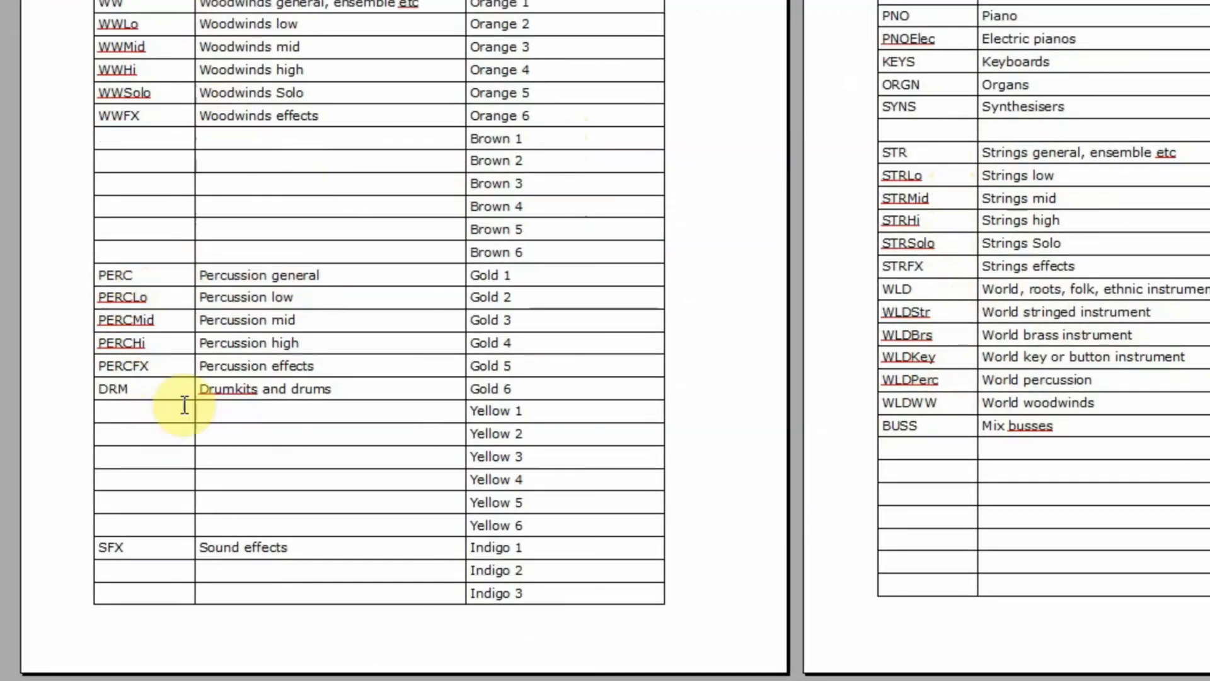
mouse_move(335, 277)
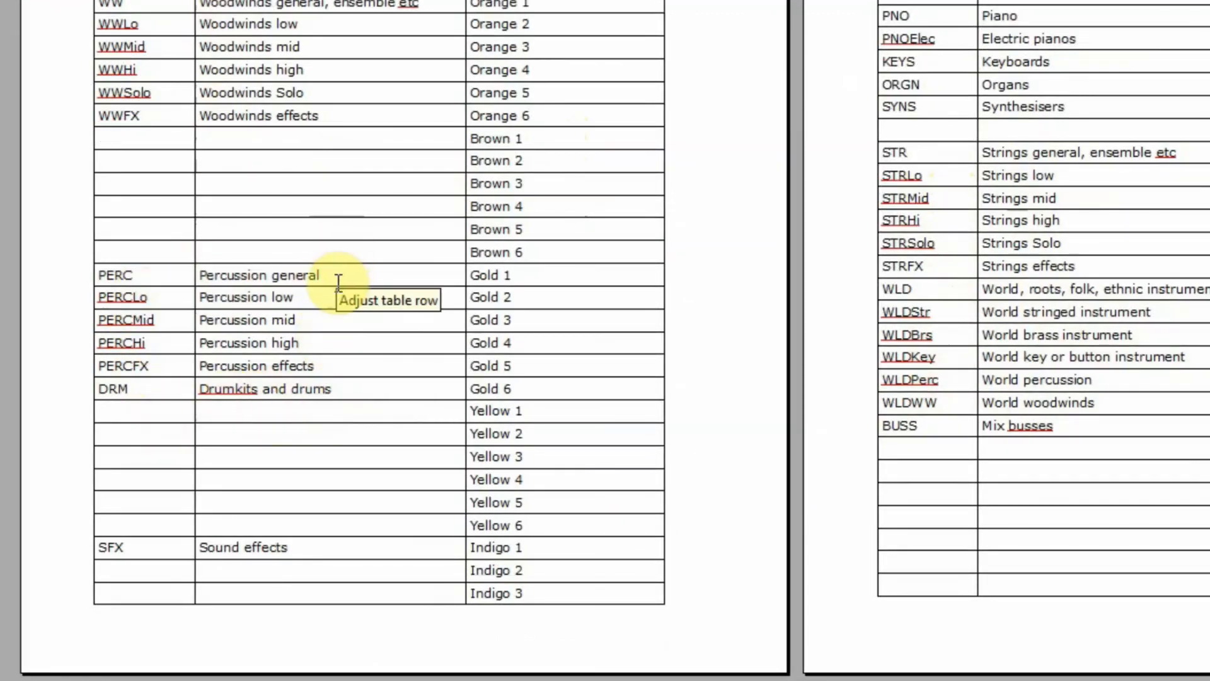
mouse_move(338, 386)
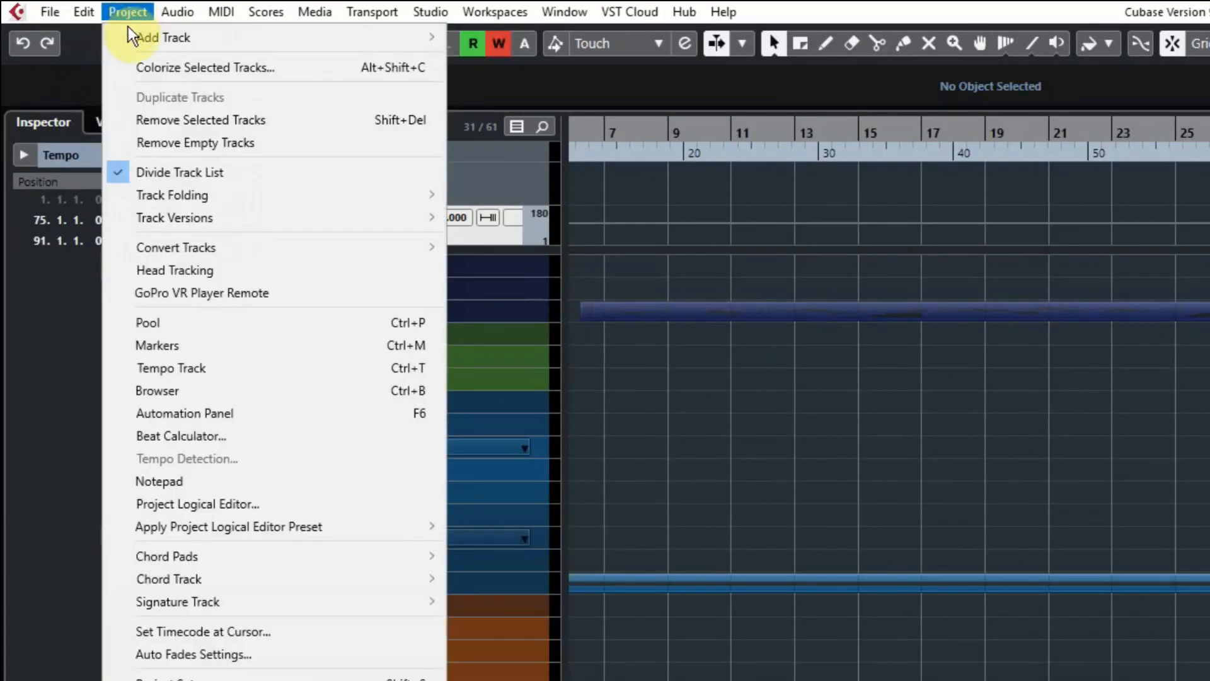
- In the Project Logical Editor add a filter line Name / Contains / STRLo
left_click(197, 505)
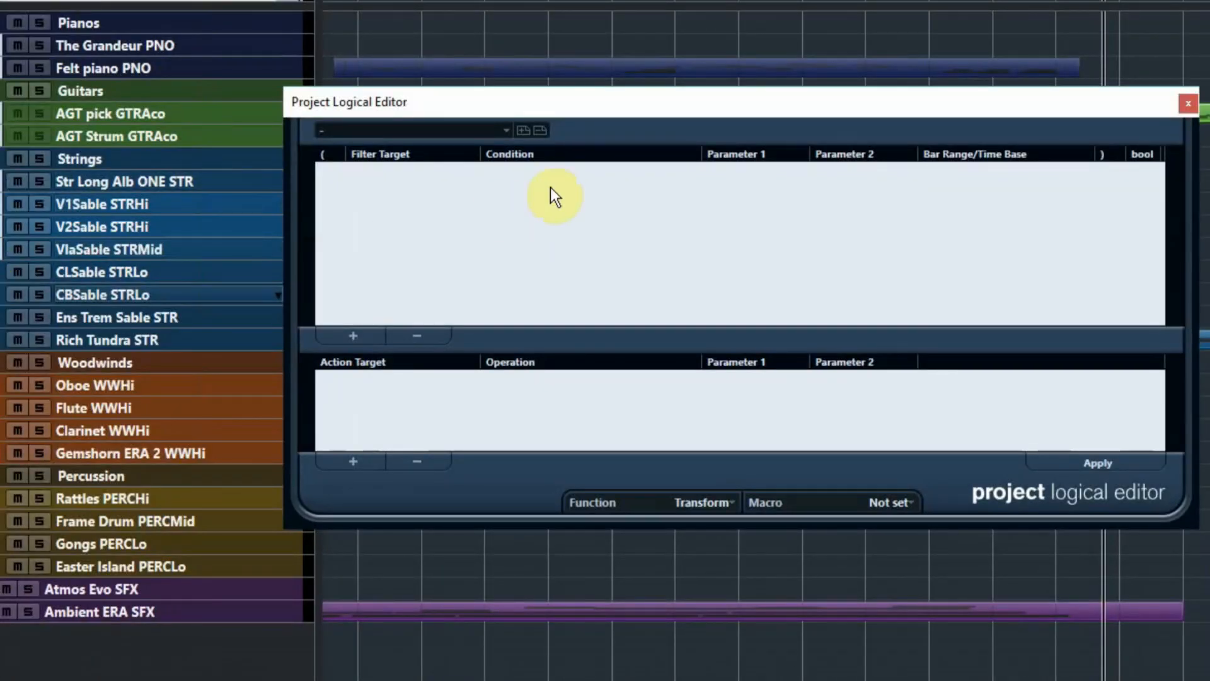
mouse_move(680, 194)
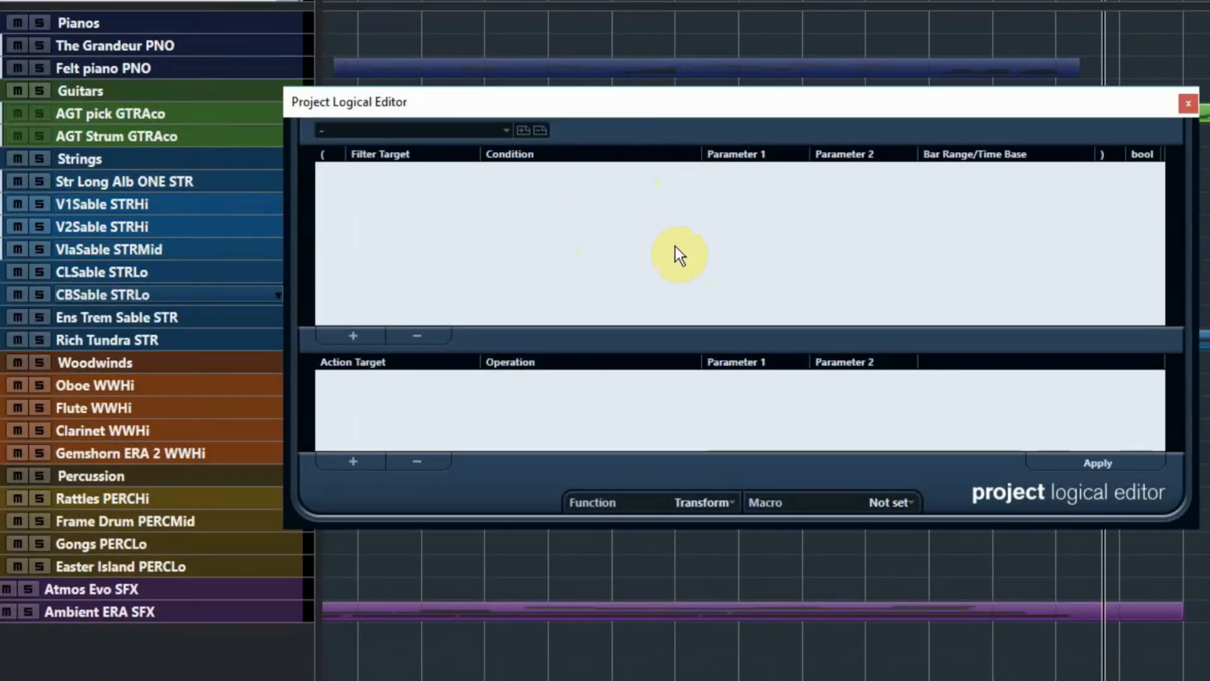
mouse_move(648, 215)
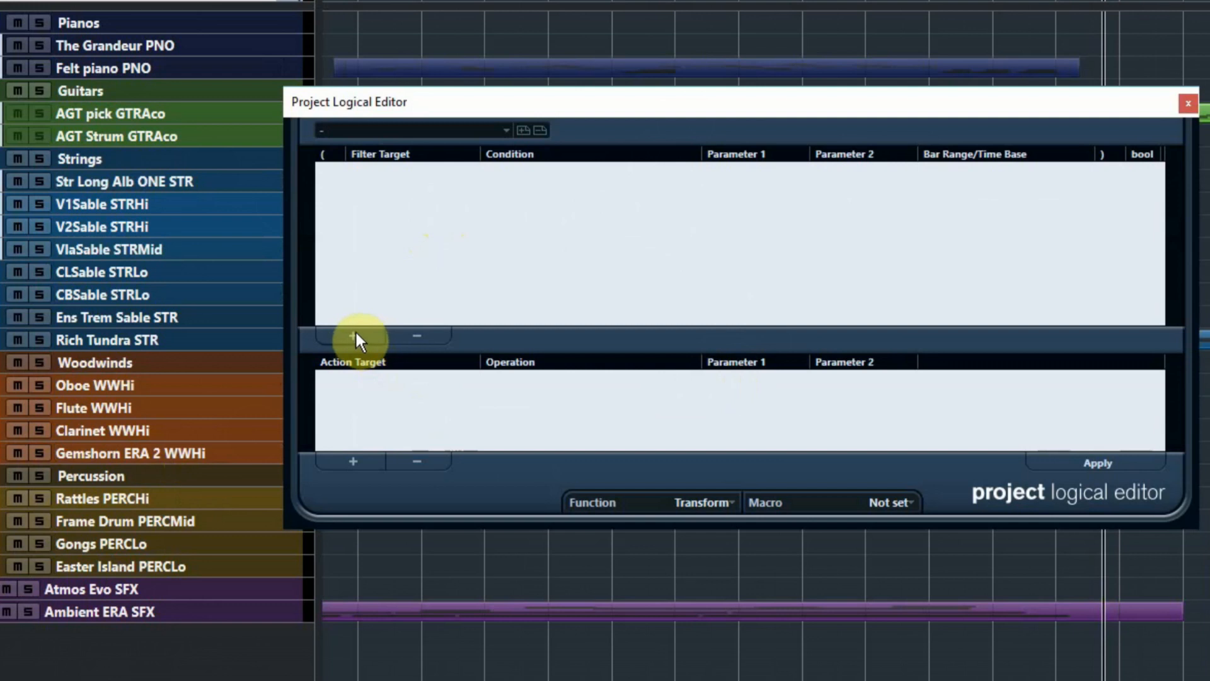
left_click(351, 336)
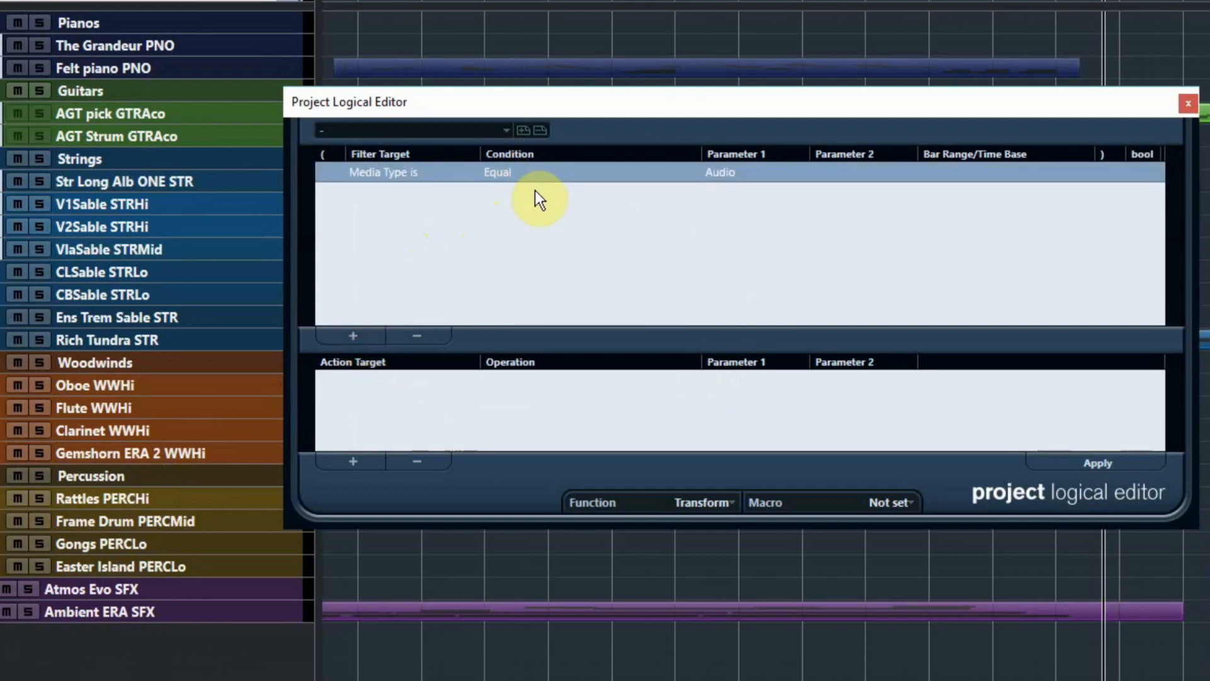
left_click(383, 171)
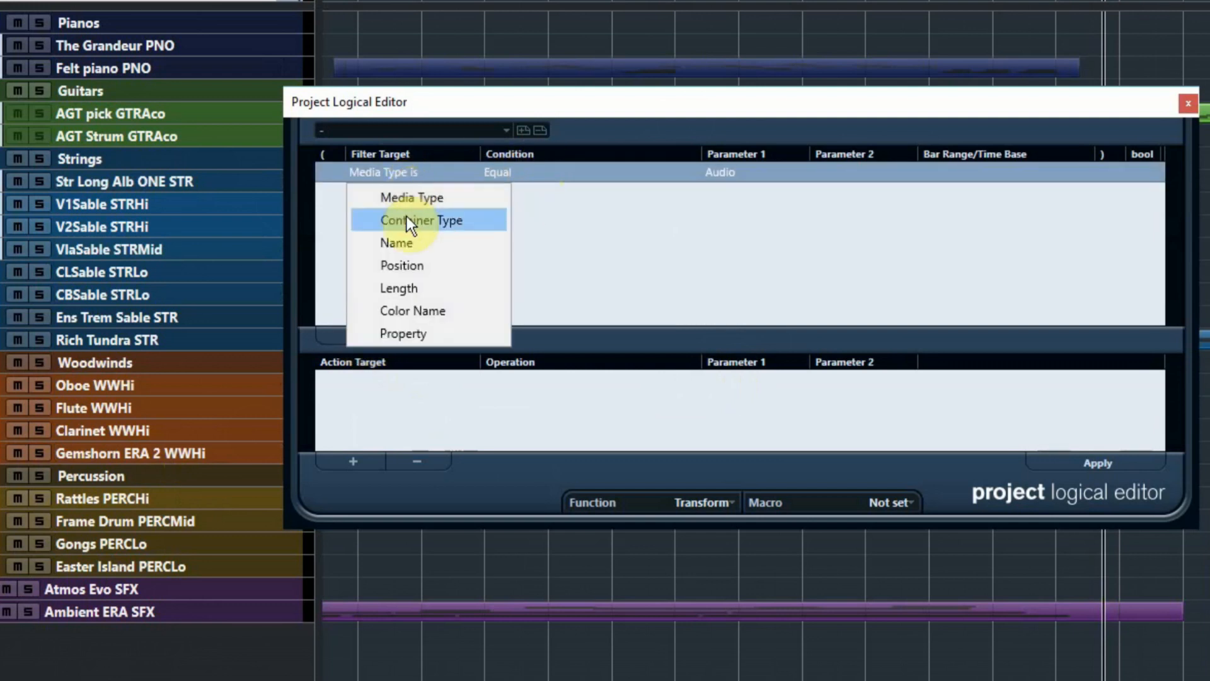
left_click(397, 242)
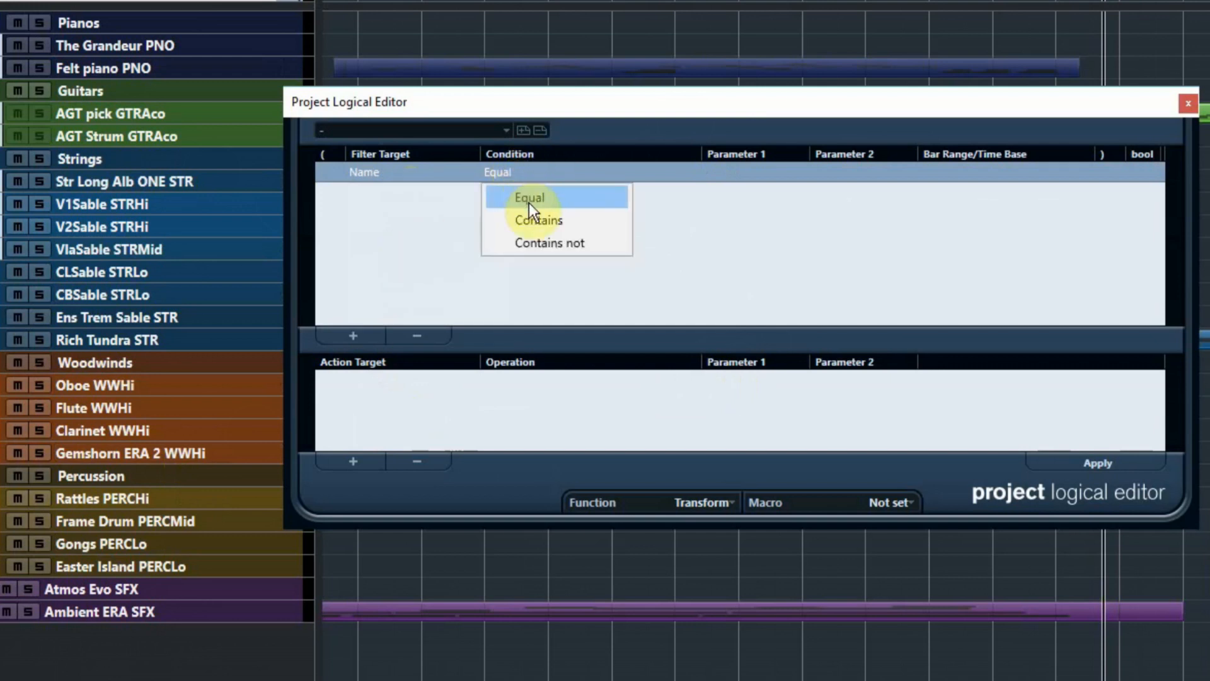
left_click(538, 219)
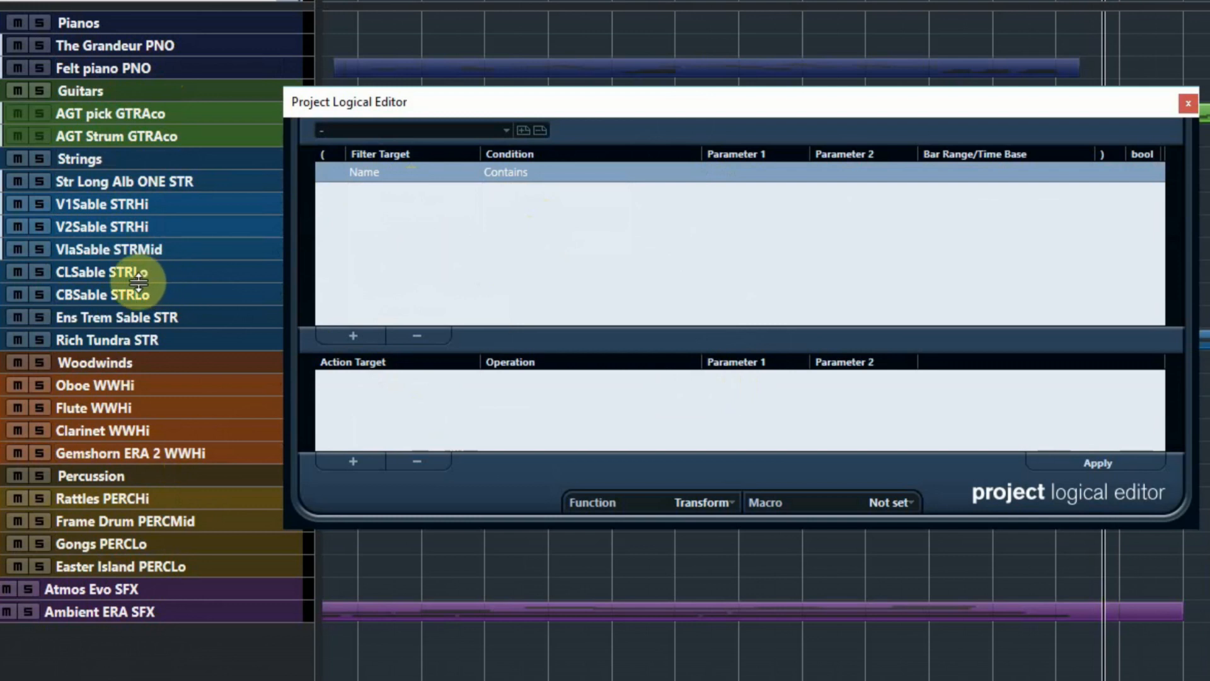
left_click(755, 172)
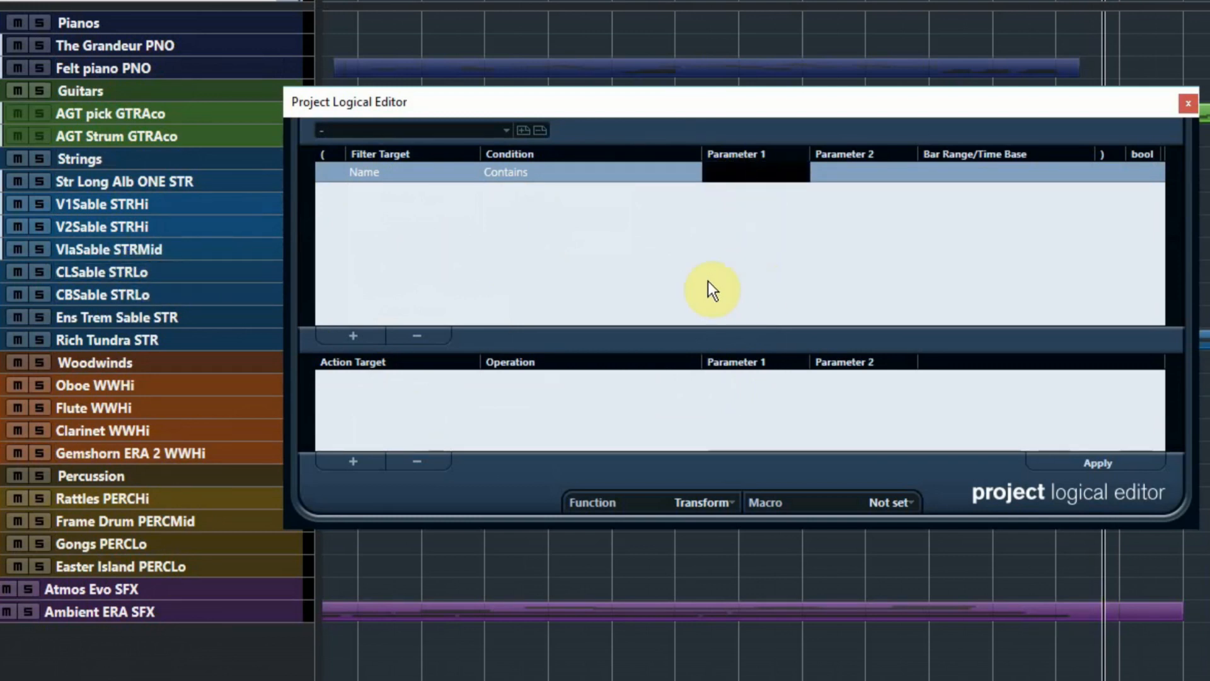
type("STRLo")
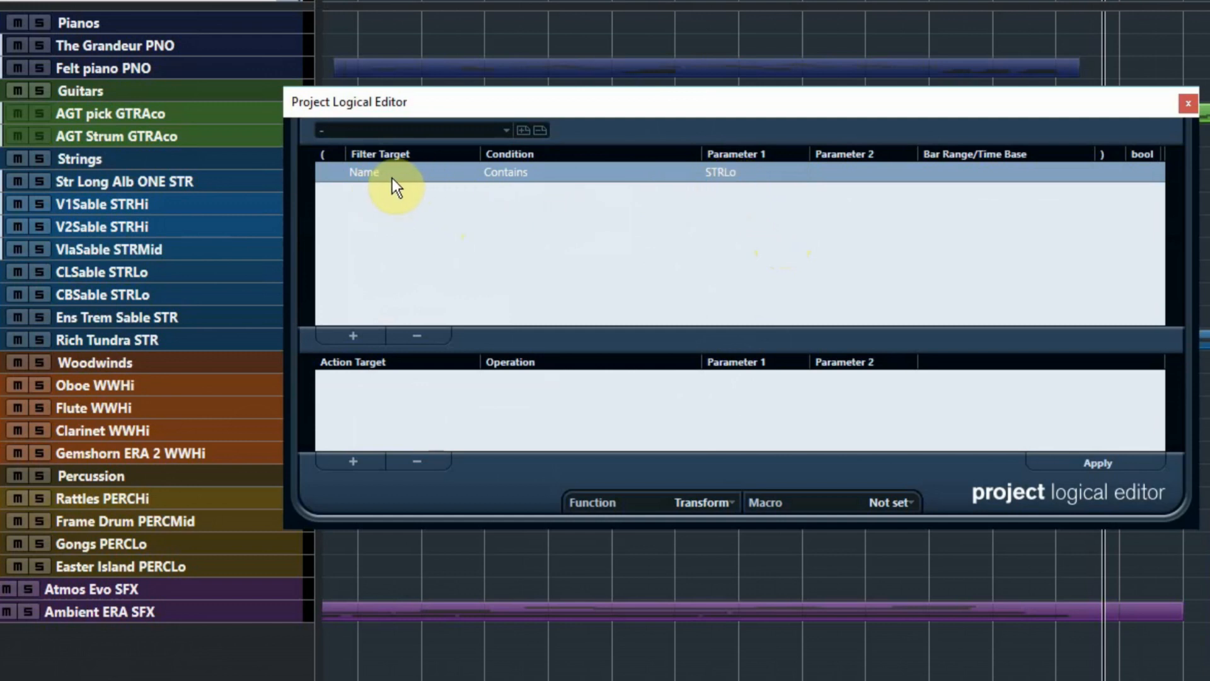
mouse_move(723, 181)
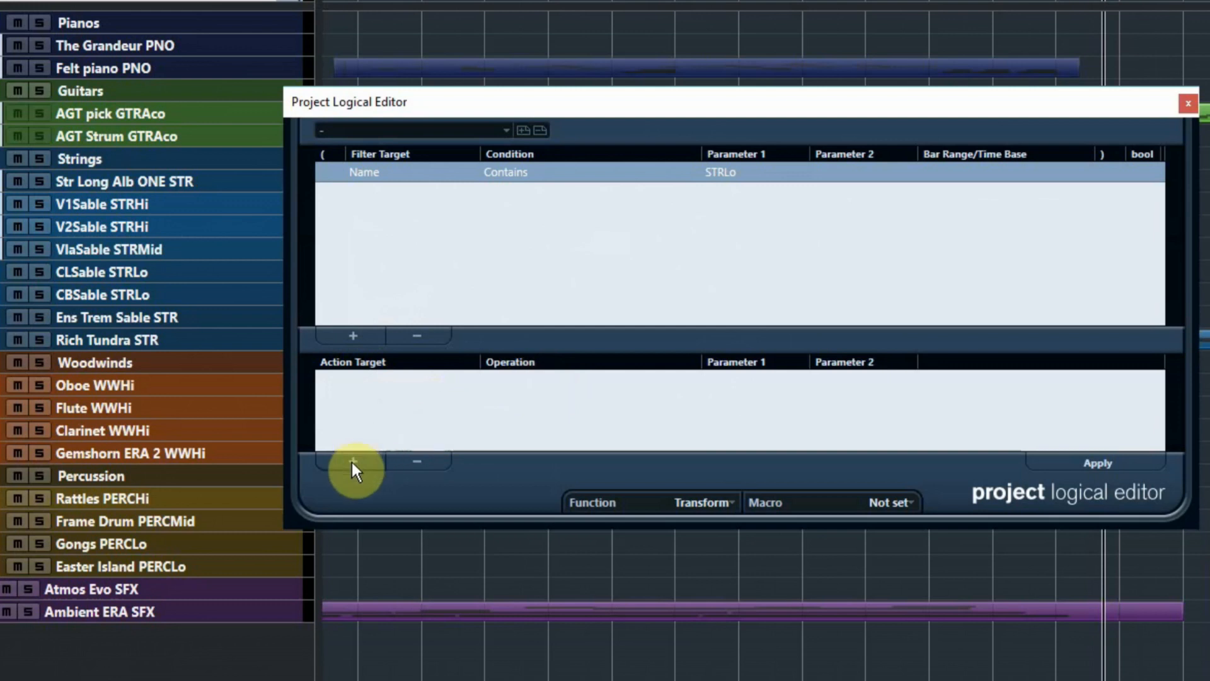
- Add an action line Set Color / fixed value / STR Lo for the matching tracks
left_click(351, 460)
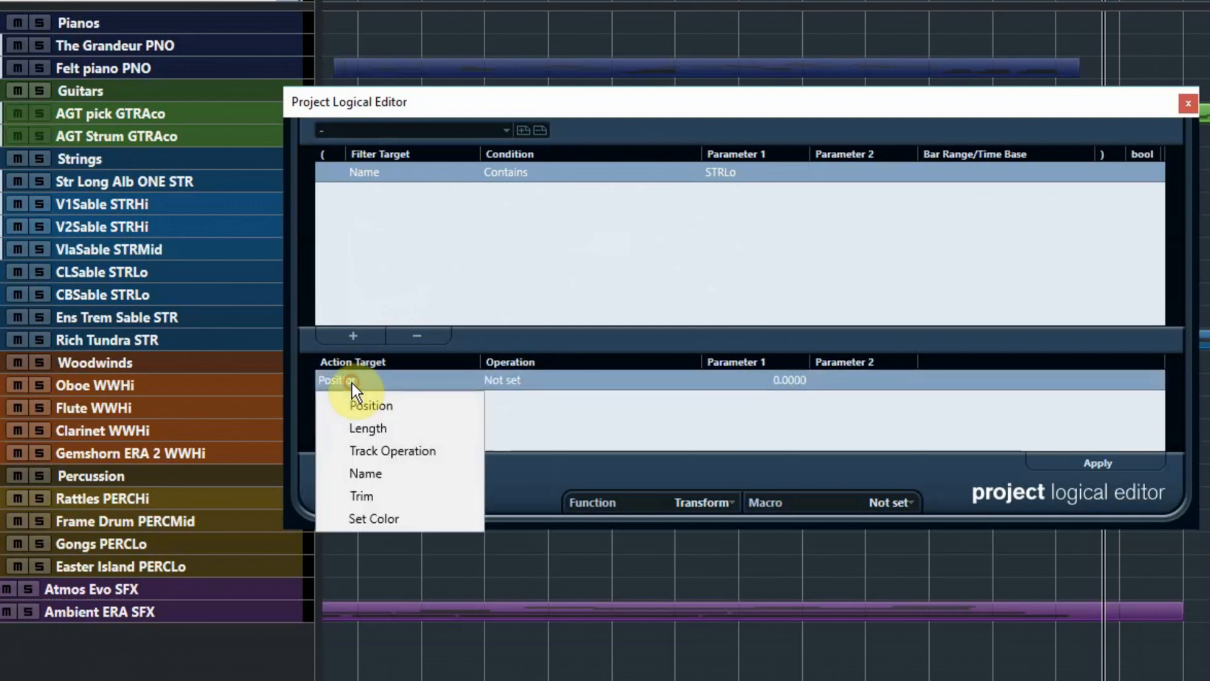
left_click(374, 518)
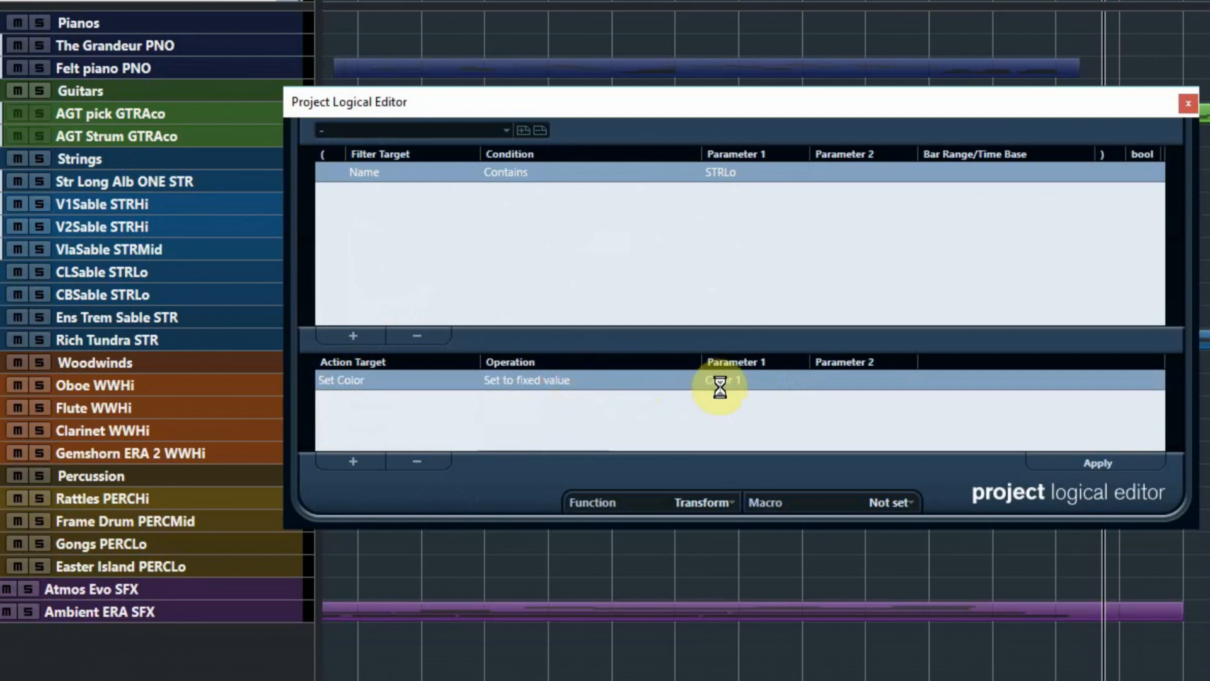
left_click(717, 379)
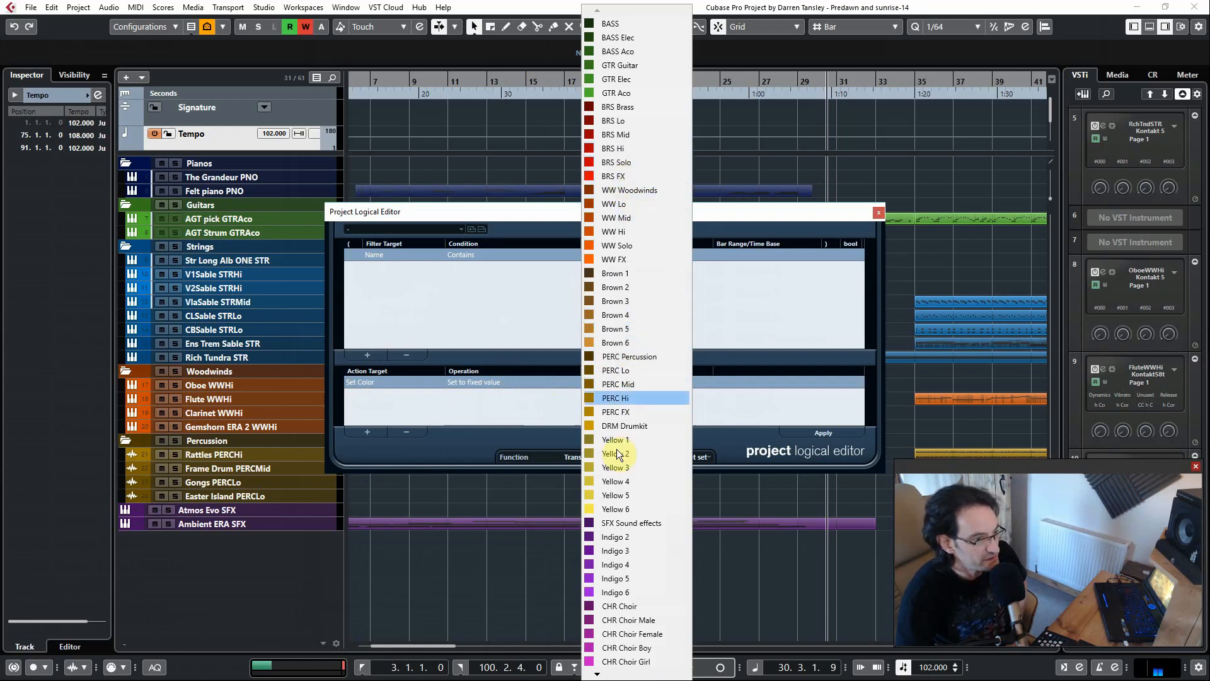
scroll("down", 3)
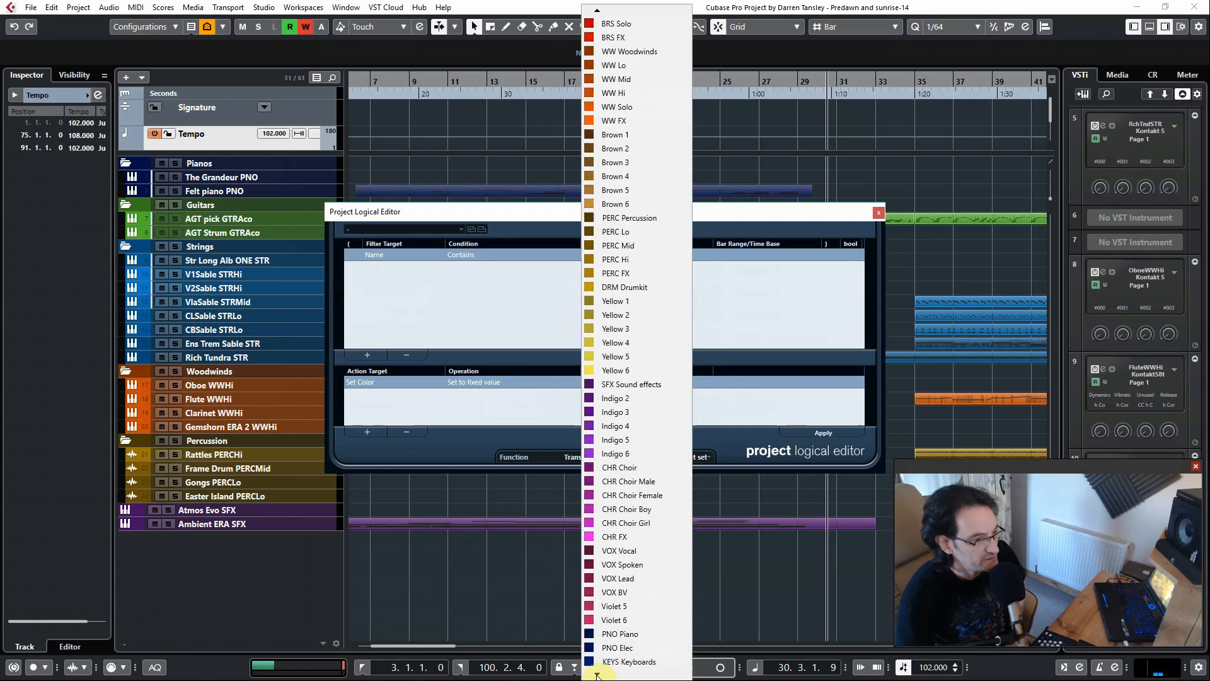
scroll("down", 3)
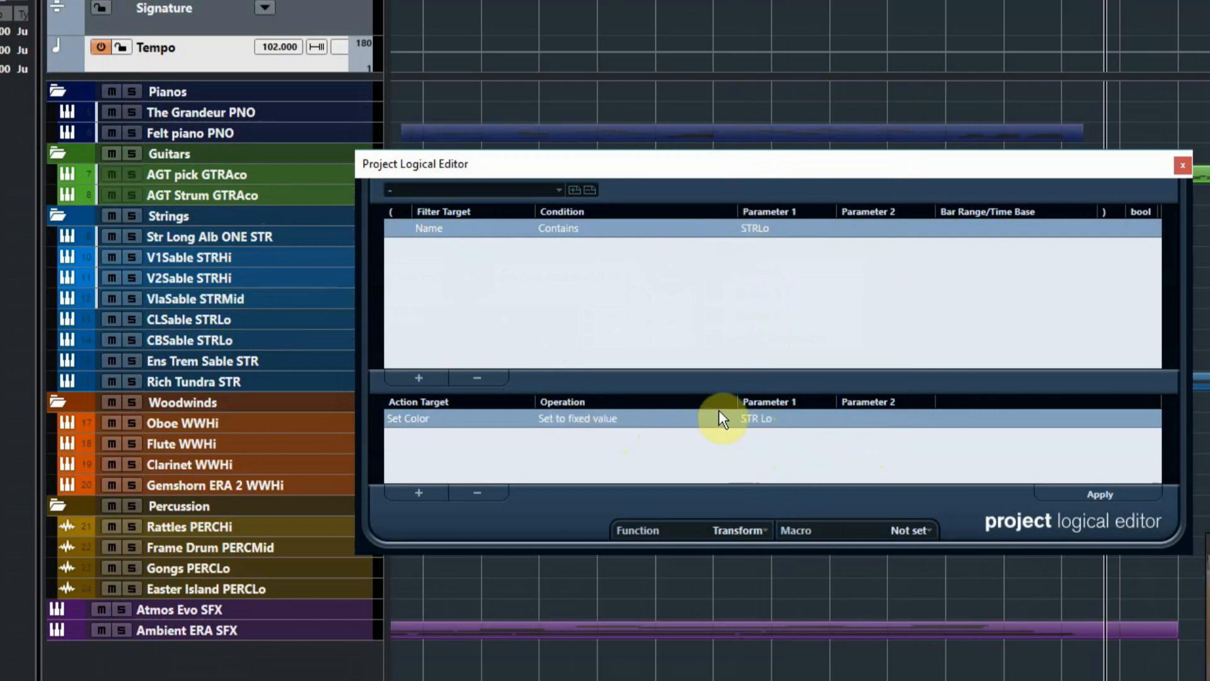
mouse_move(572, 191)
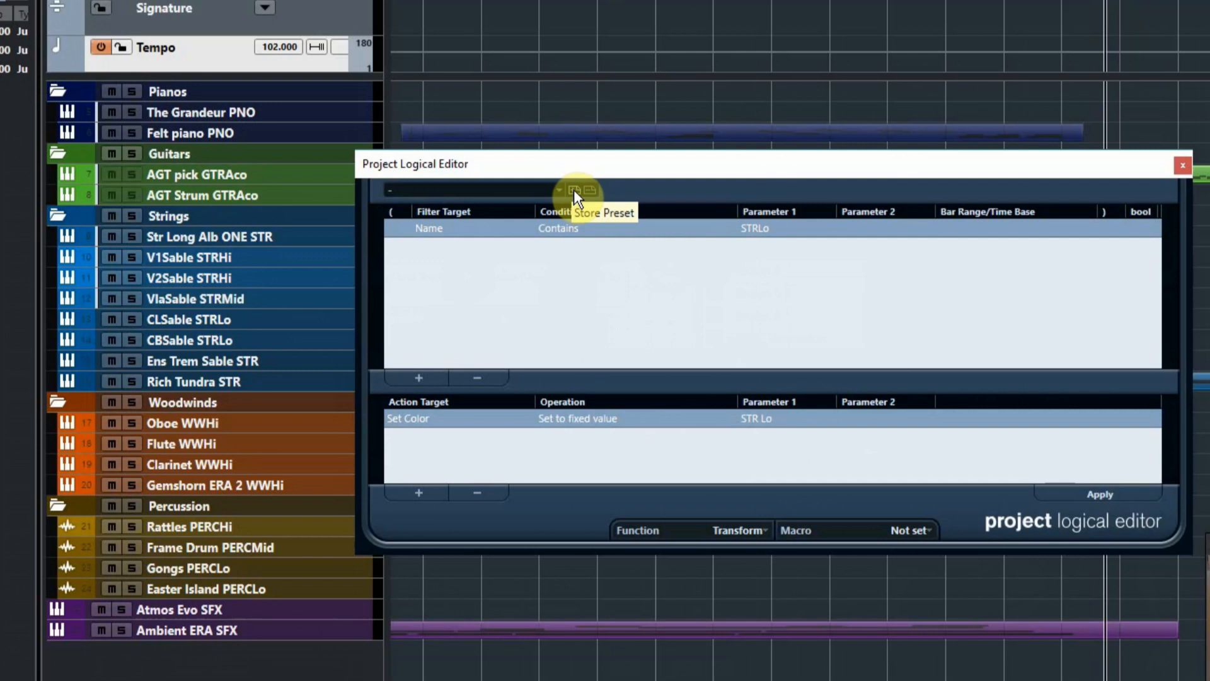
- Store the rule as preset 'Color STRLo' and close the Project Logical Editor
left_click(572, 190)
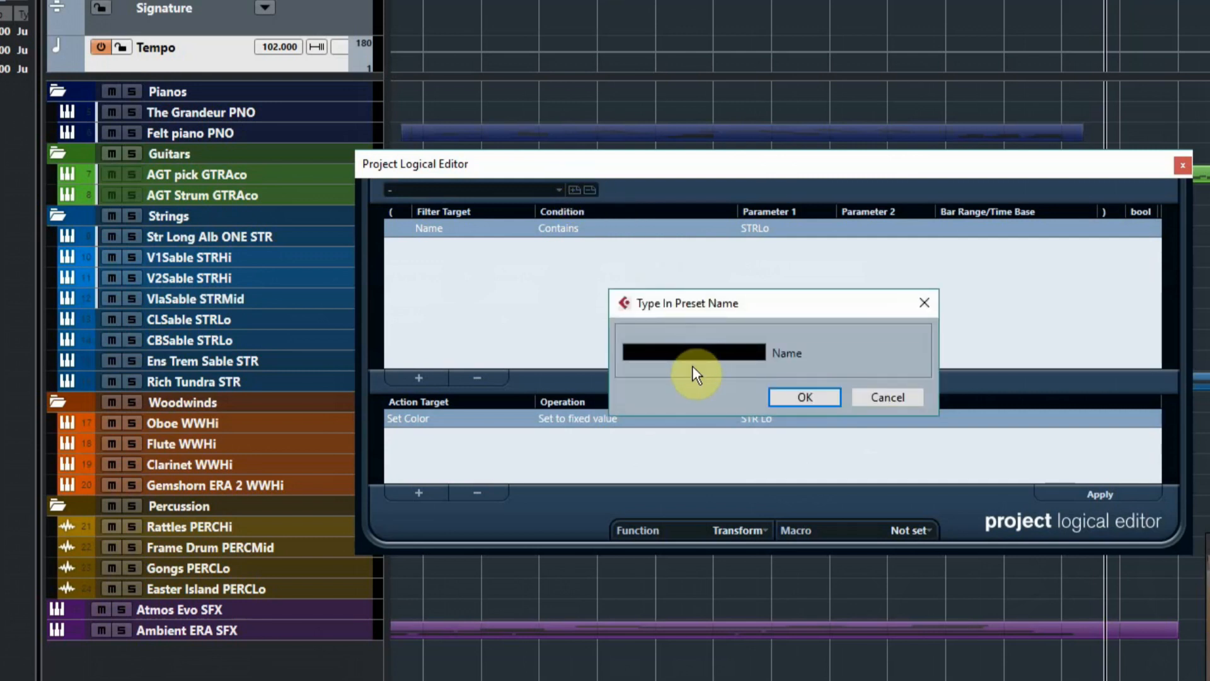
left_click(691, 353)
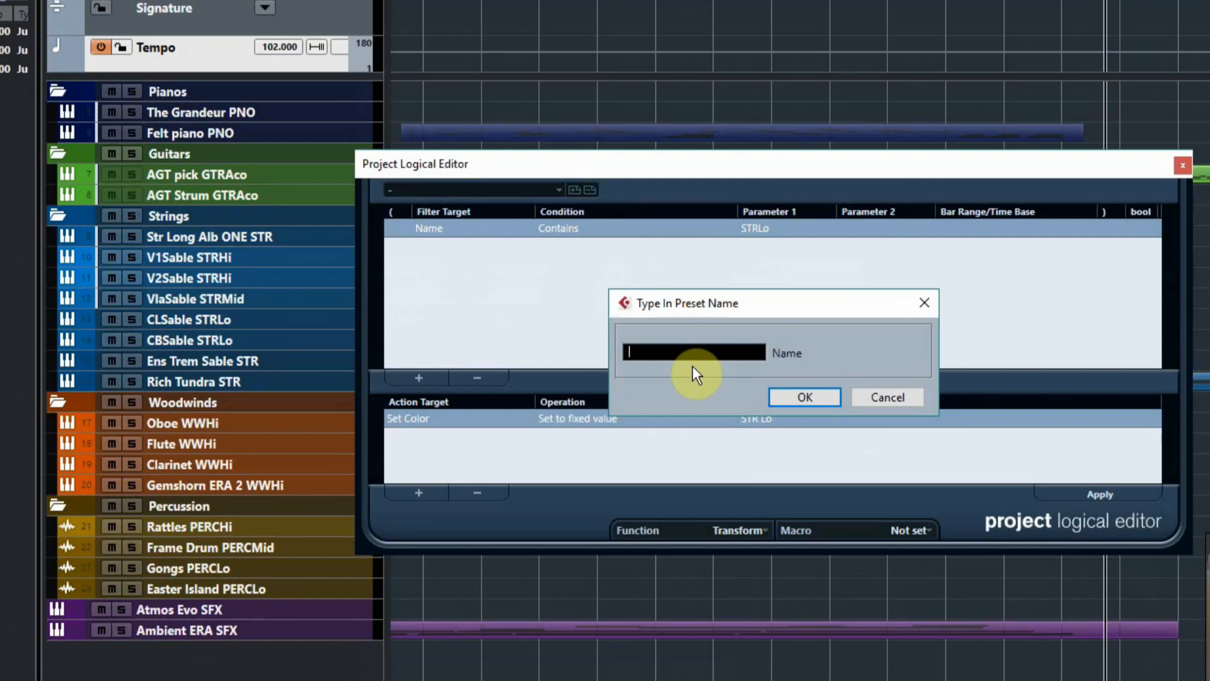
type("Color")
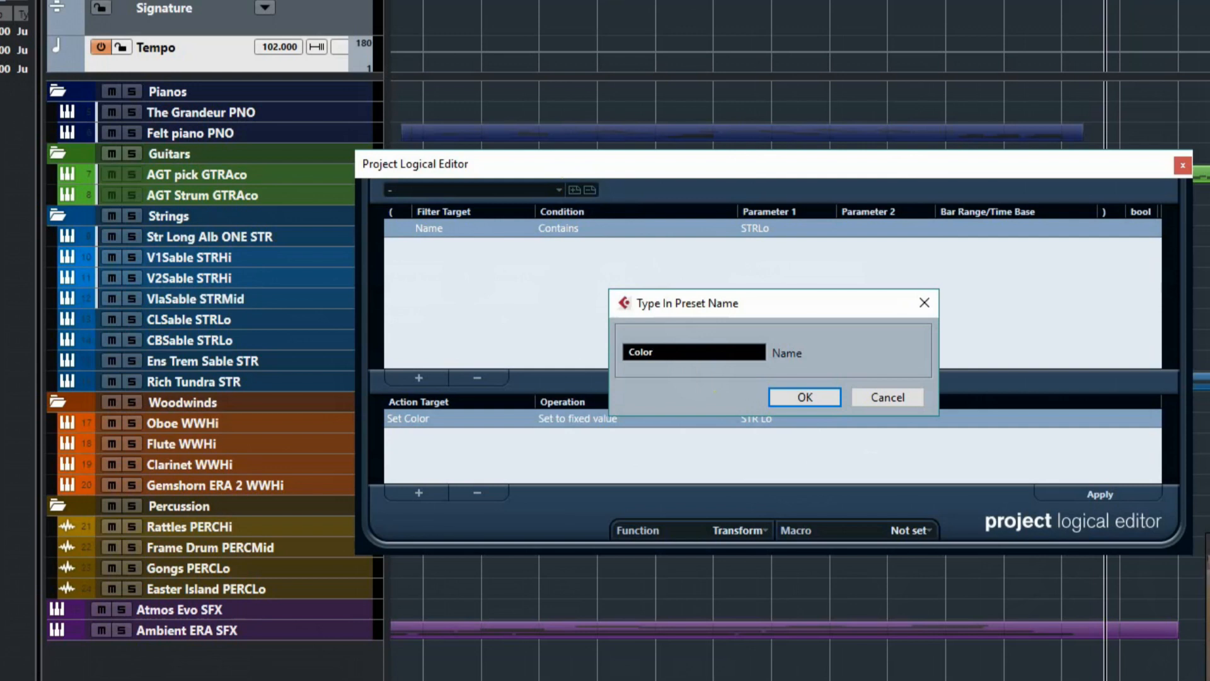
type("ST")
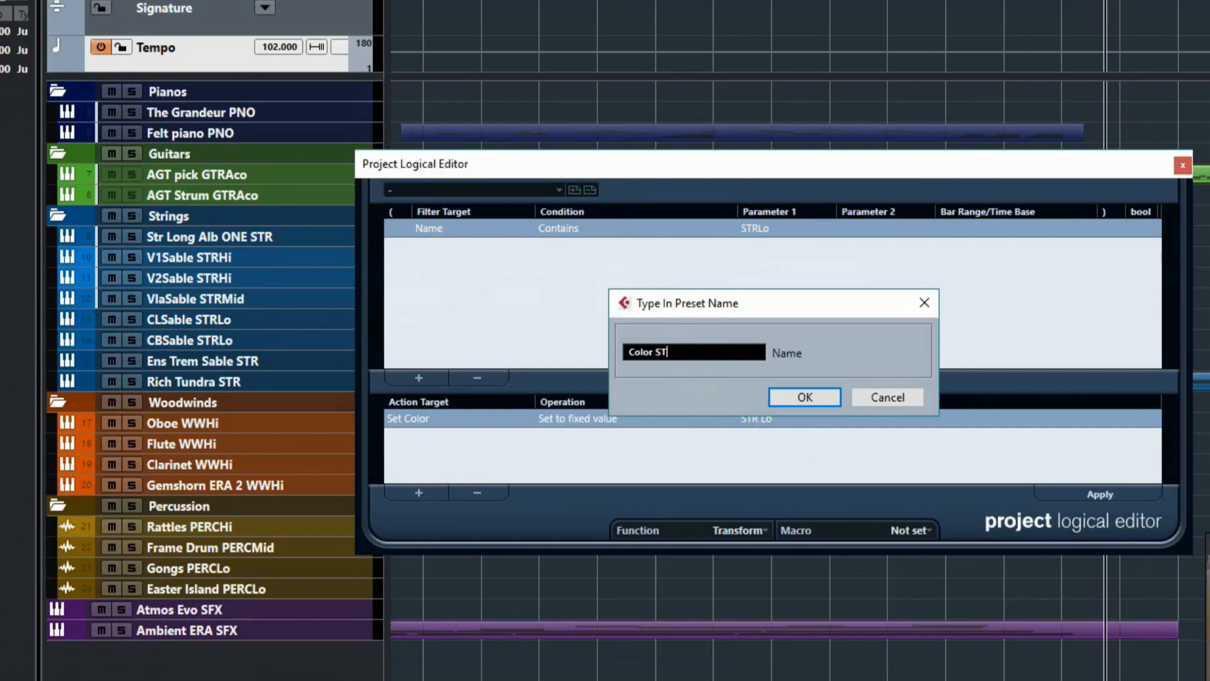
type("RLo")
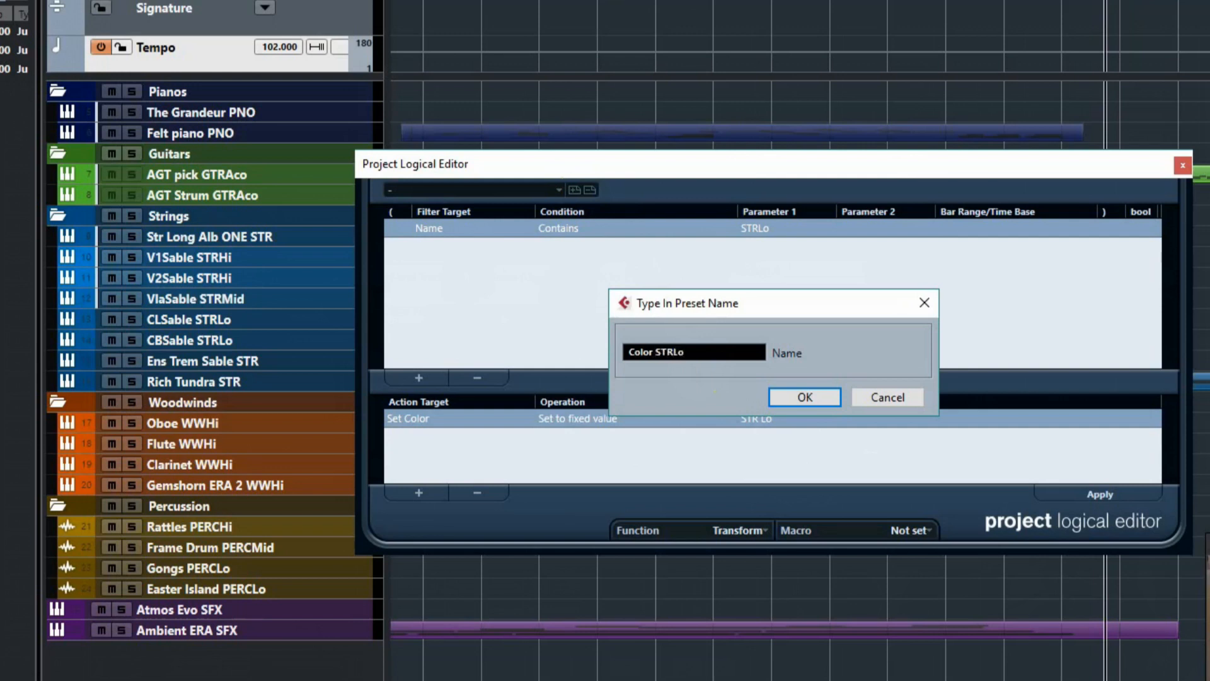
left_click(803, 397)
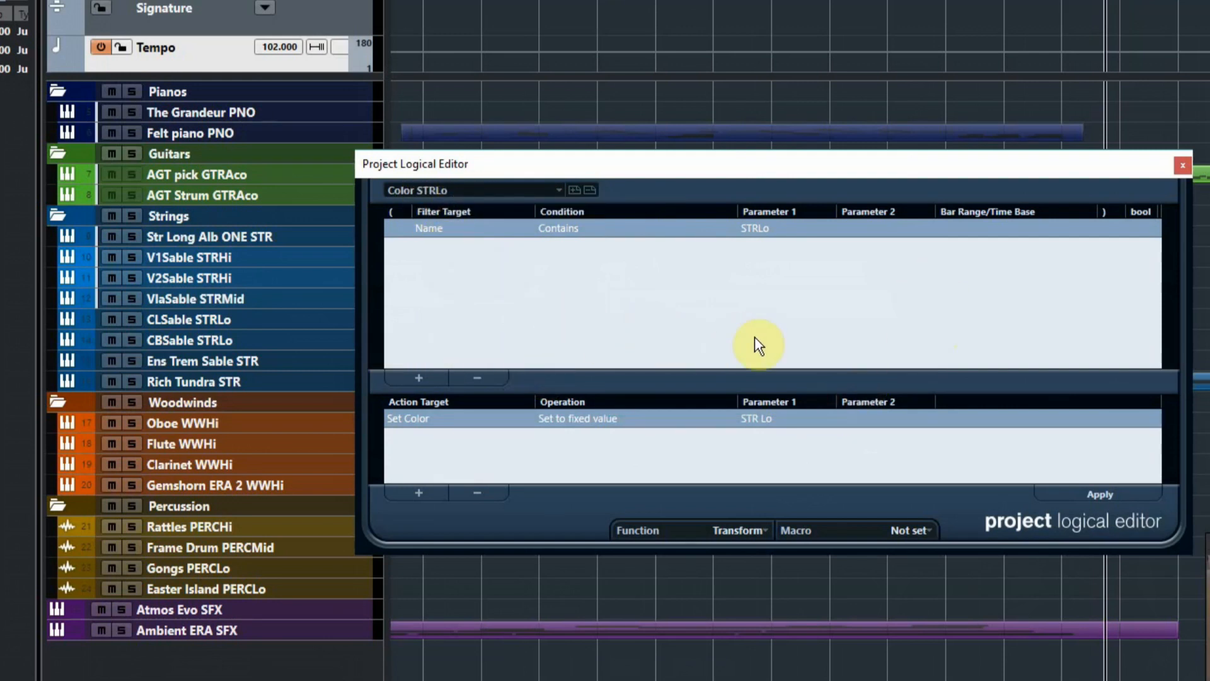
left_click(1183, 165)
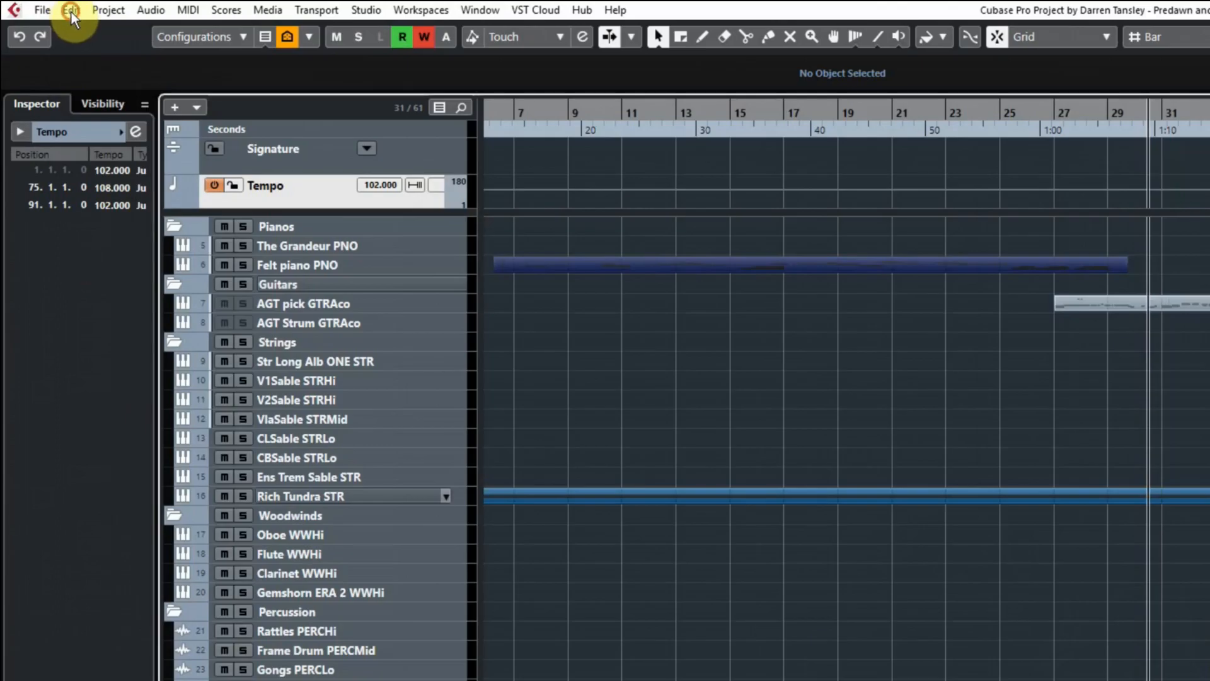
- In Key Commands > Macros, reach the Process Project Logical Editor preset commands for the Colour Tracks macro
left_click(71, 11)
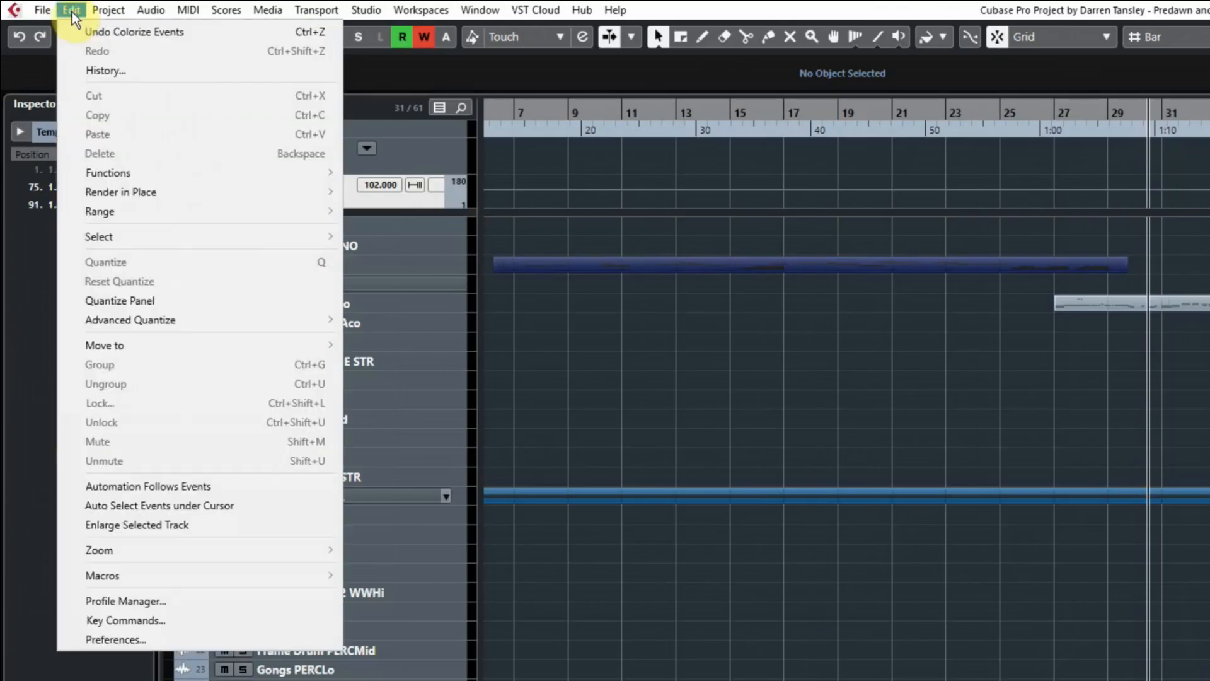
mouse_move(213, 542)
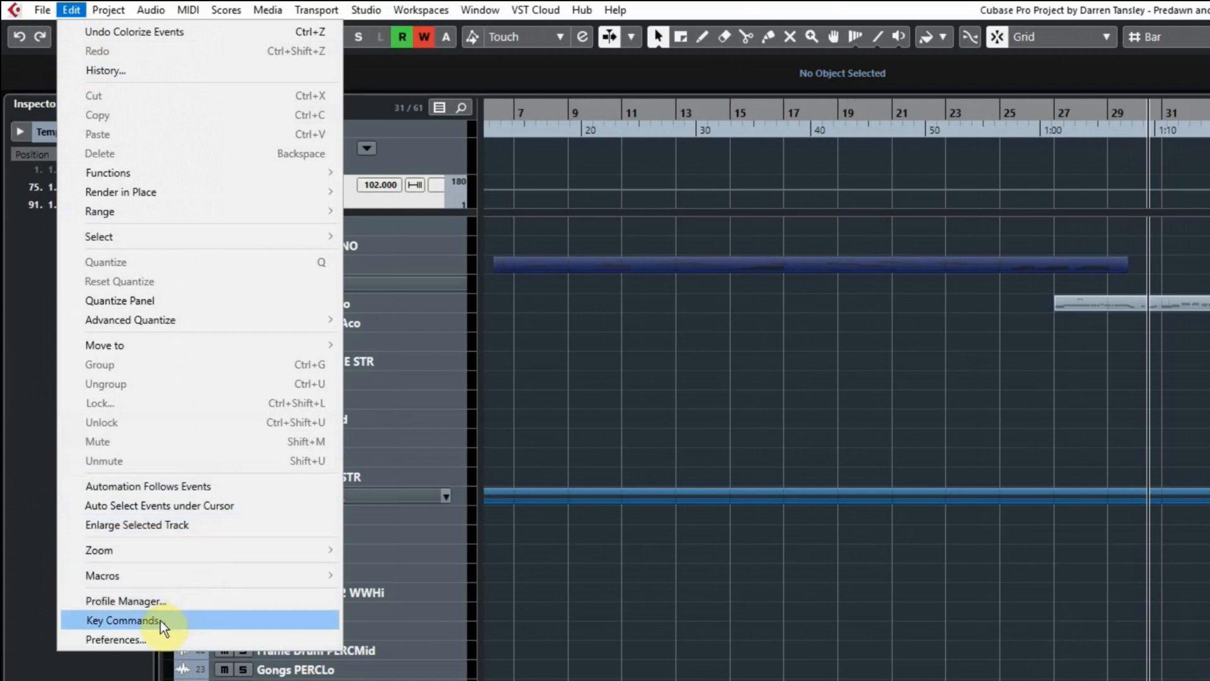
left_click(122, 620)
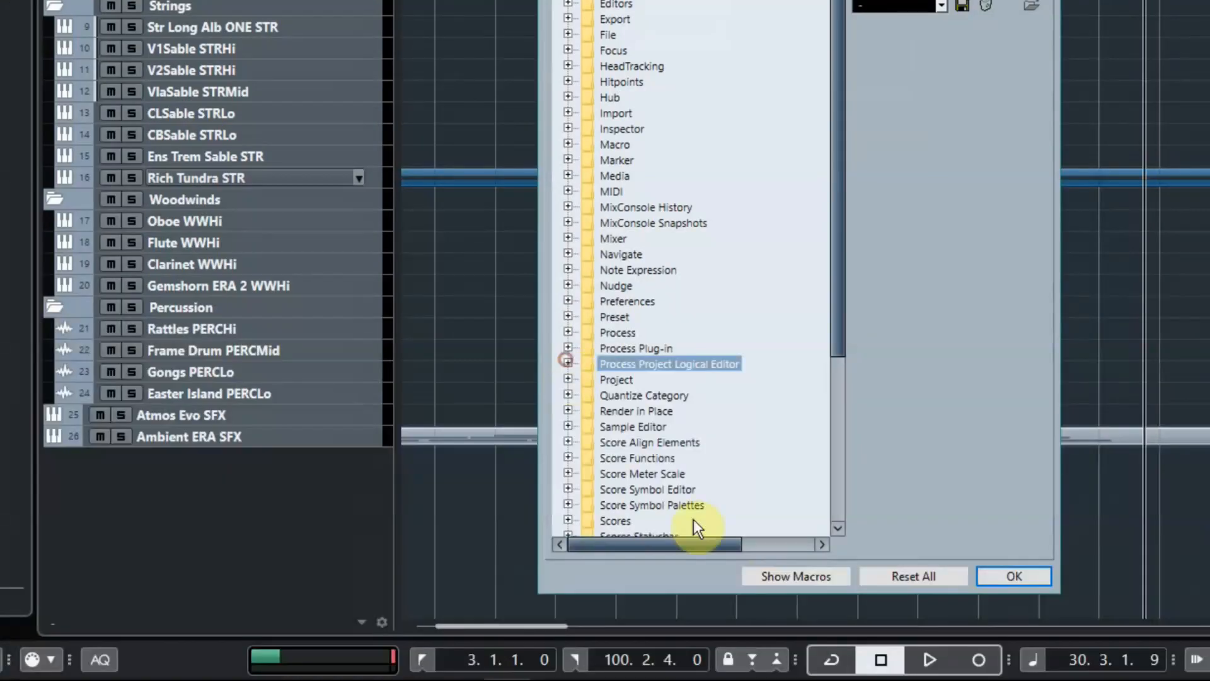
left_click(795, 576)
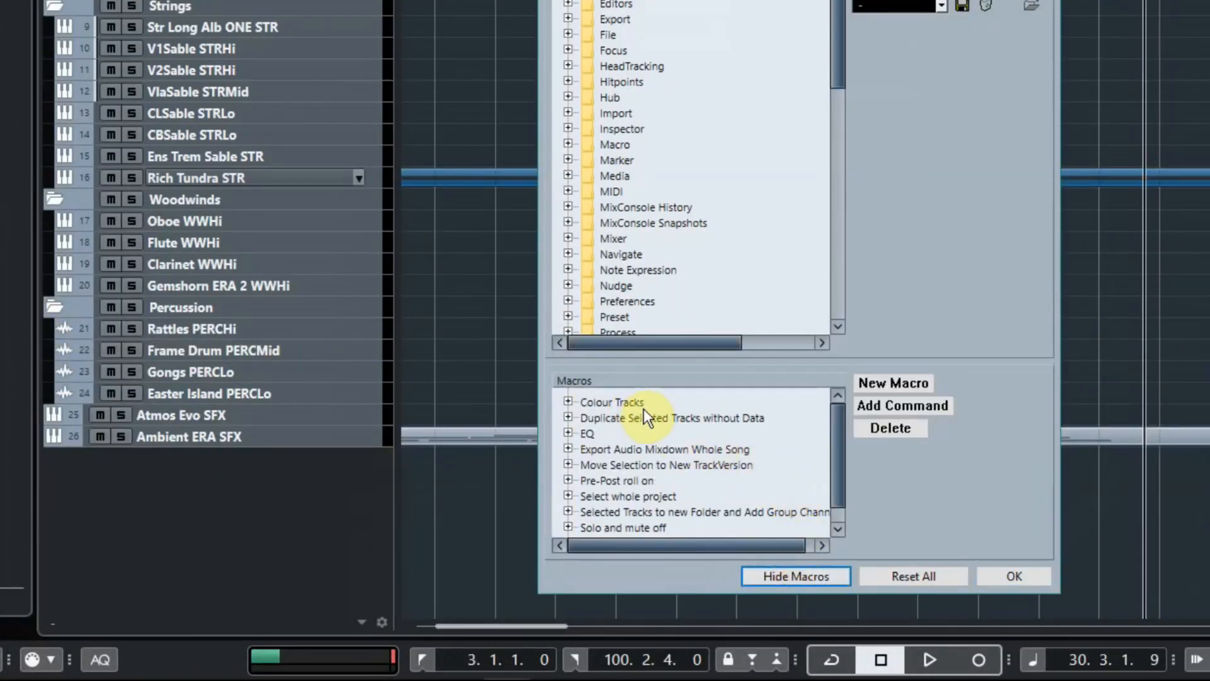
left_click(892, 383)
type("Colour")
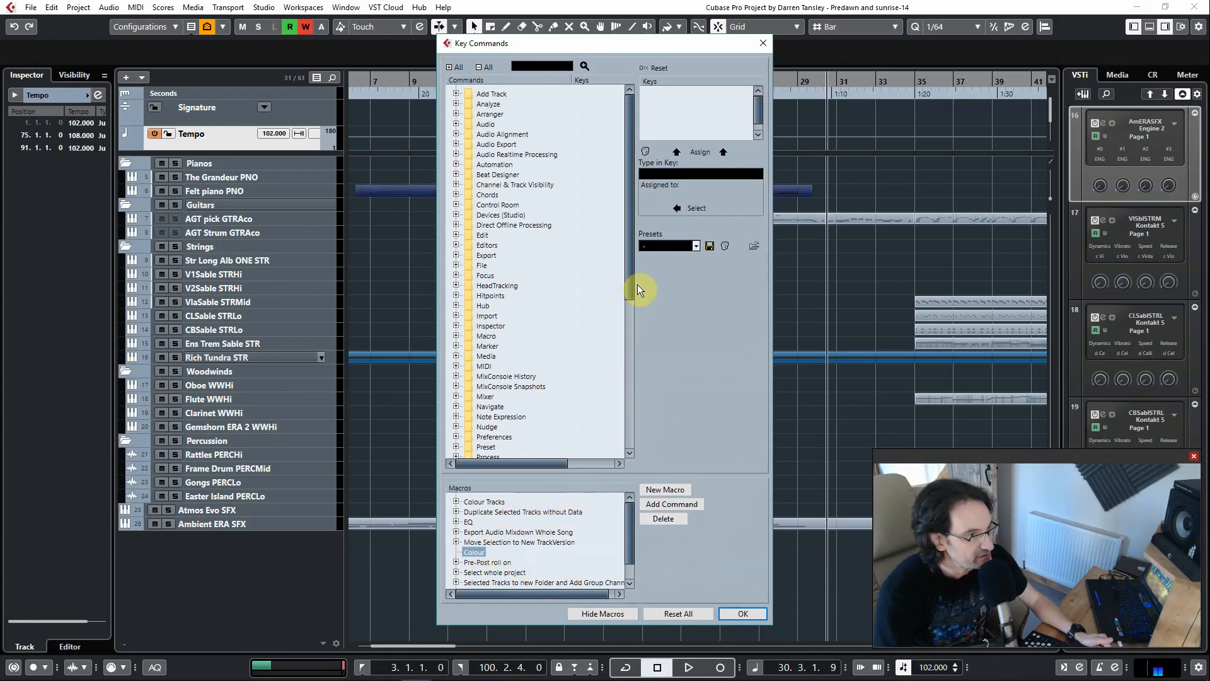
scroll("down", 3)
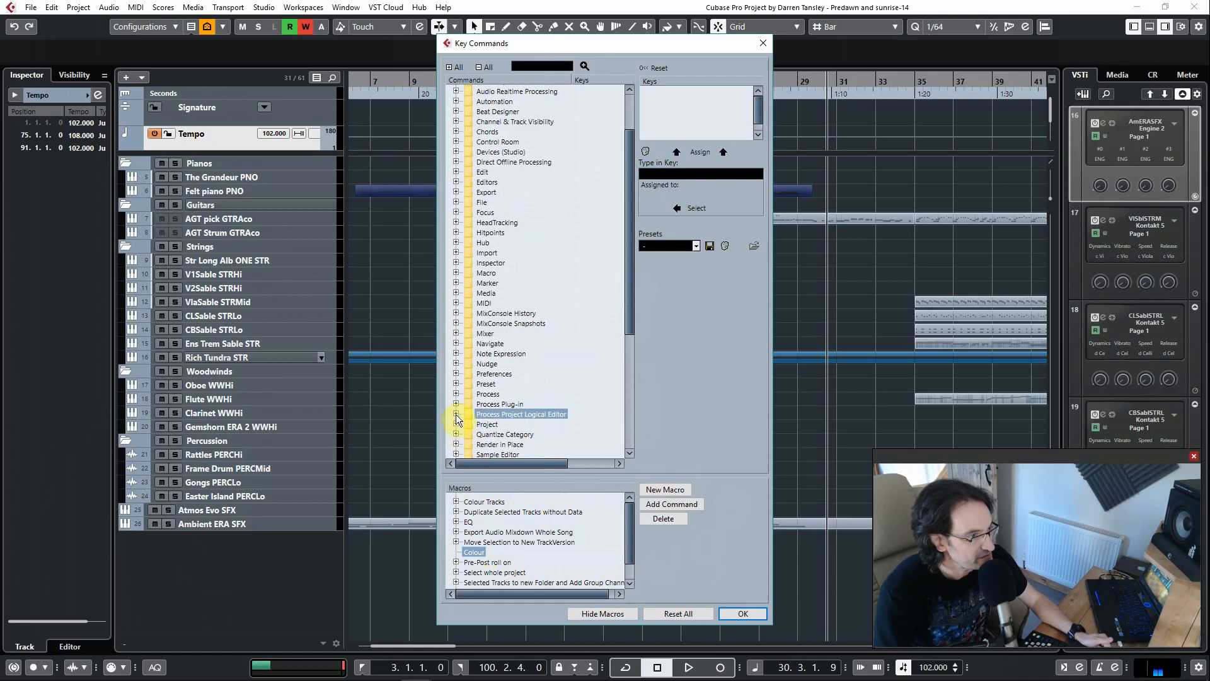
left_click(457, 413)
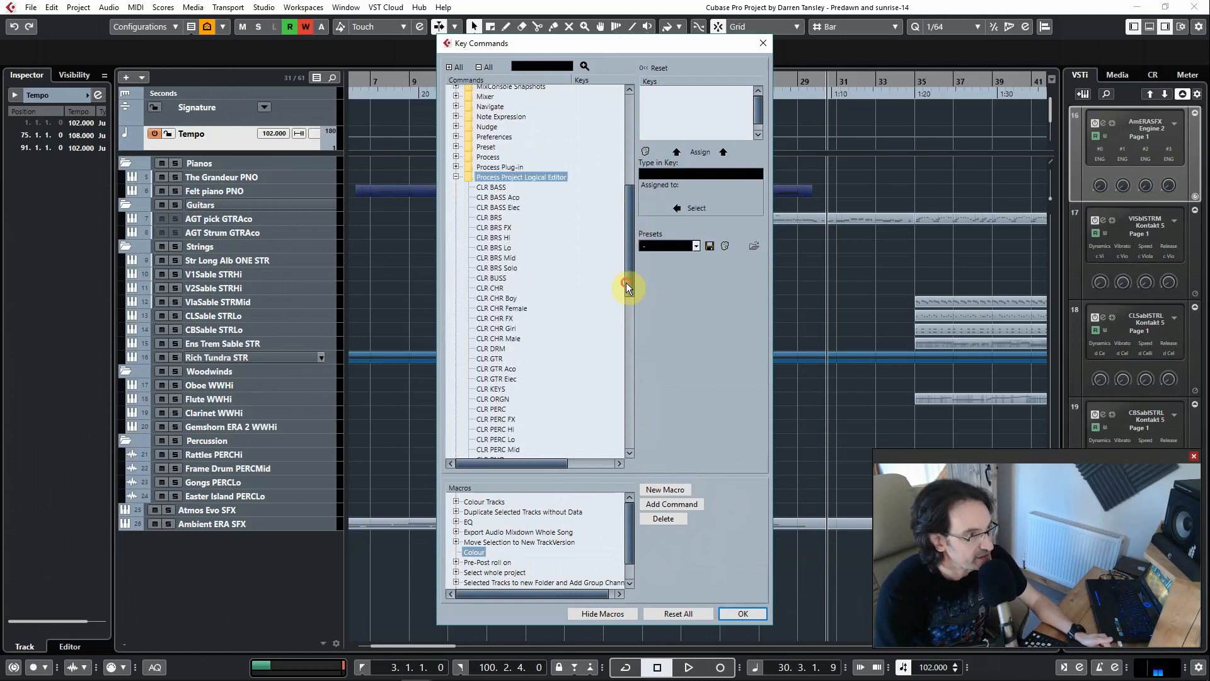
- Add the CLR BASS, CLR BASS Aco, CLR BASS Elec and CLR BRS presets to the macro in sequence
left_click(490, 186)
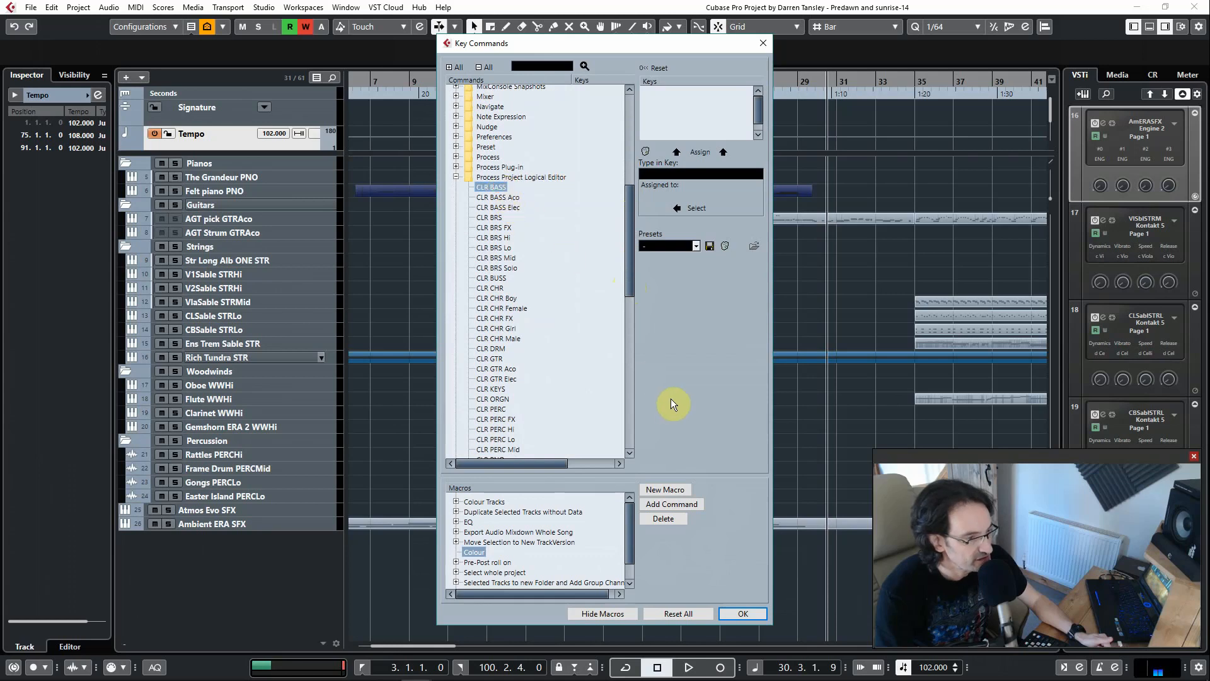
left_click(669, 503)
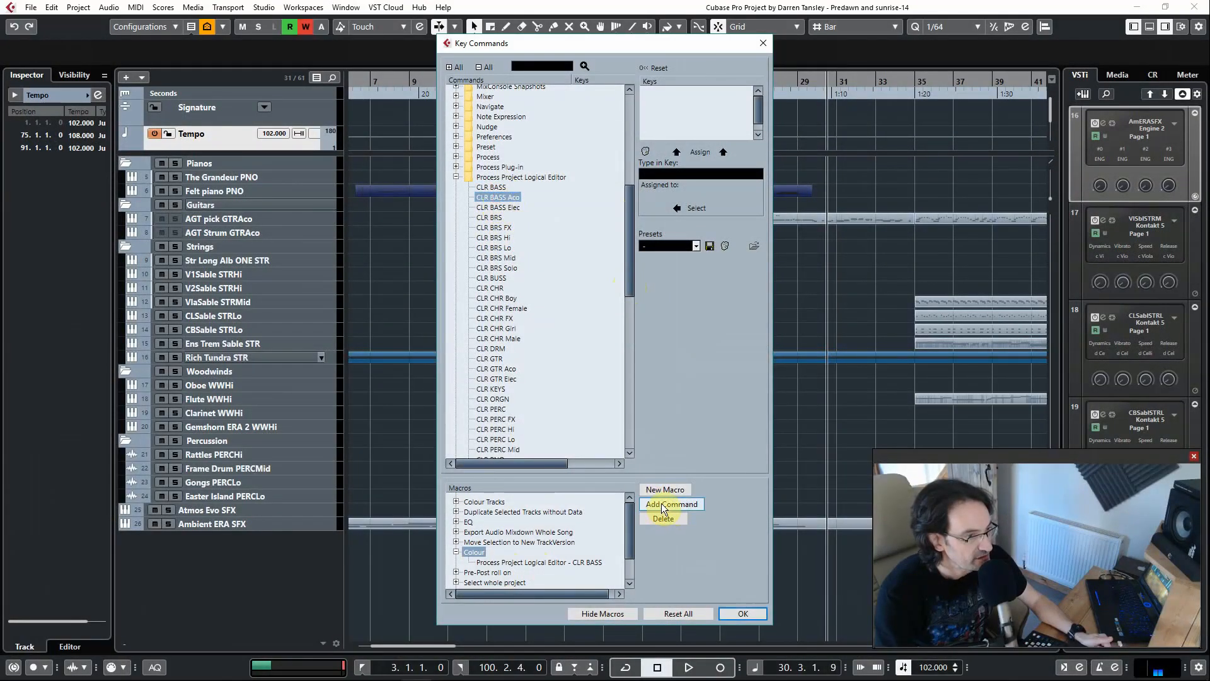
left_click(670, 503)
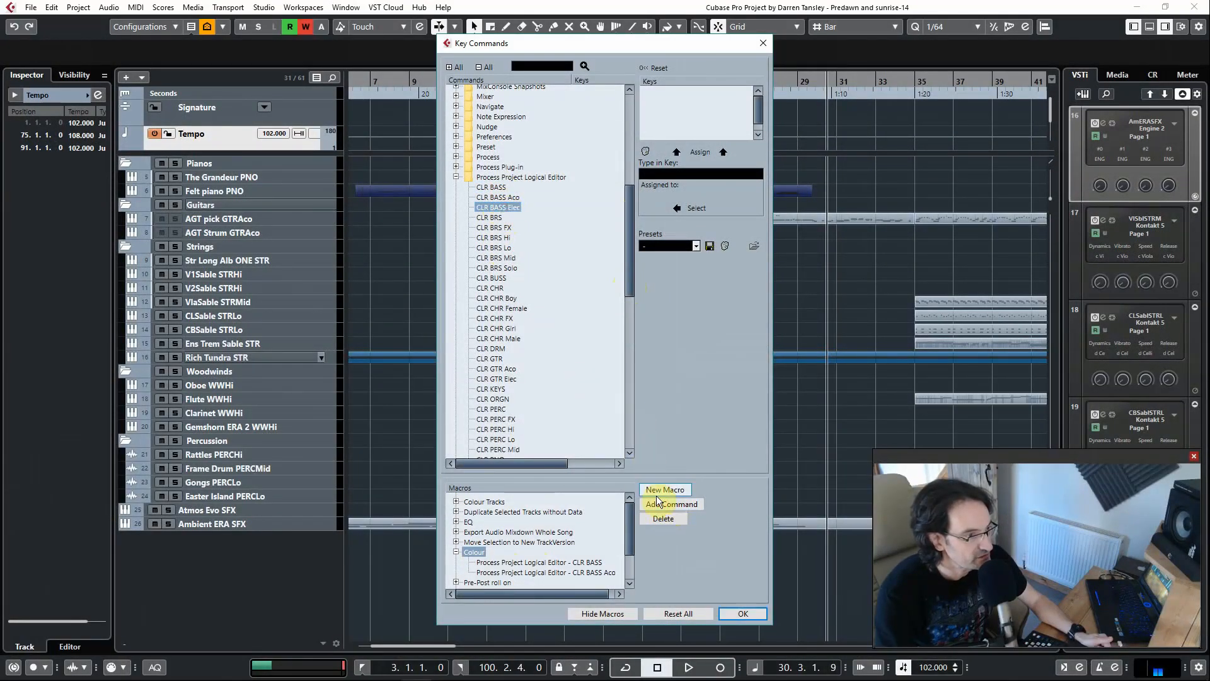
left_click(670, 504)
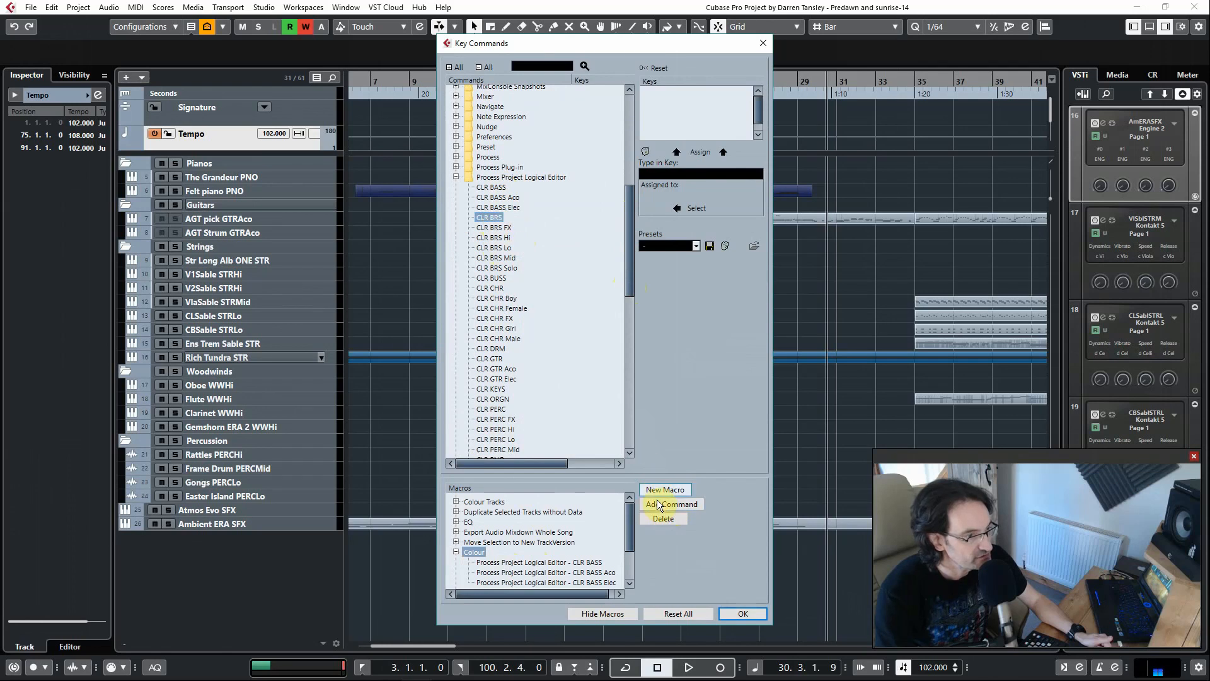
left_click(456, 553)
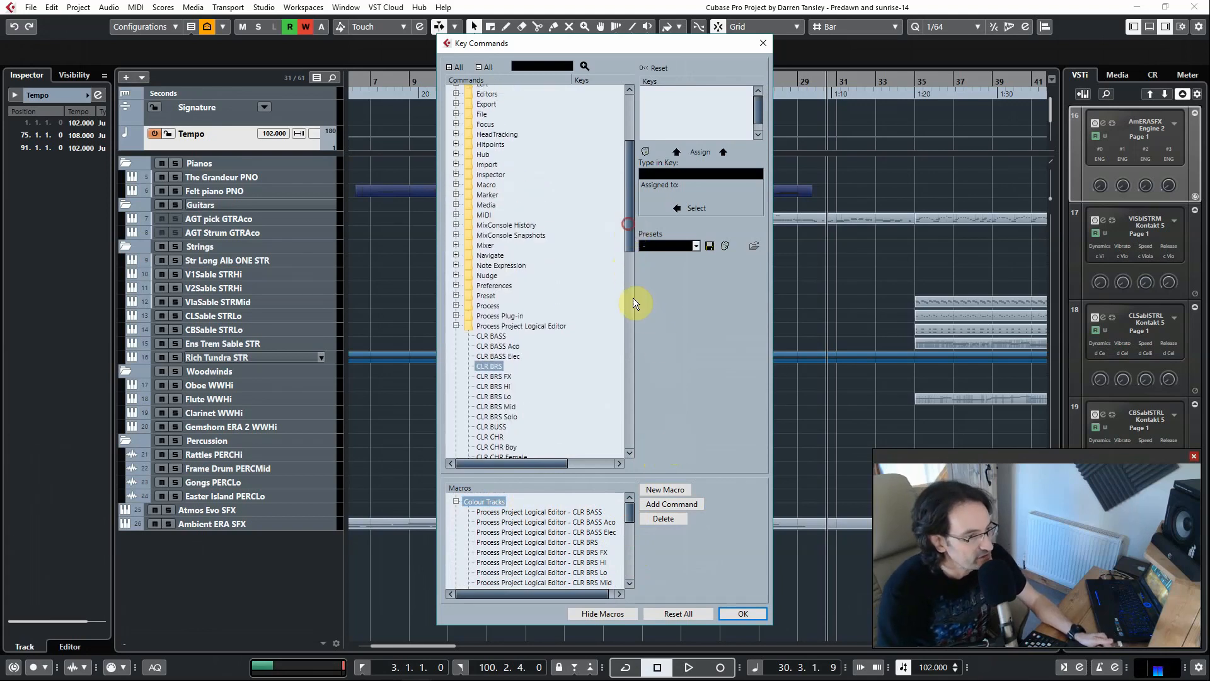
- Close and reopen Key Commands and expand the Macro category
left_click(740, 613)
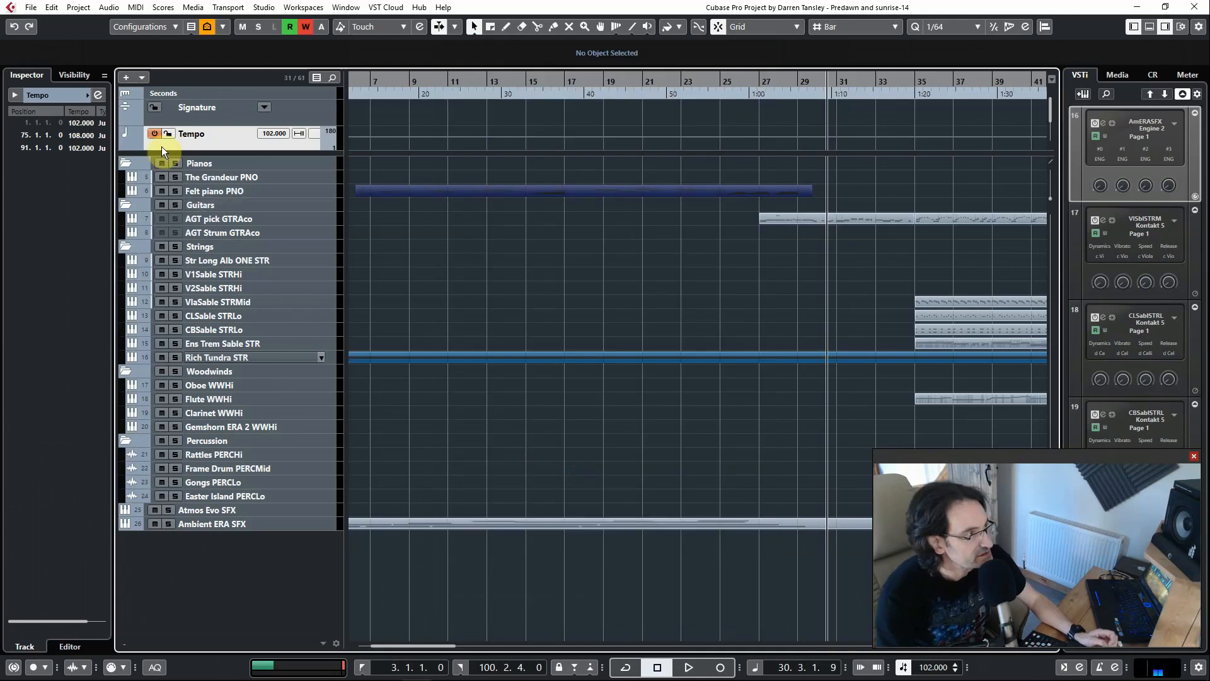
left_click(50, 8)
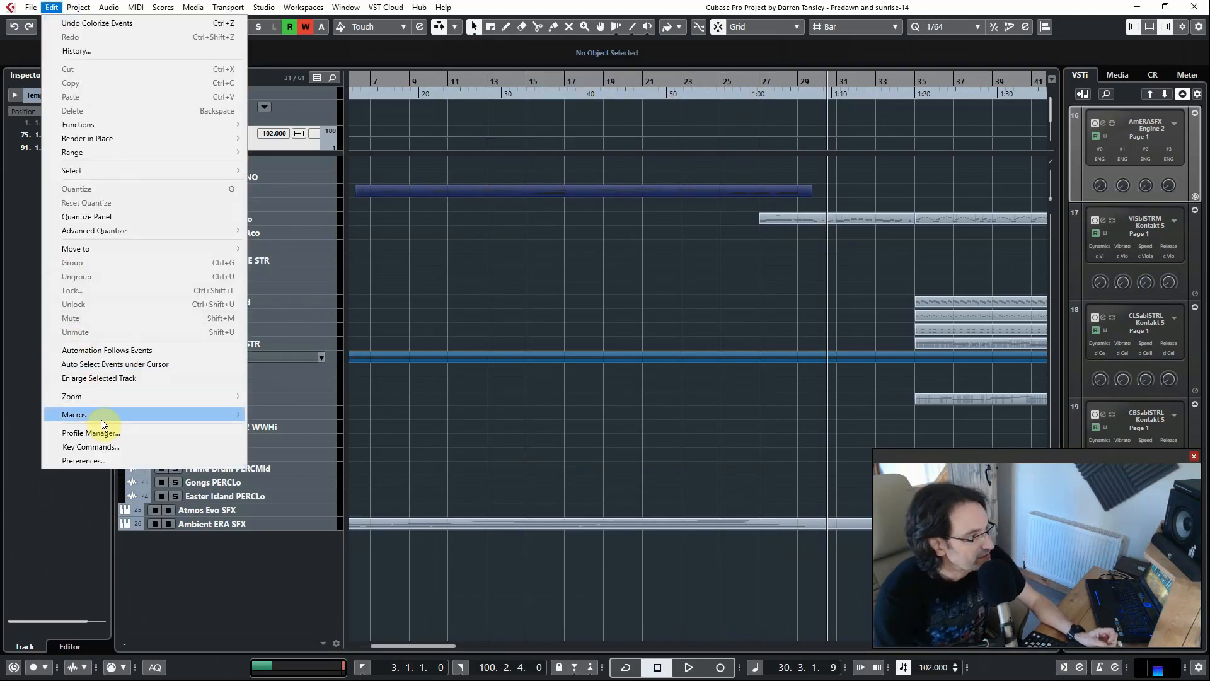
left_click(89, 446)
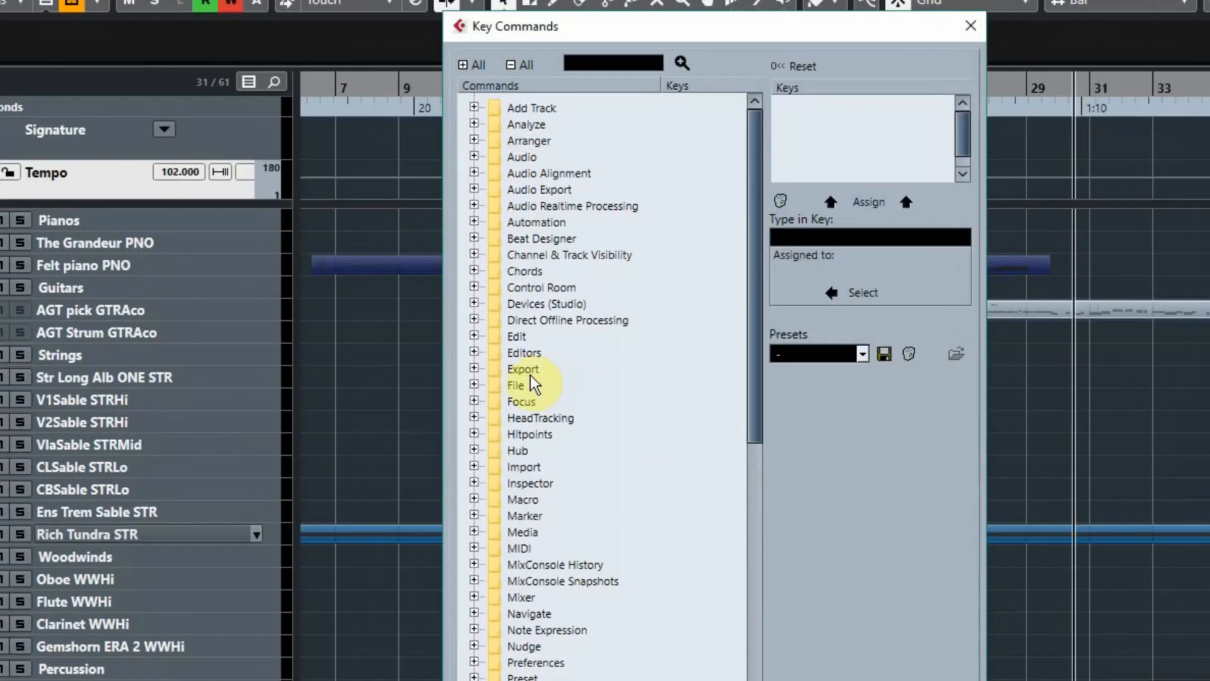
mouse_move(476, 499)
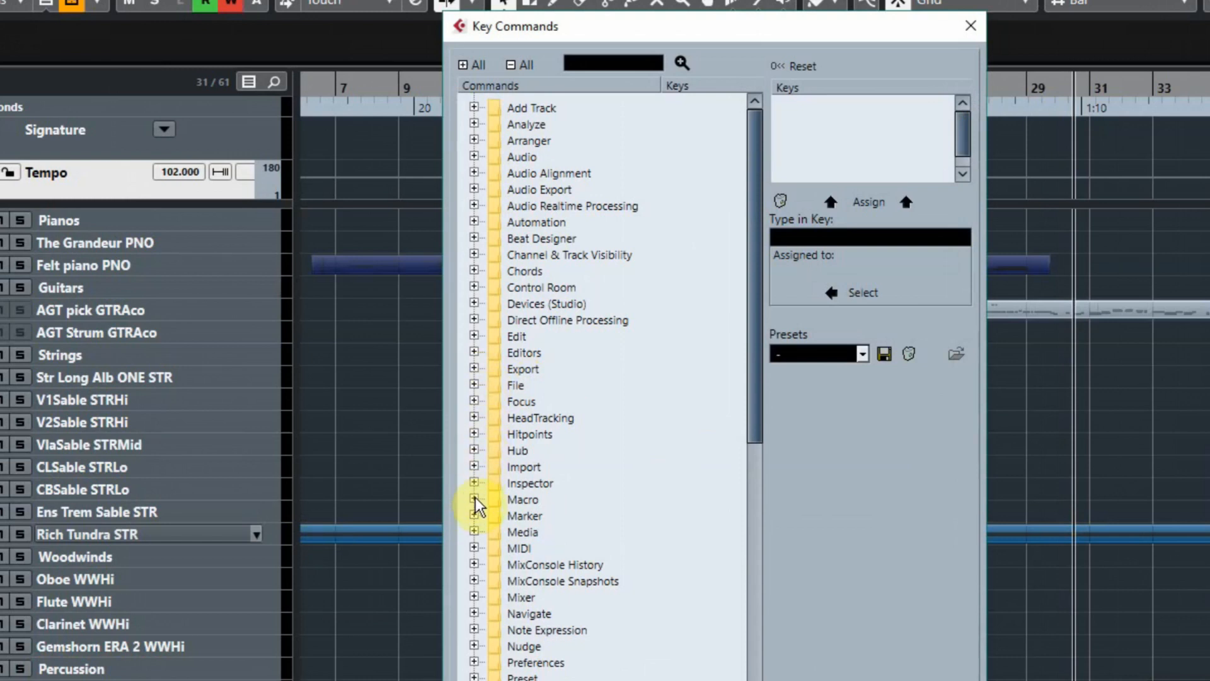
left_click(475, 499)
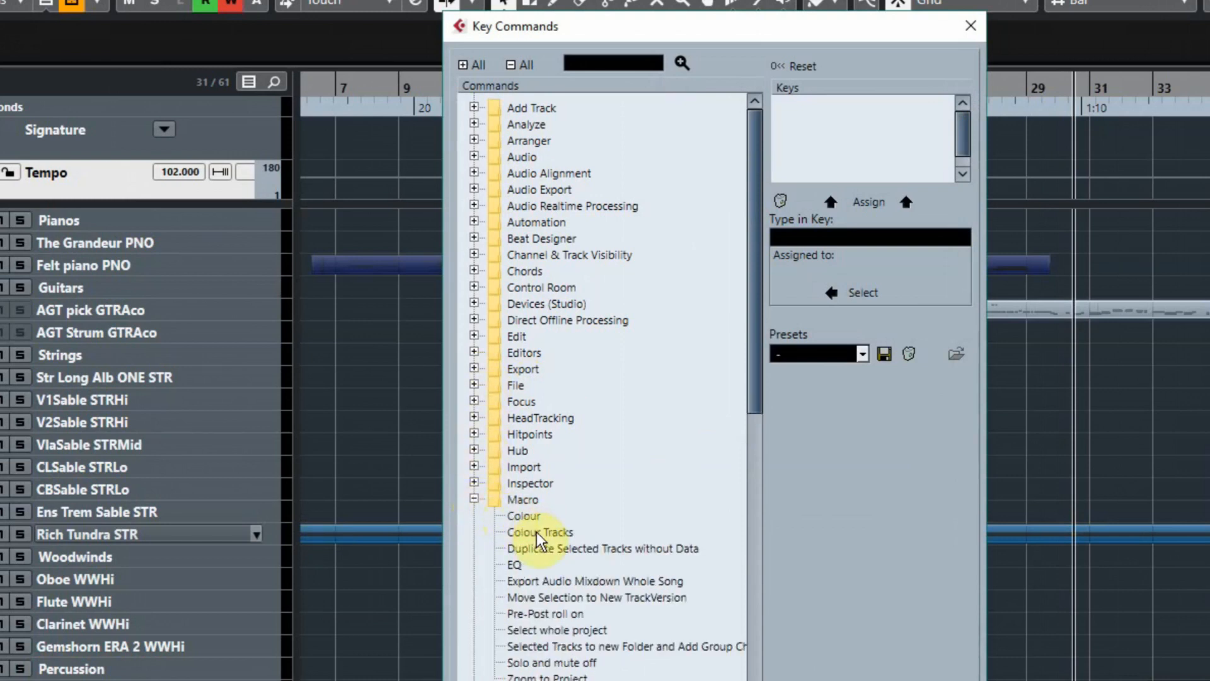
- Assign the Y key to the 'Colour Tracks' macro
left_click(539, 532)
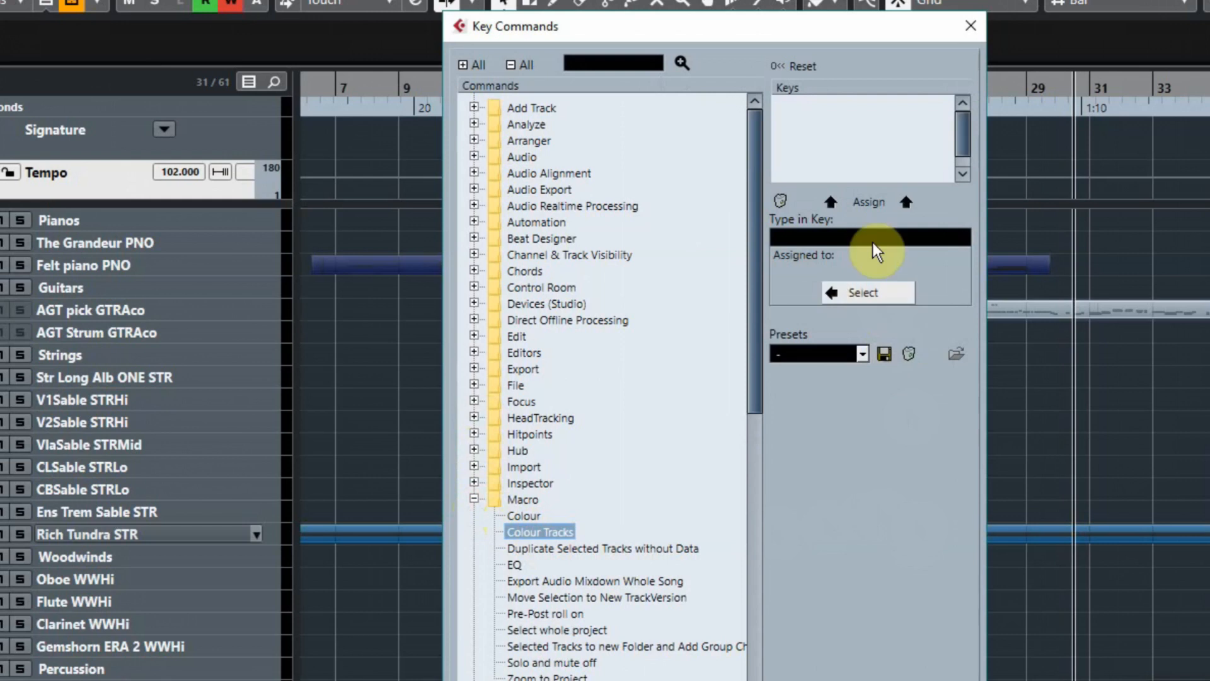
left_click(870, 237)
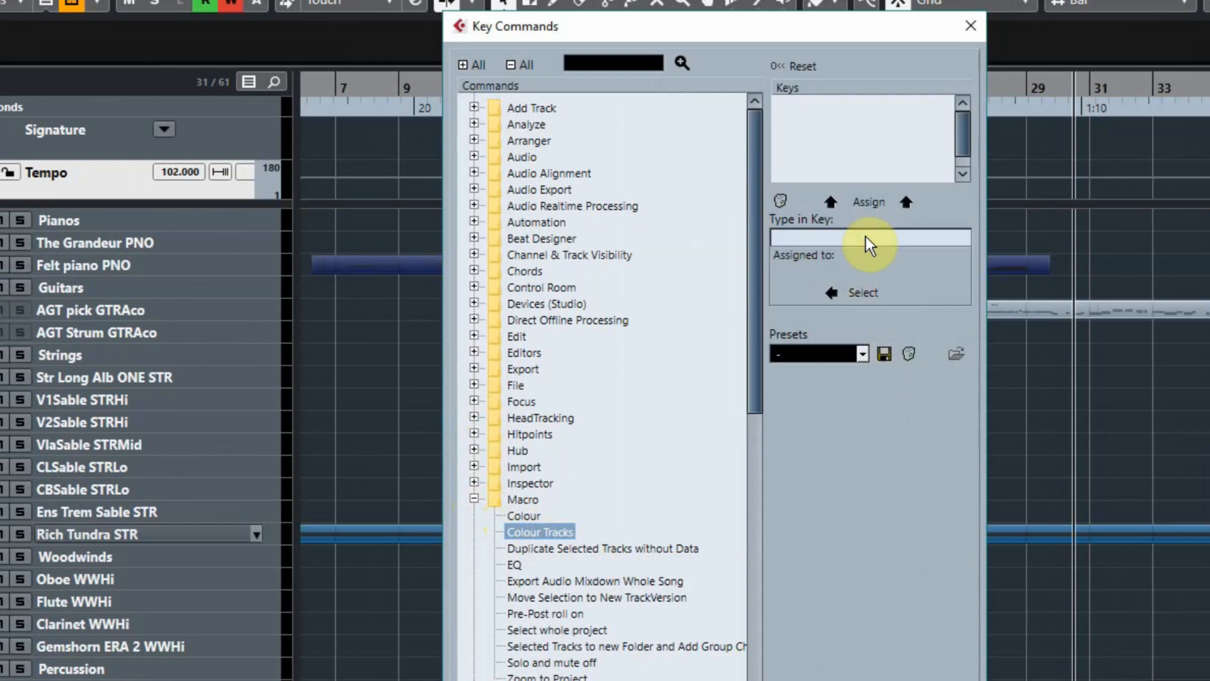
type("Y")
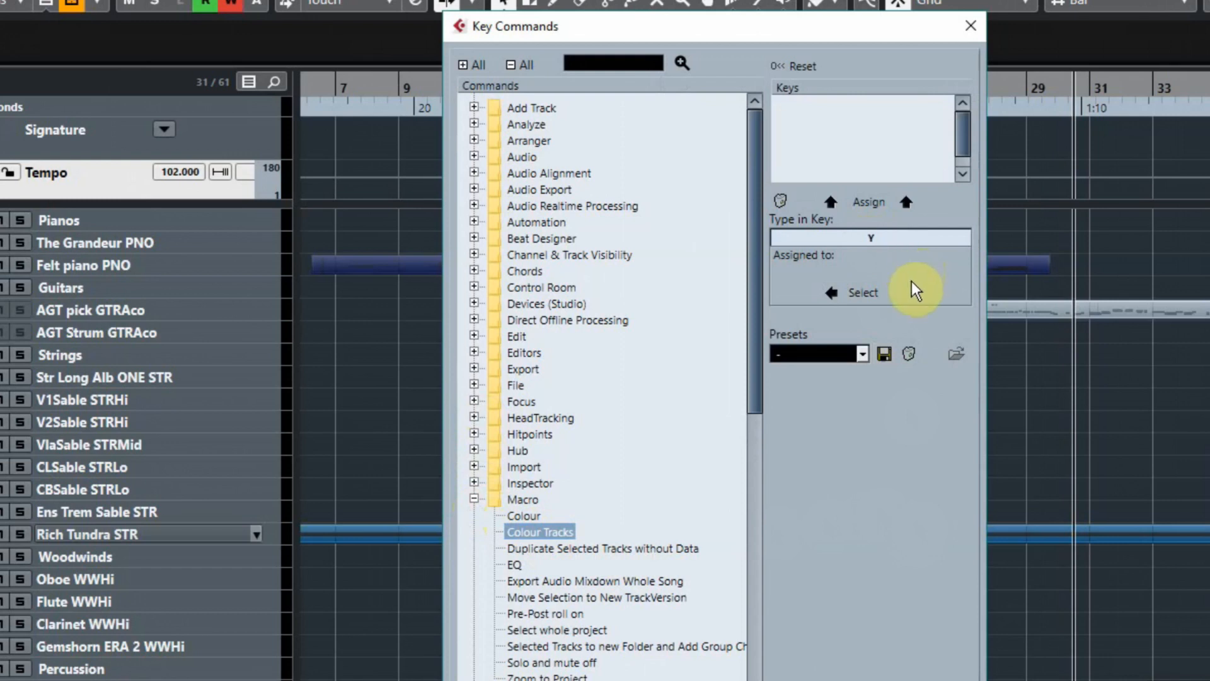
left_click(867, 202)
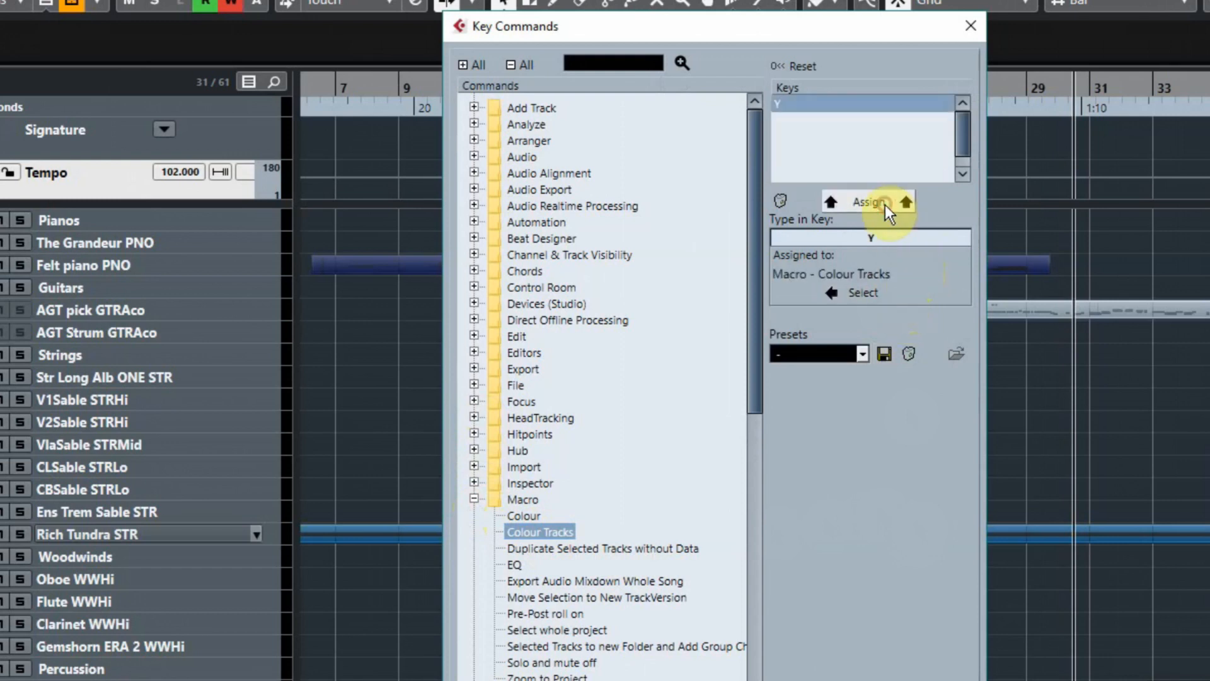
mouse_move(853, 573)
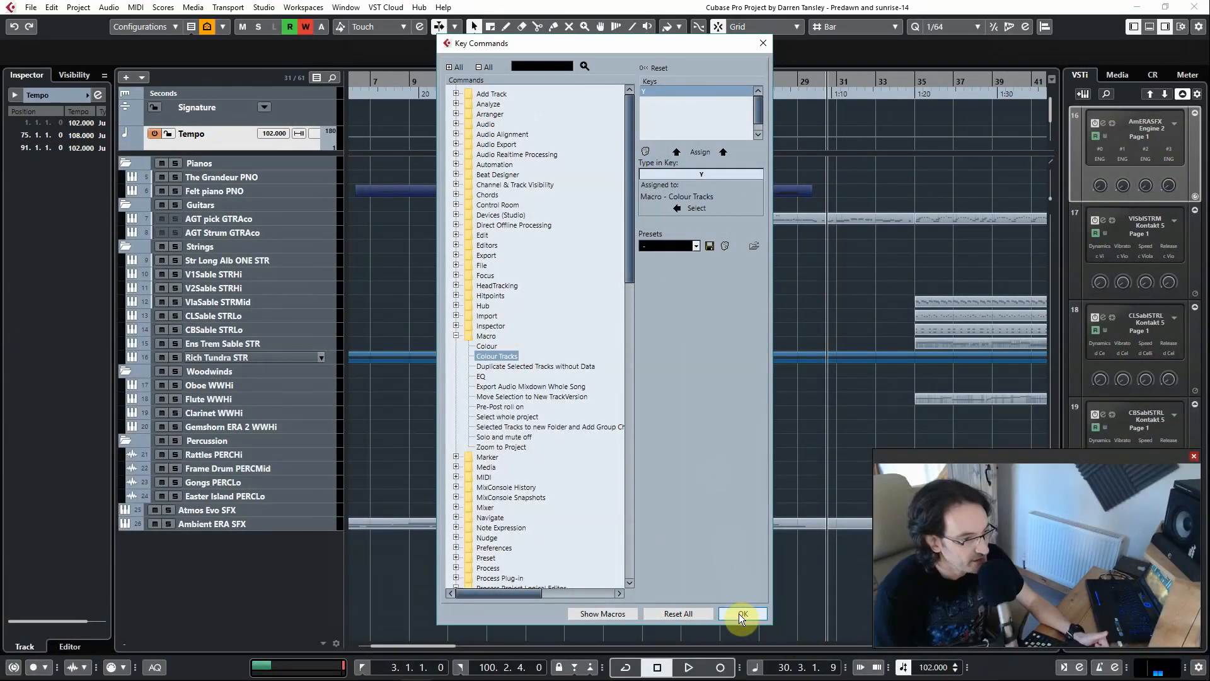
- Confirm the key assignment so Y colours every track by family (guitars green, strings blue, woodwinds orange)
left_click(741, 613)
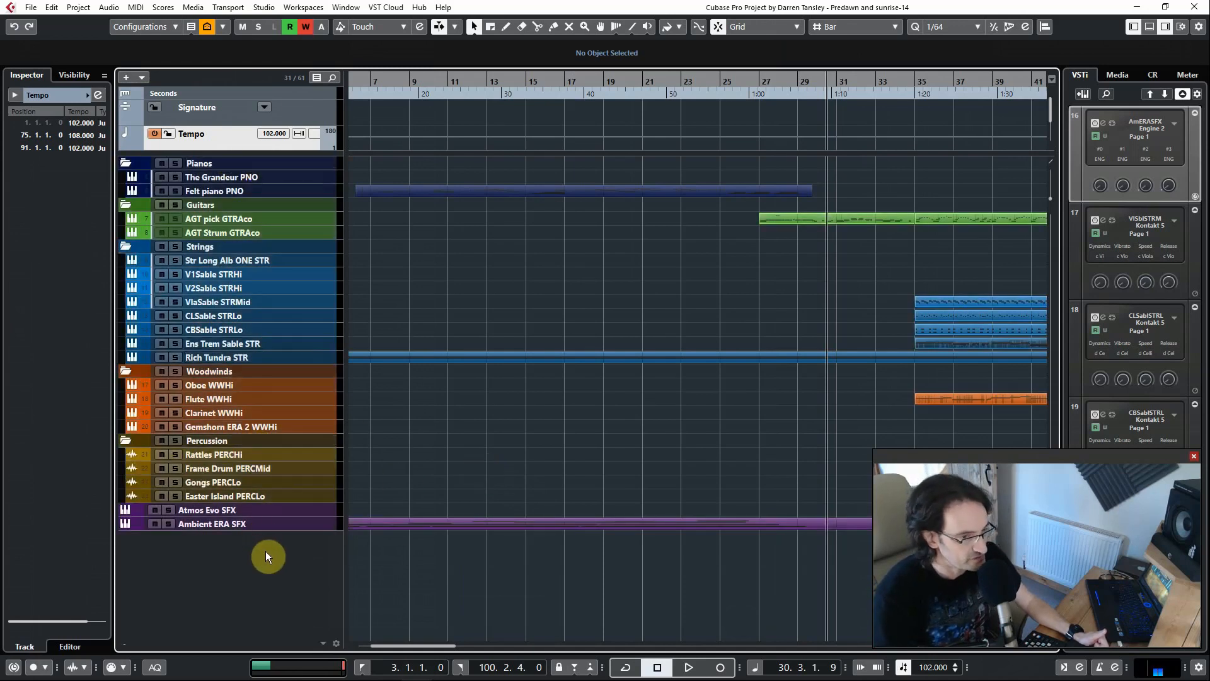
mouse_move(307, 552)
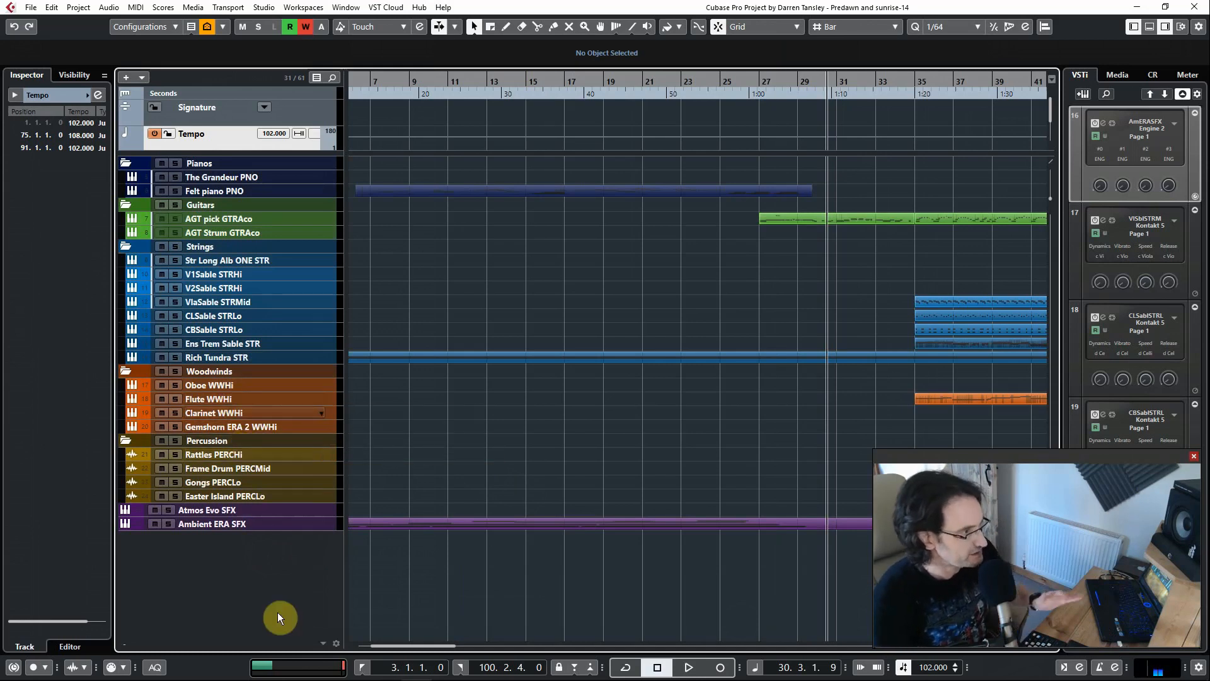
mouse_move(284, 624)
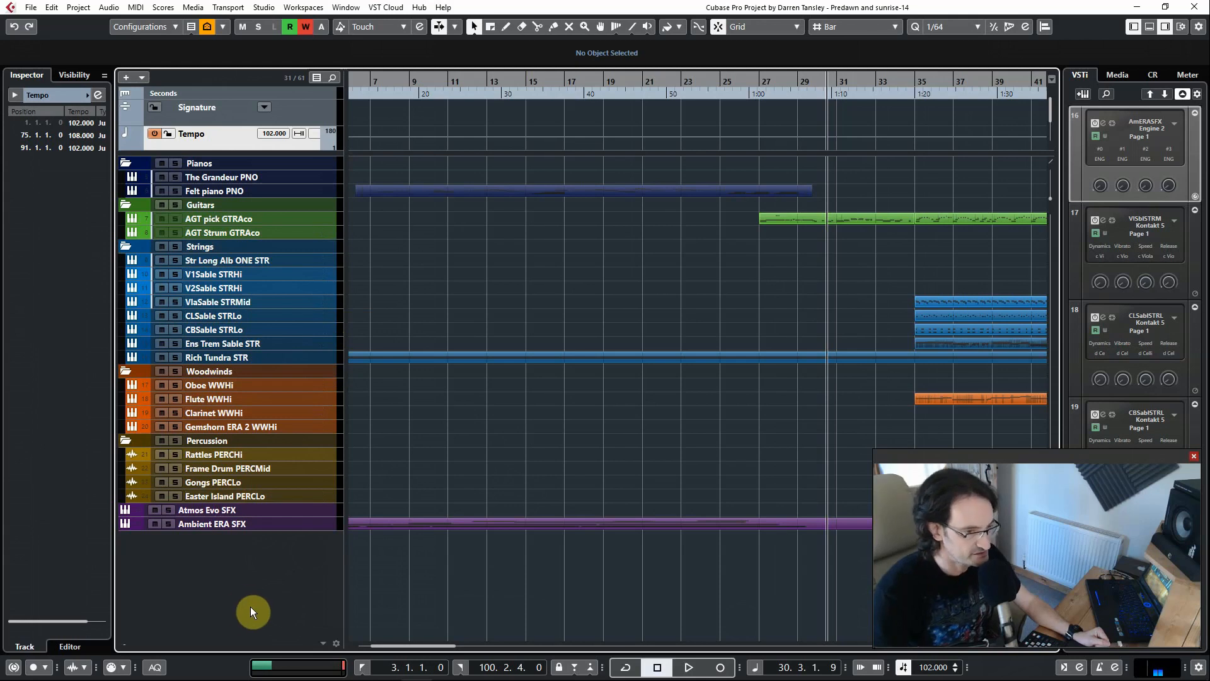
mouse_move(706, 140)
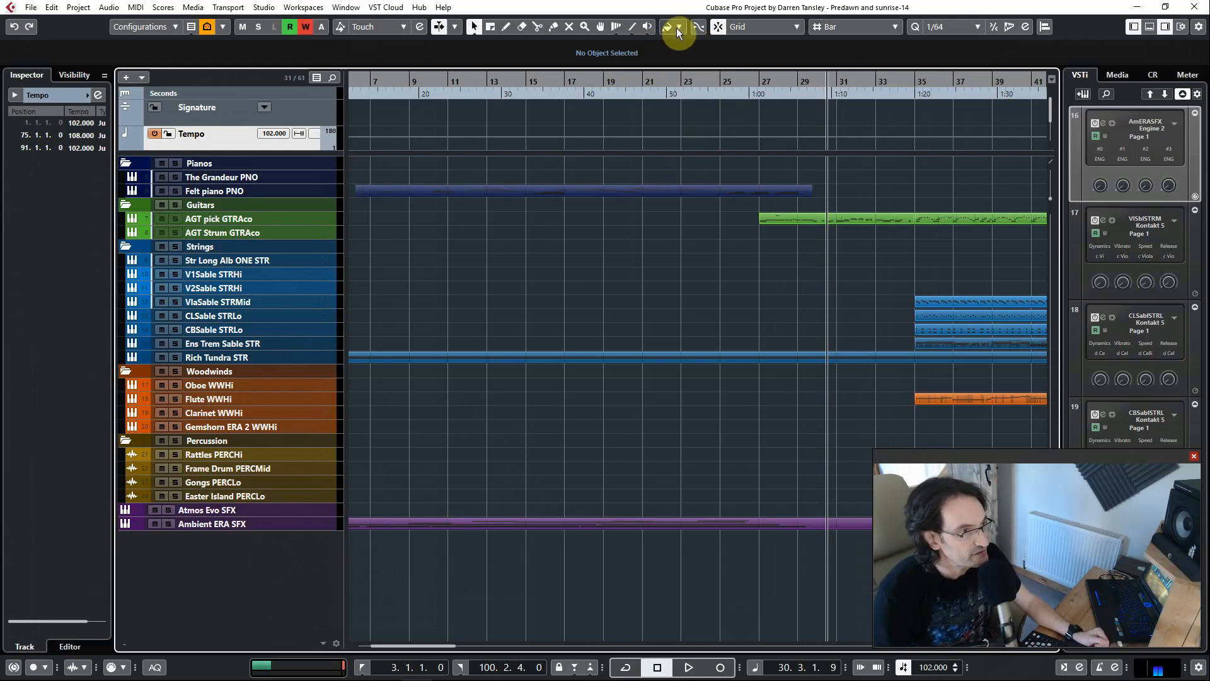
- Show the 'Colorize Selected Tracks' palette with the custom named colour grid
left_click(678, 27)
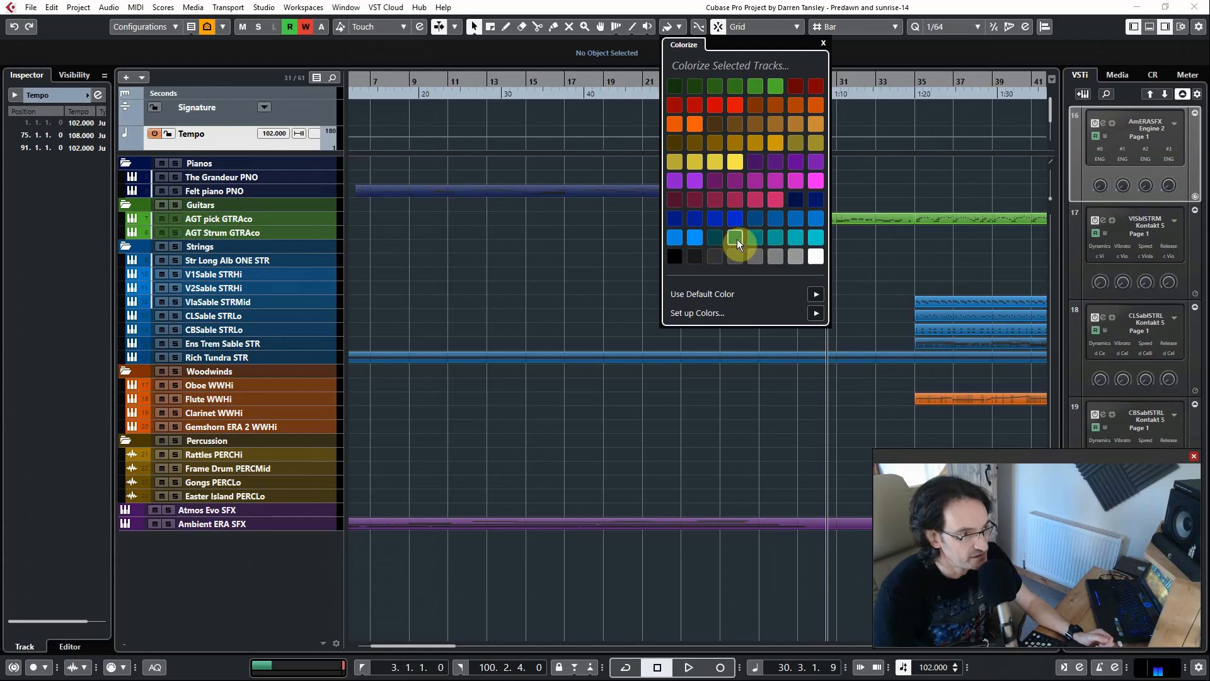
mouse_move(713, 238)
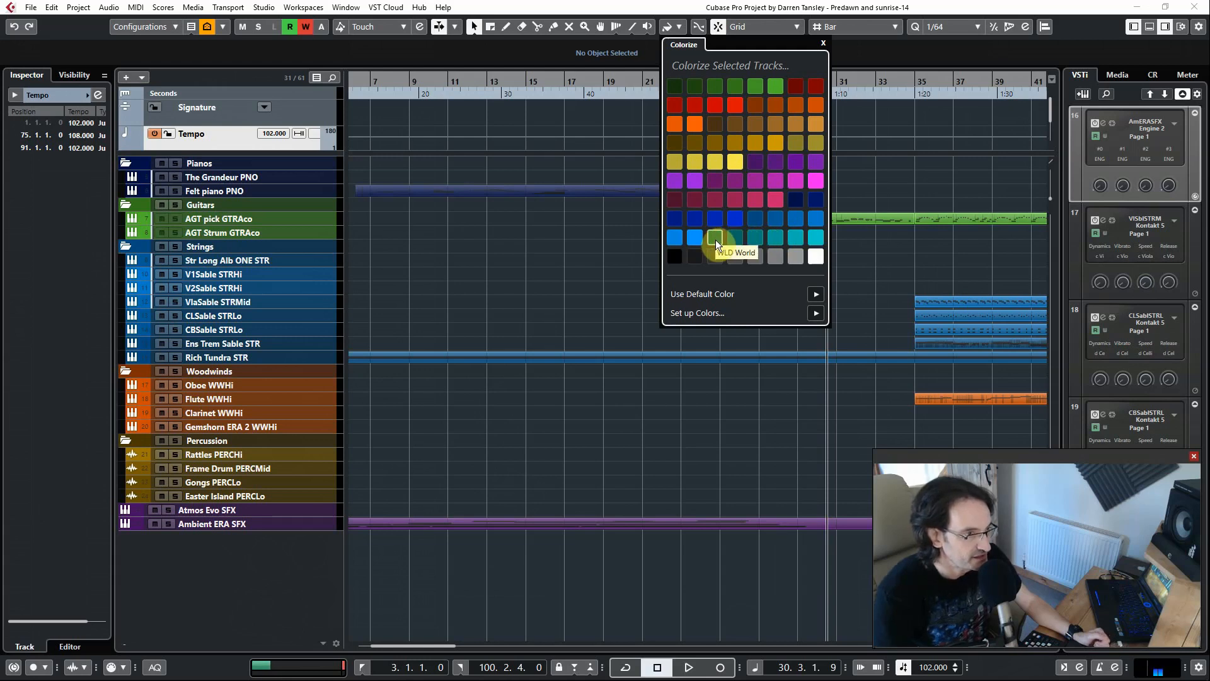